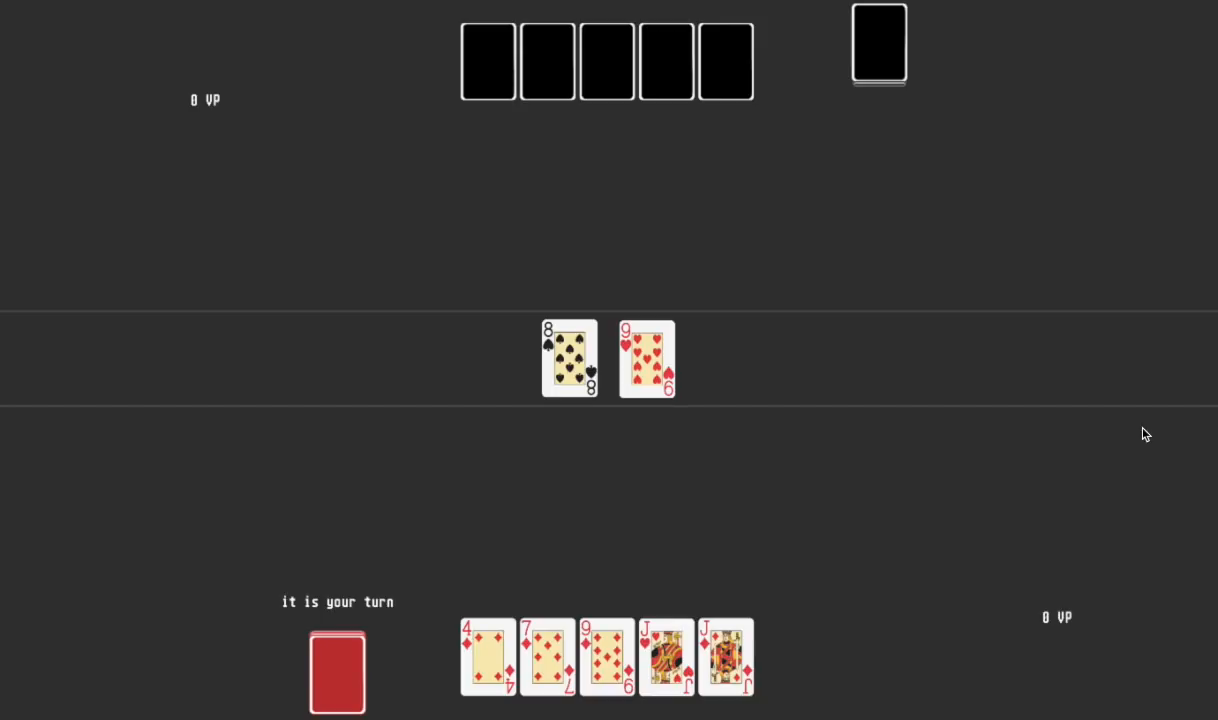
mouse_move(940, 476)
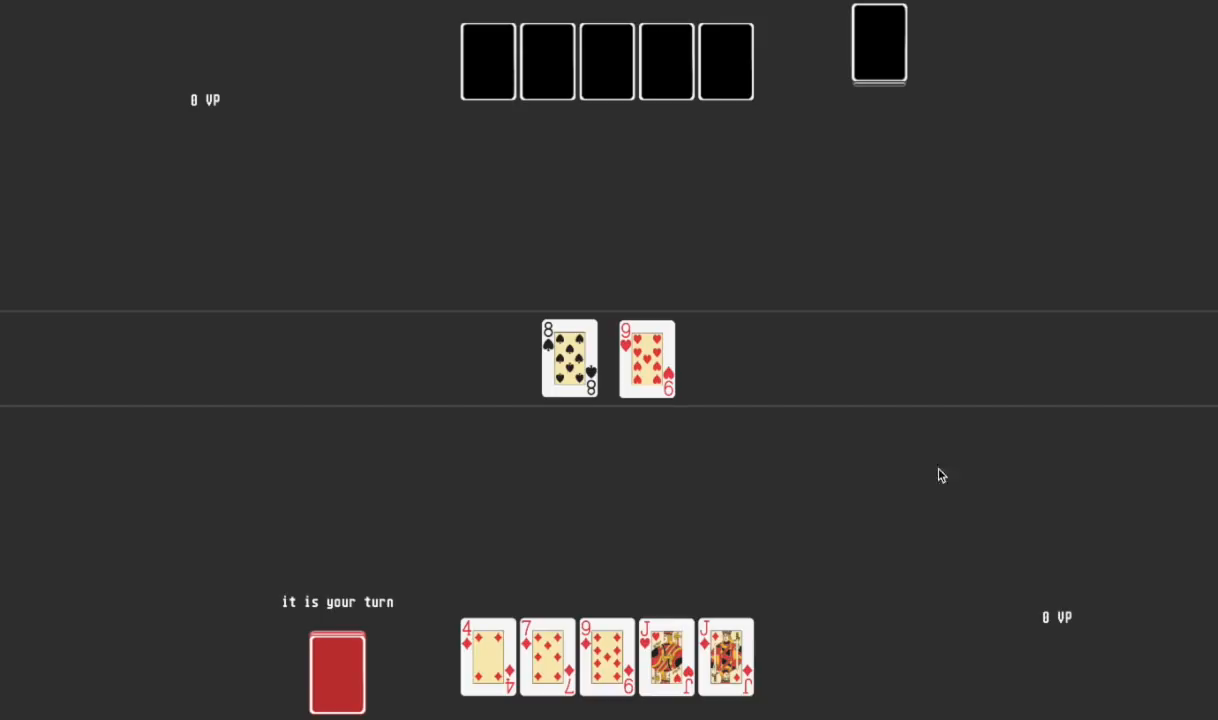
mouse_move(836, 140)
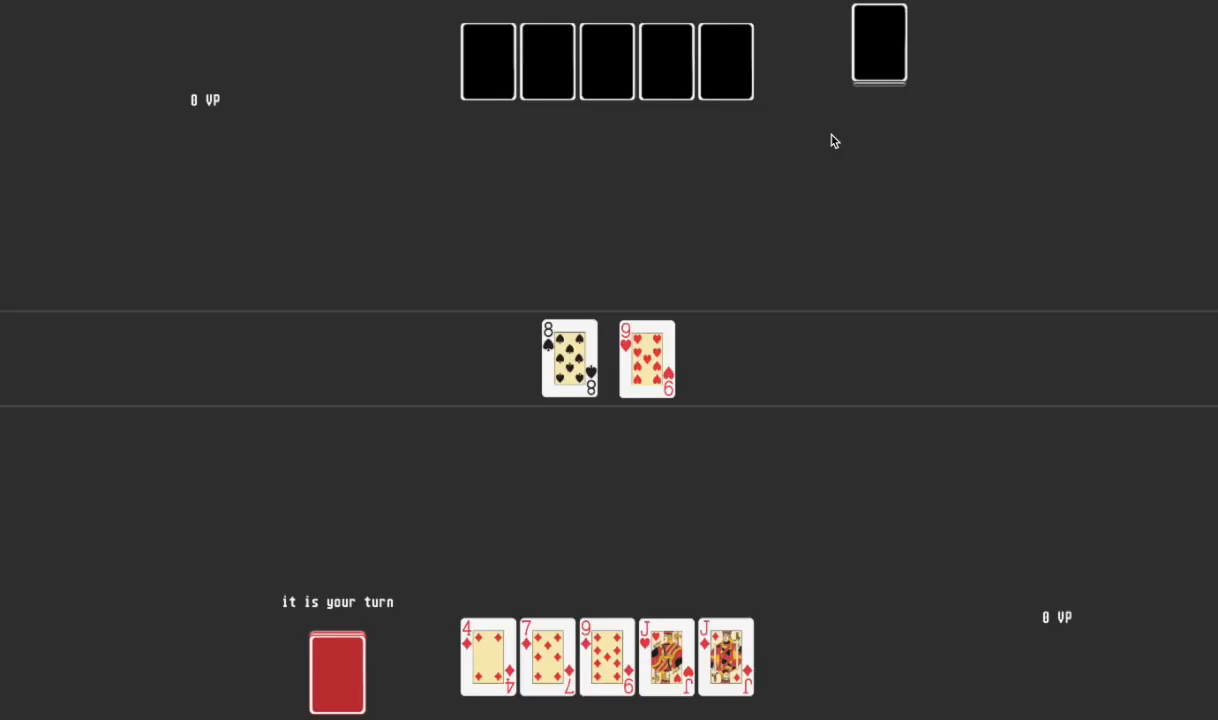
mouse_move(872, 412)
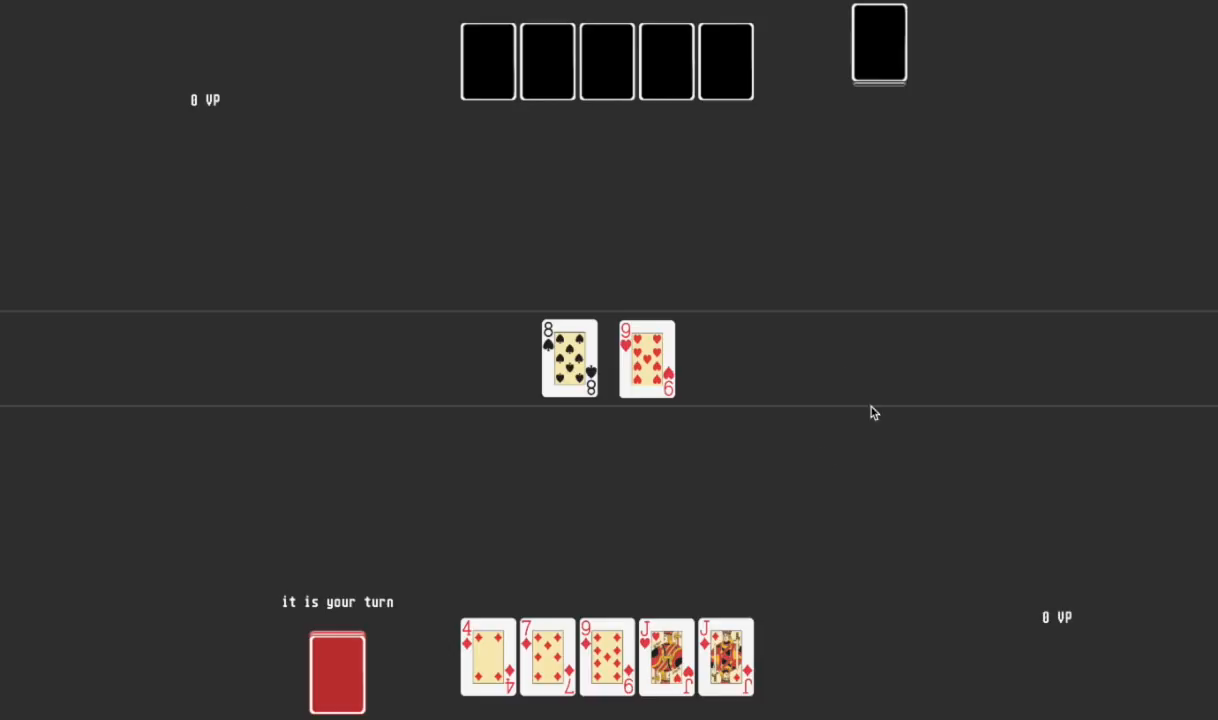
mouse_move(1200, 648)
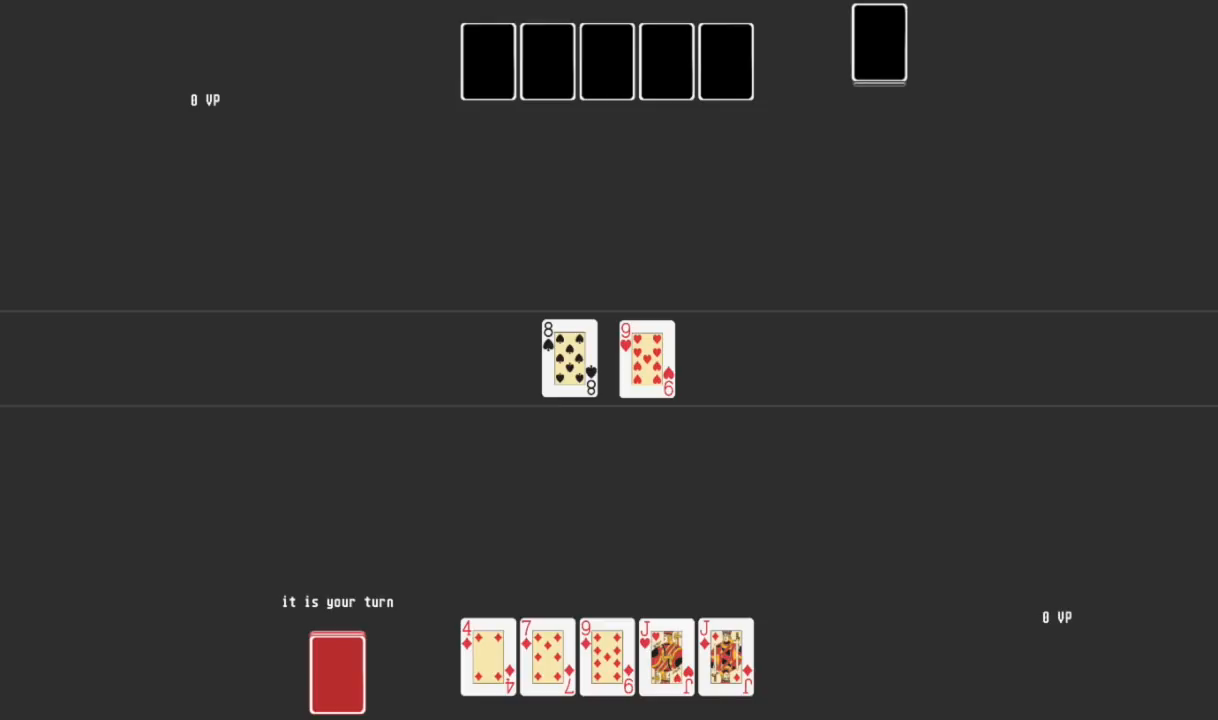
mouse_move(1060, 678)
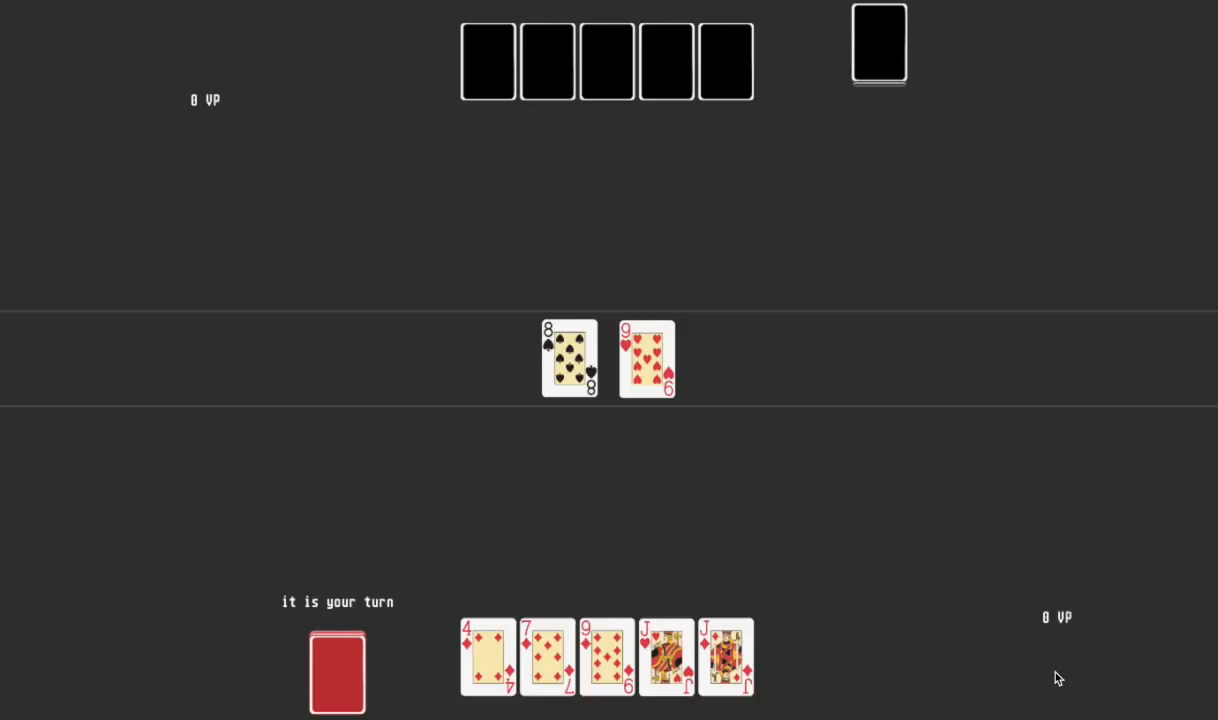
mouse_move(790, 668)
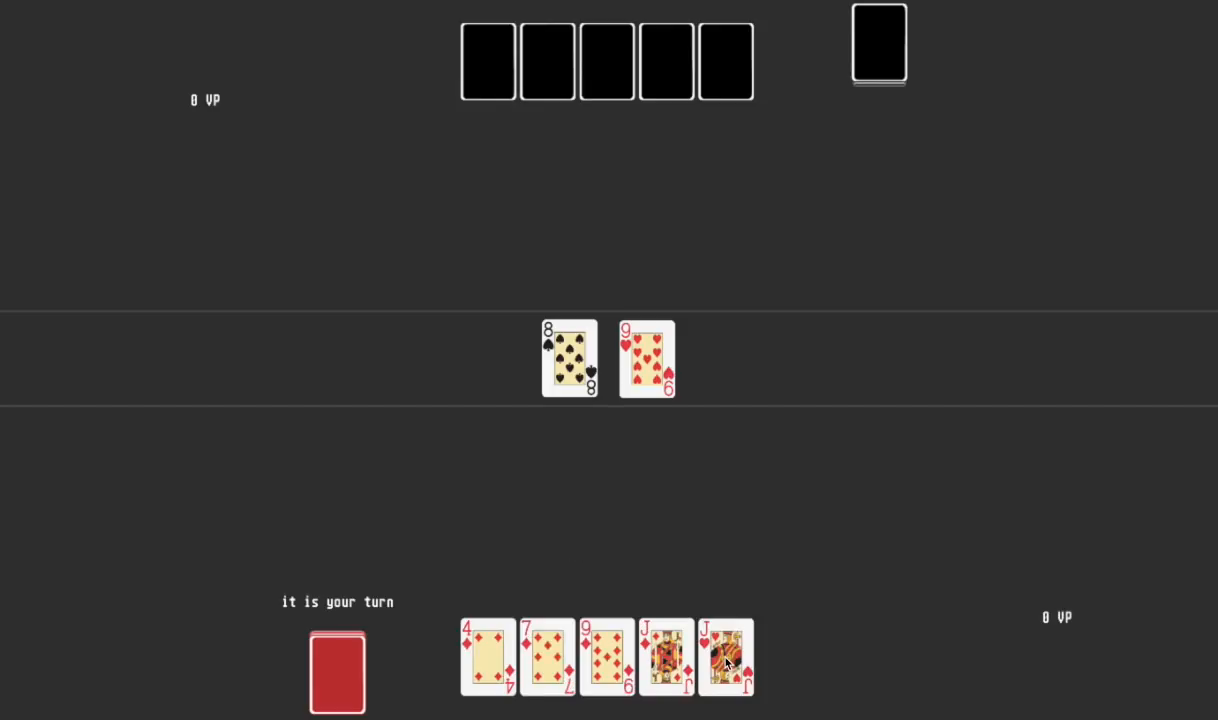
mouse_move(806, 640)
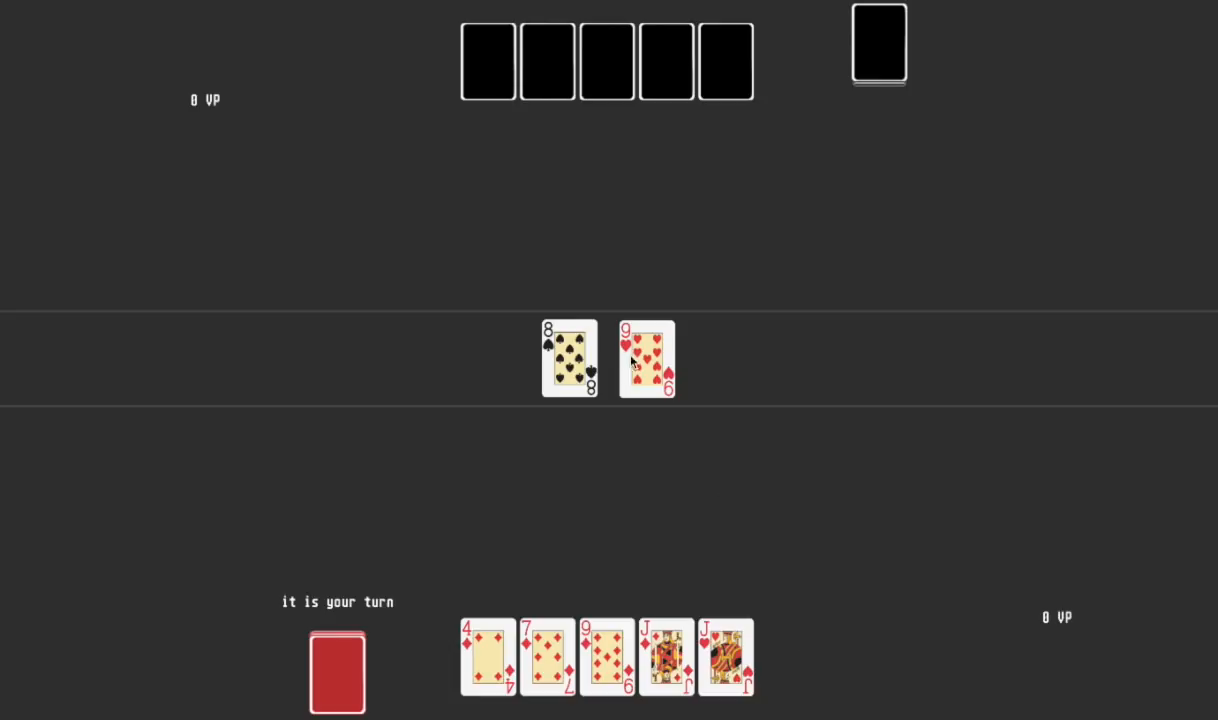
mouse_move(478, 576)
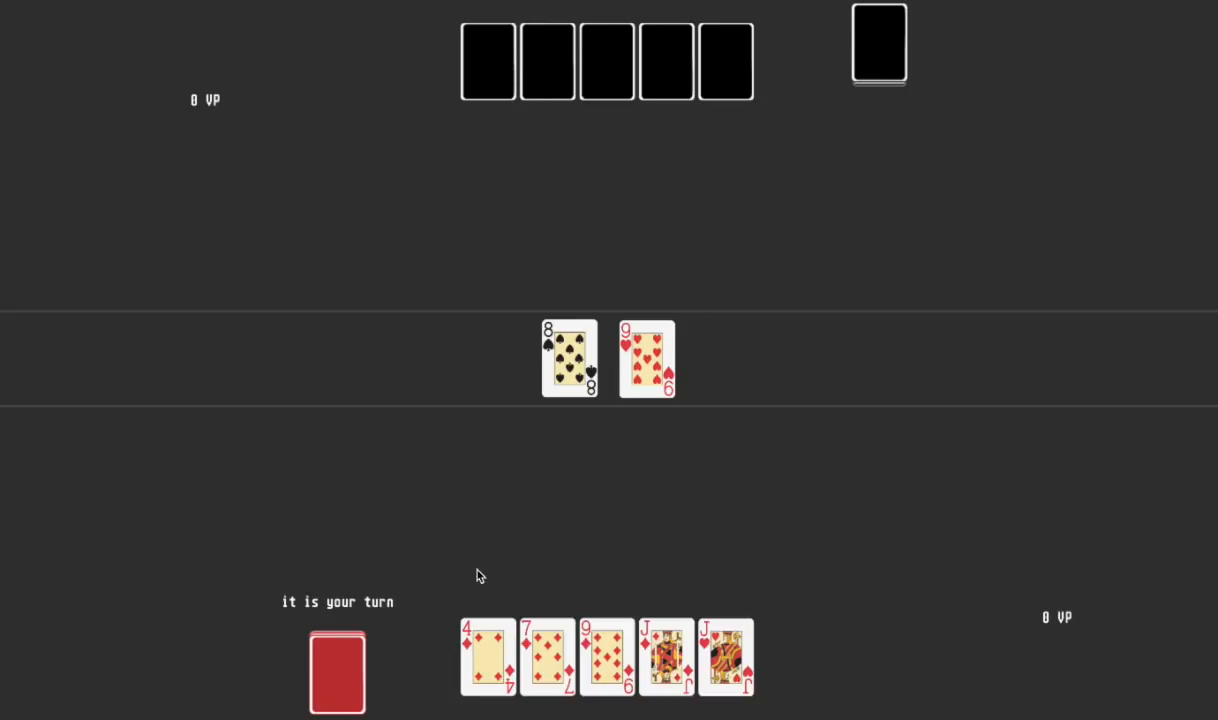
Try the 9 of diamonds beneath the 9 of hearts, then return it to the hand.
click(666, 656)
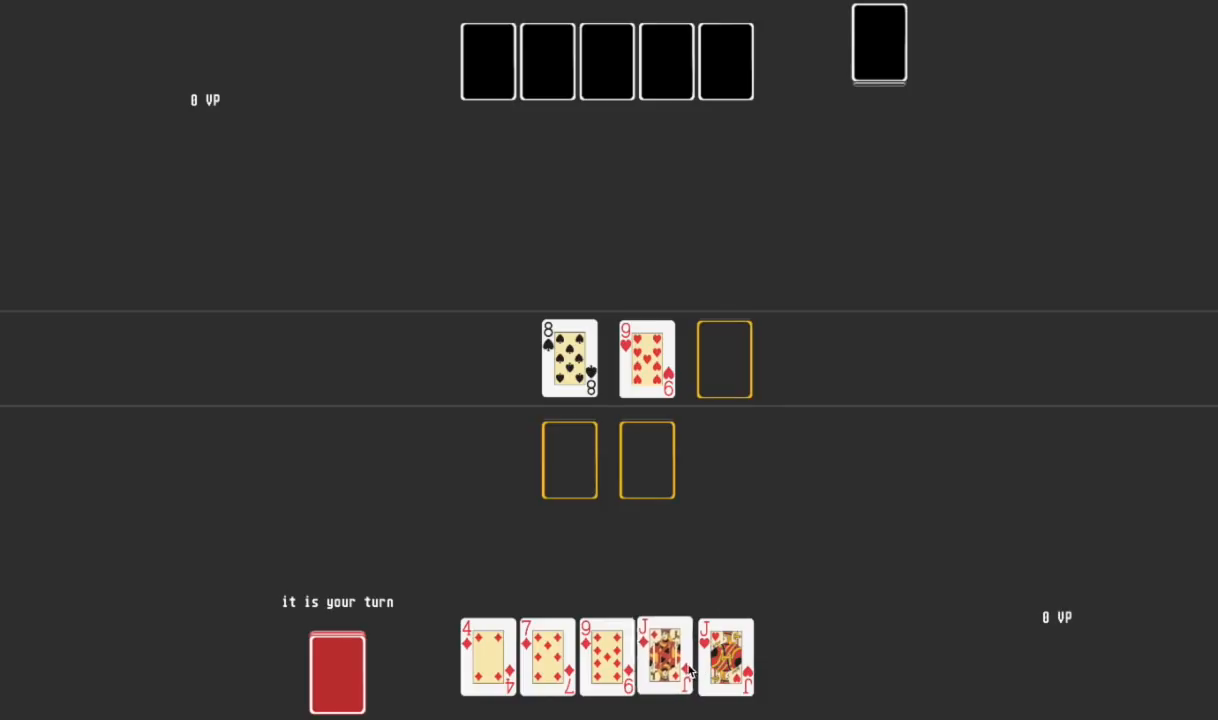
click(666, 658)
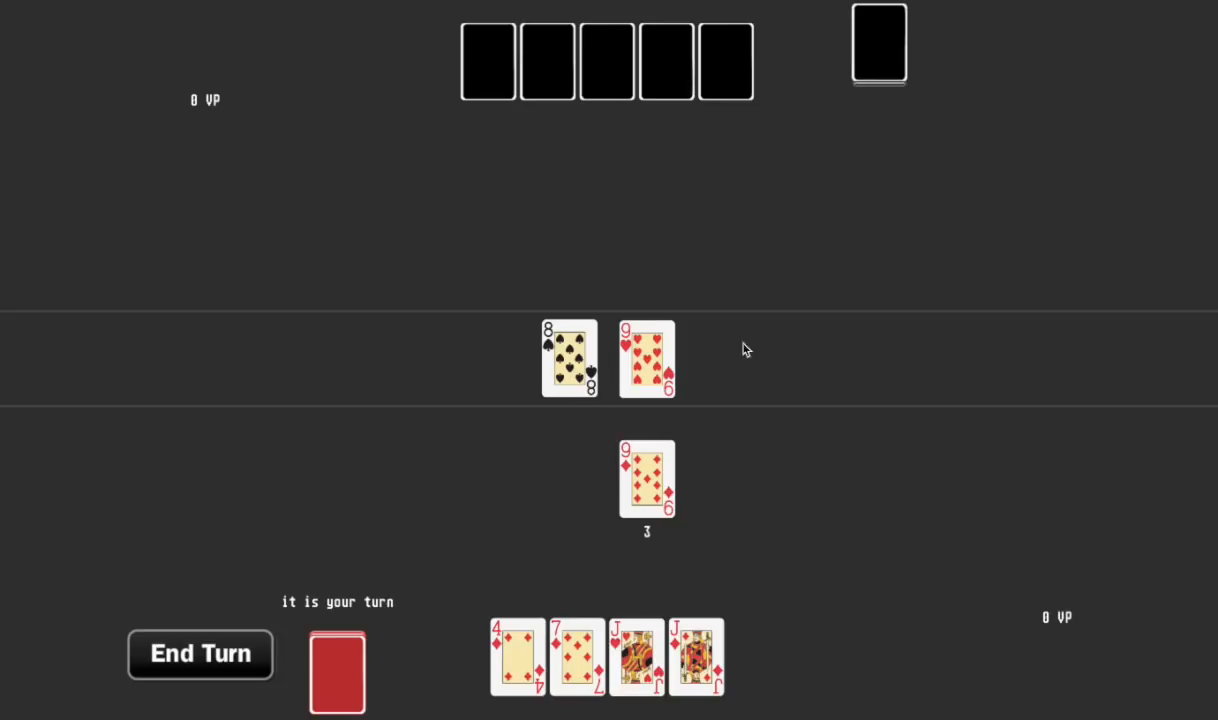
mouse_move(722, 400)
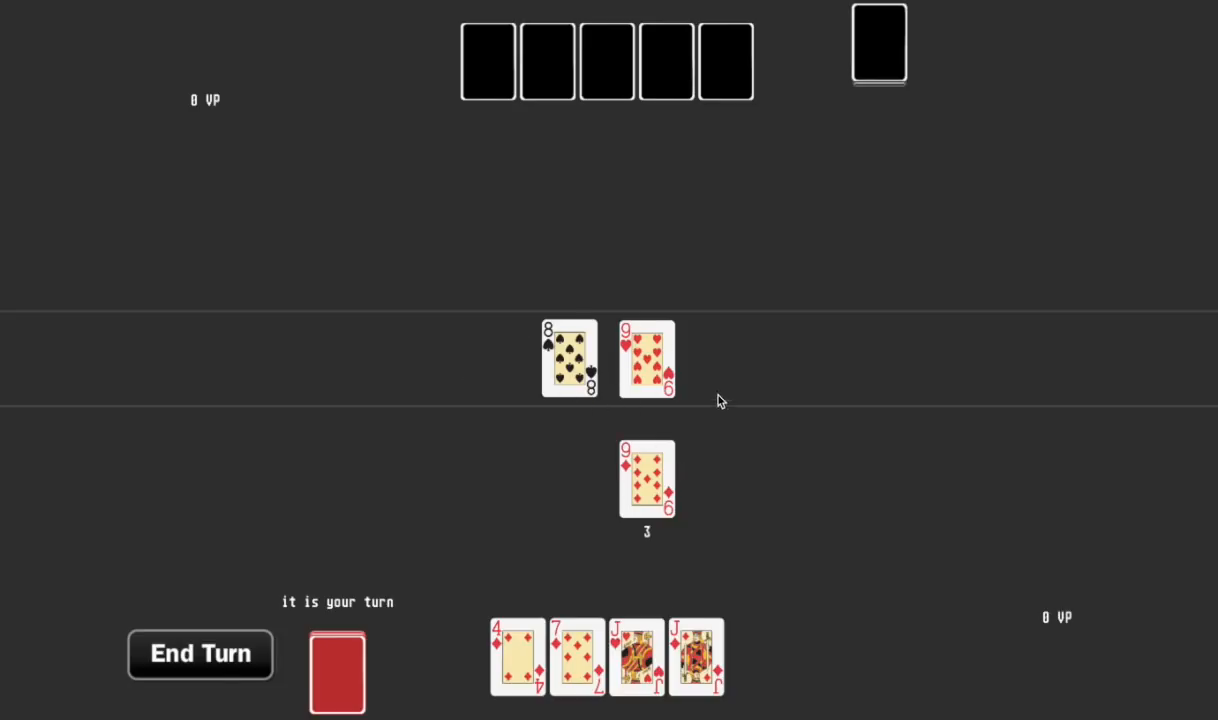
mouse_move(560, 506)
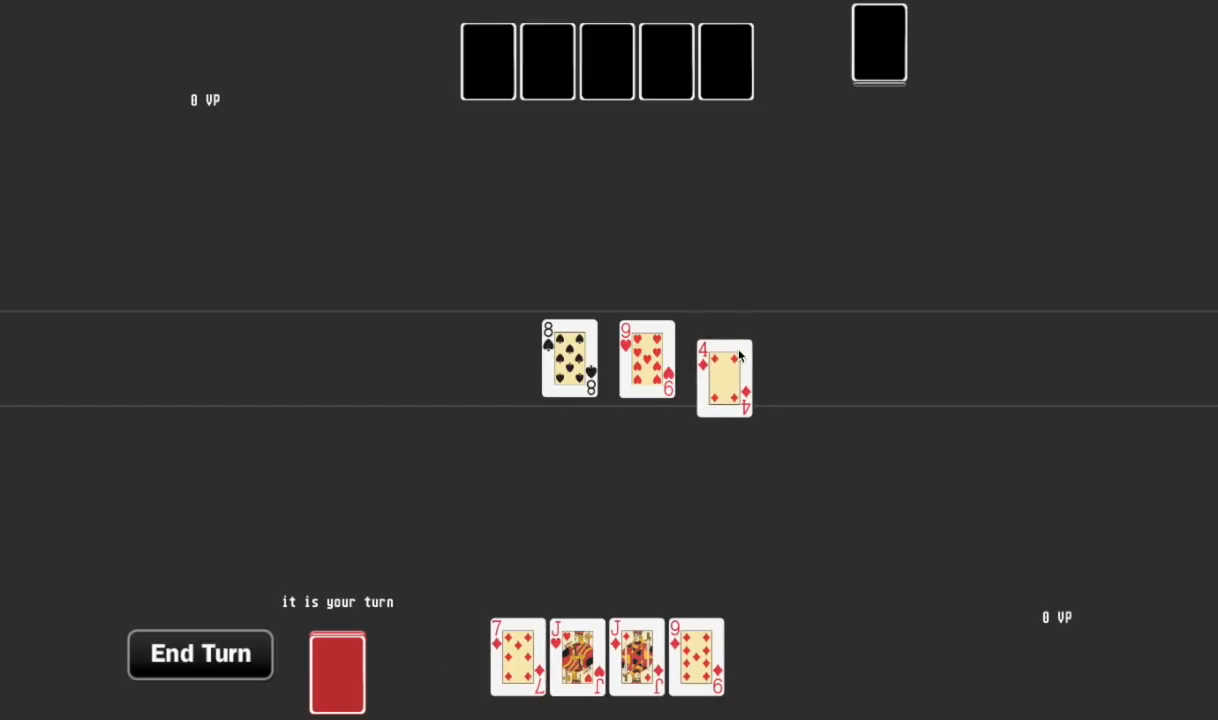
mouse_move(732, 672)
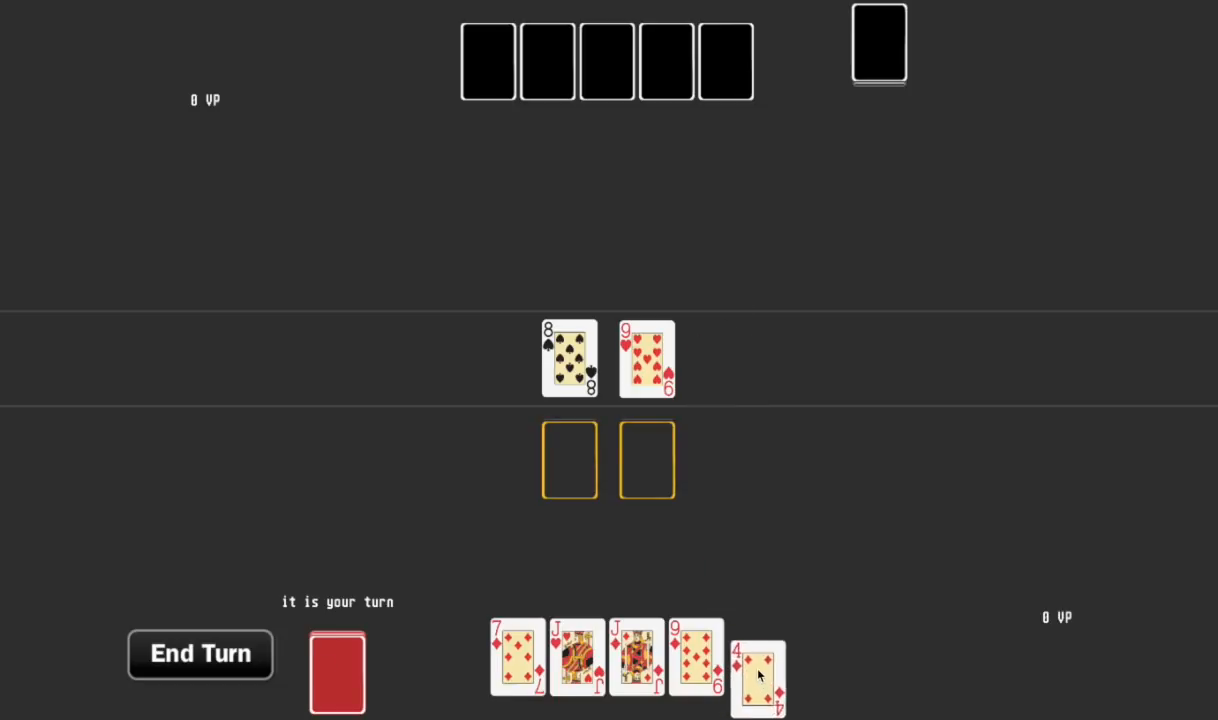
drag(758, 676, 648, 490)
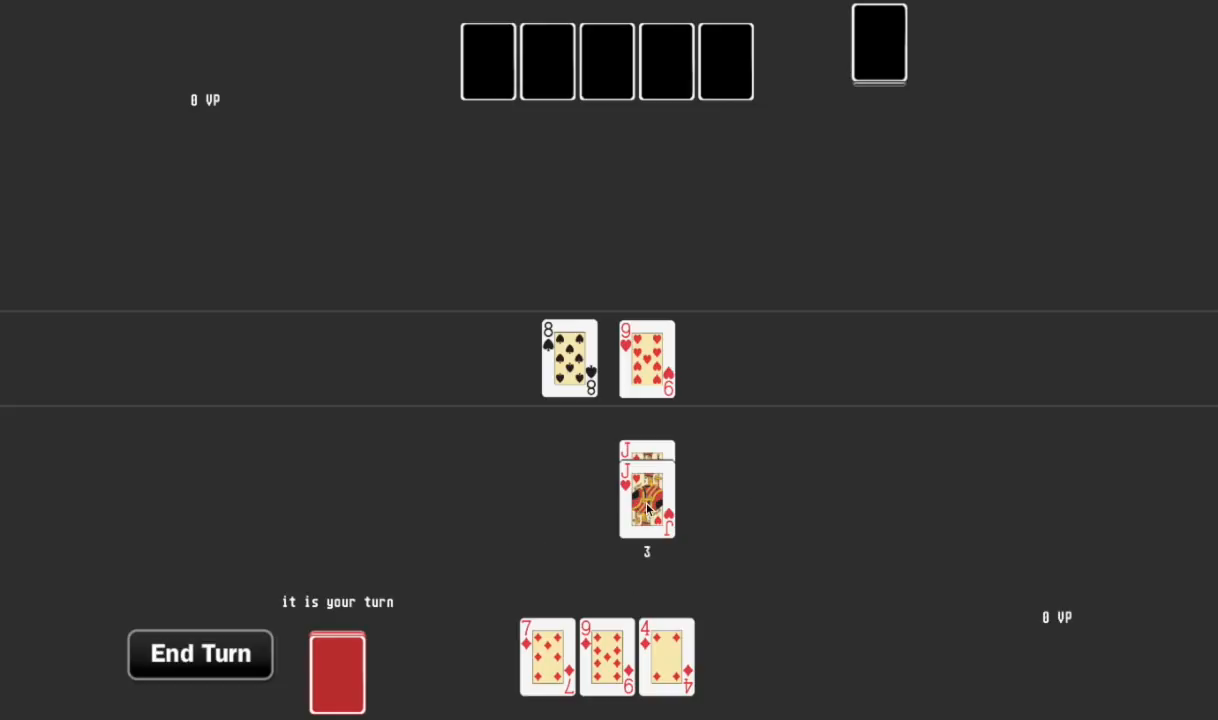
mouse_move(714, 378)
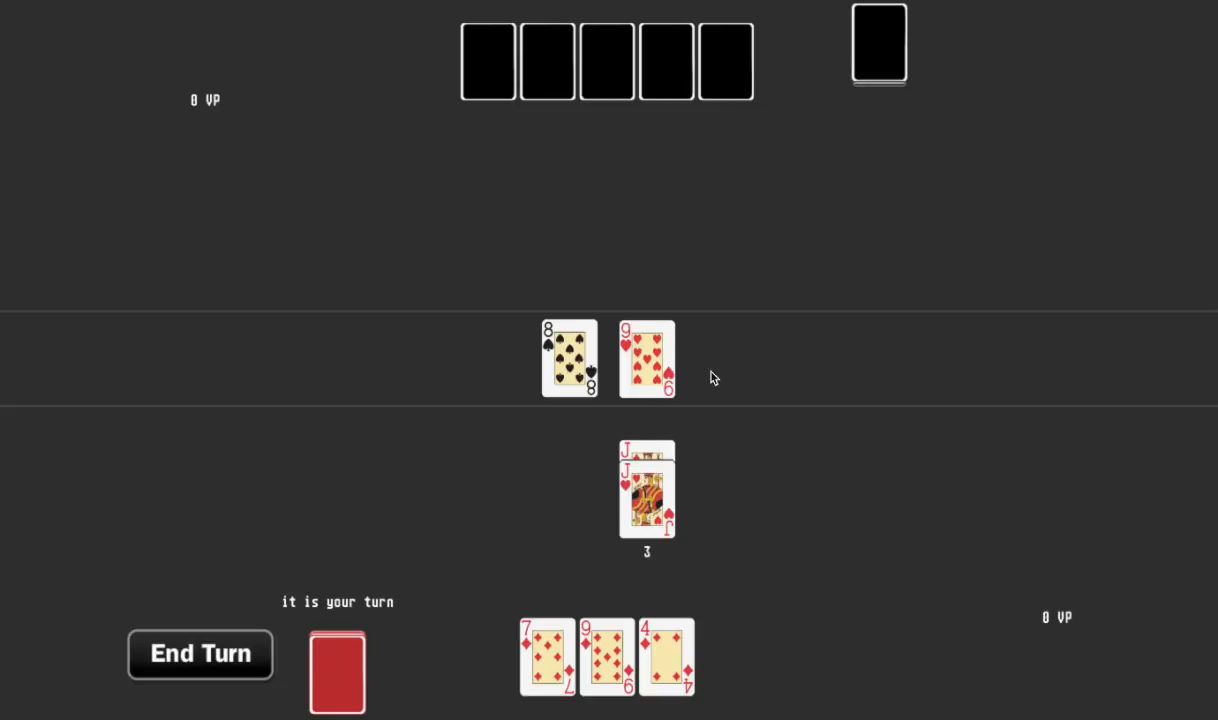
mouse_move(528, 468)
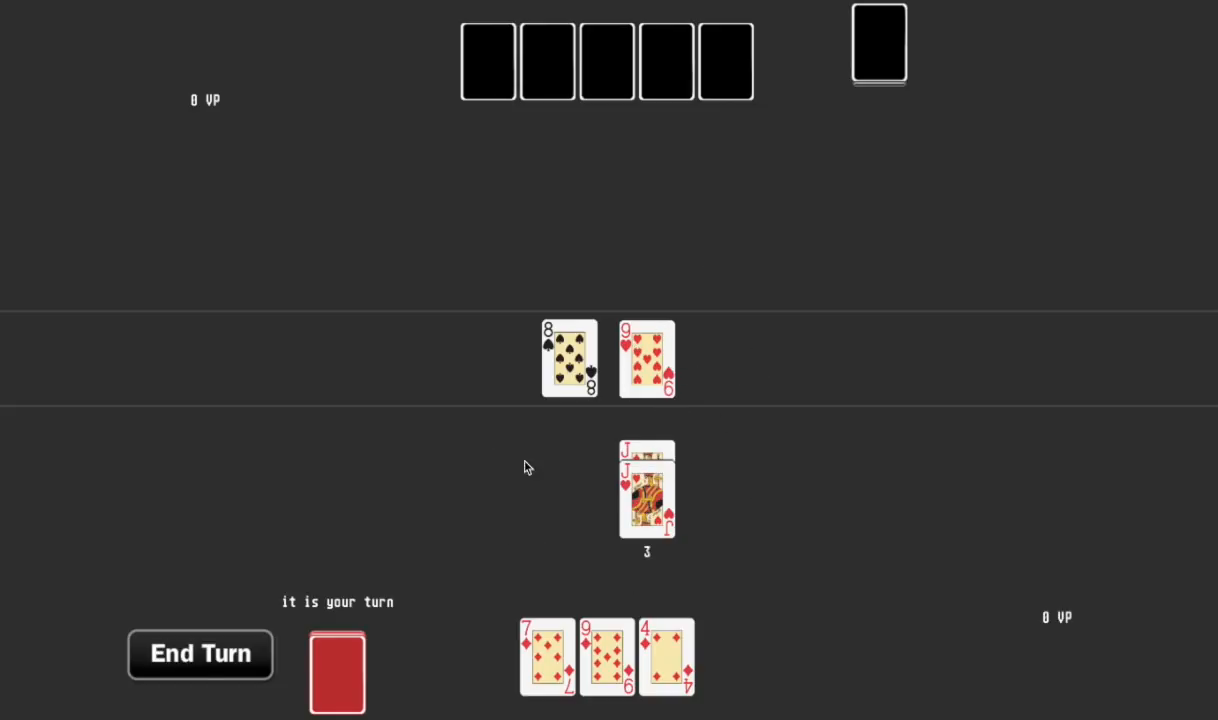
mouse_move(488, 420)
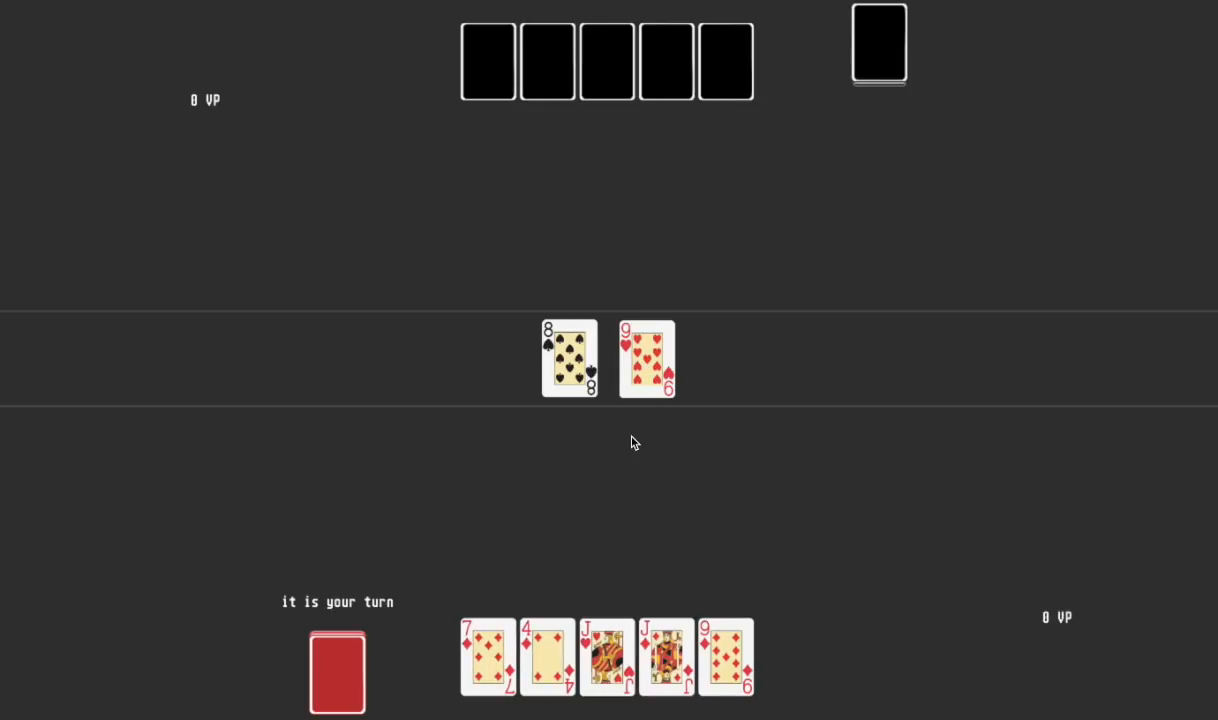
mouse_move(652, 396)
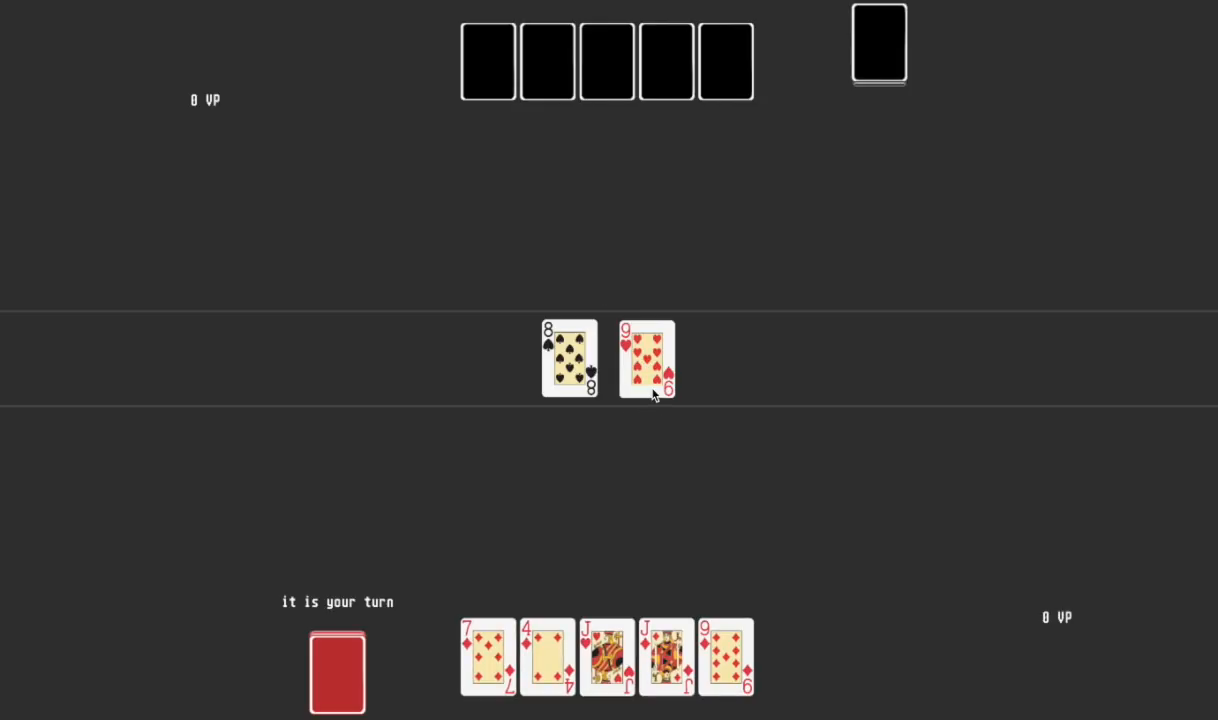
mouse_move(648, 408)
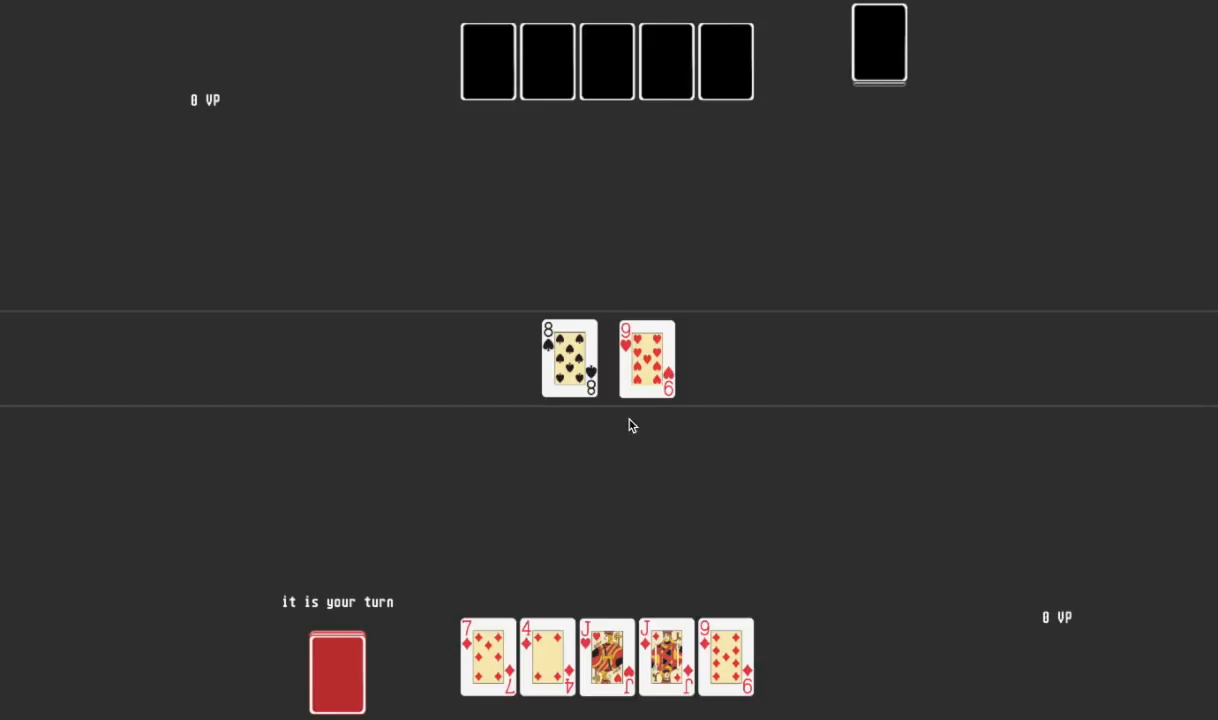
mouse_move(660, 436)
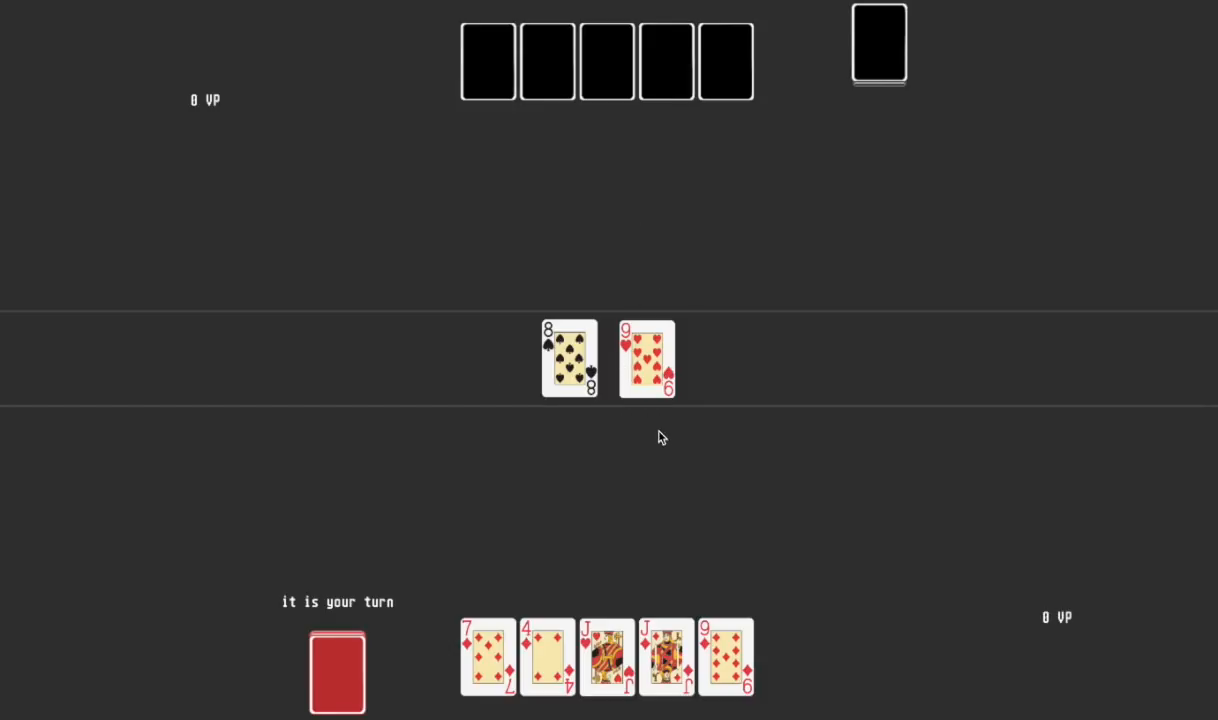
mouse_move(556, 140)
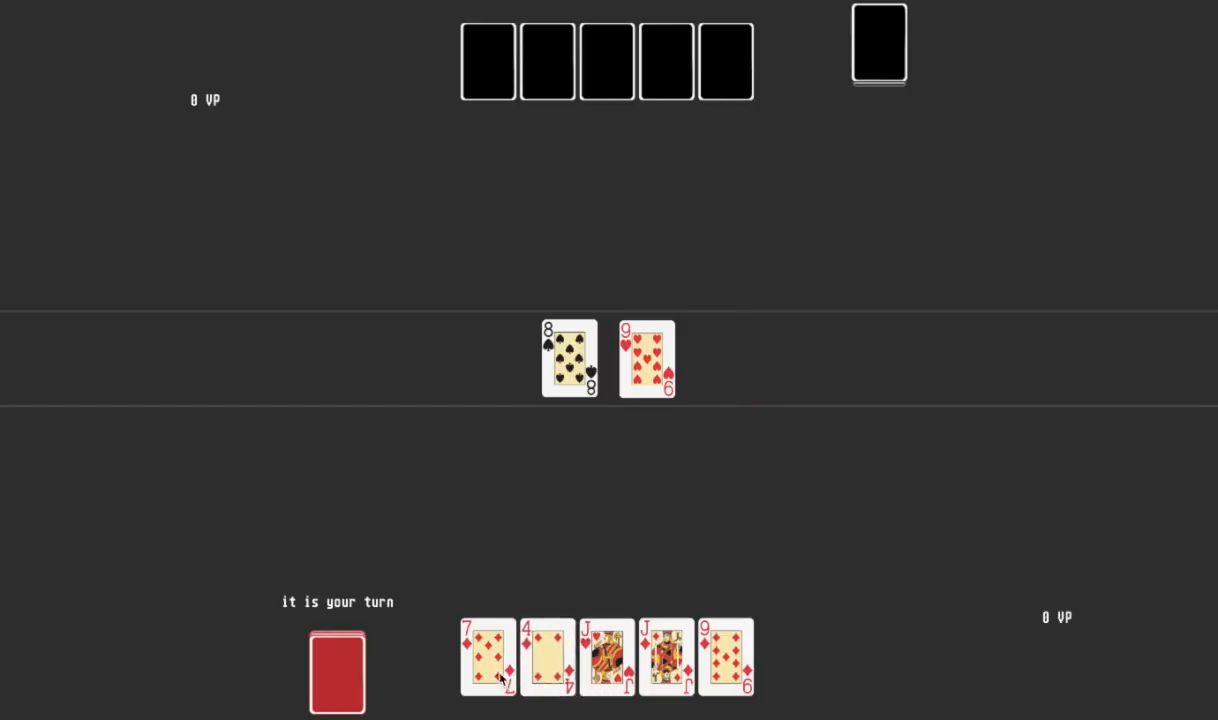
After a misplacement, play the 4 of diamonds beneath the 8 of spades and end the turn.
click(548, 656)
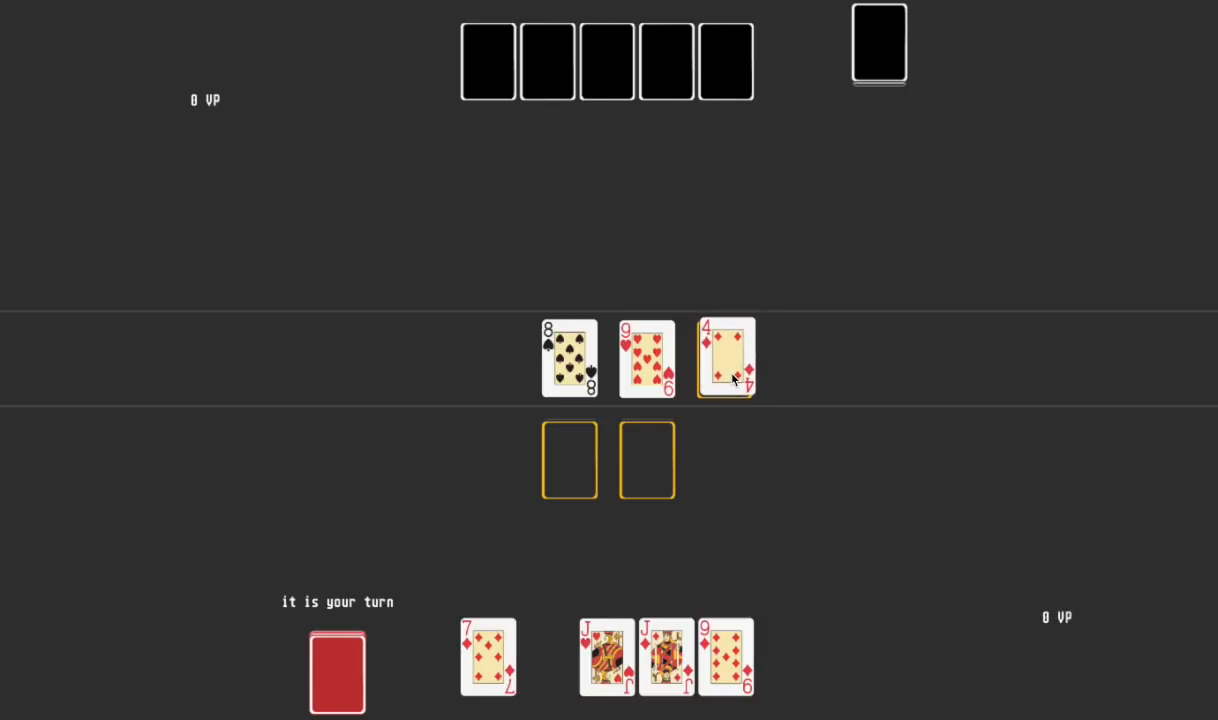
click(726, 356)
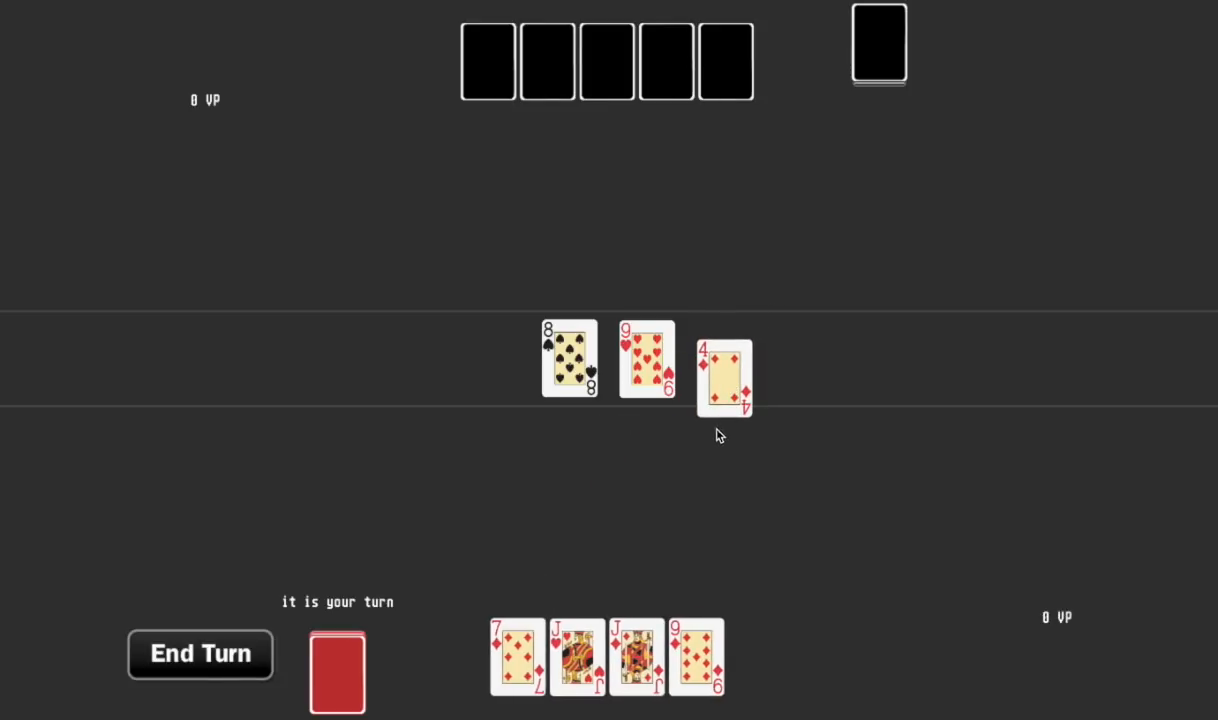
mouse_move(696, 564)
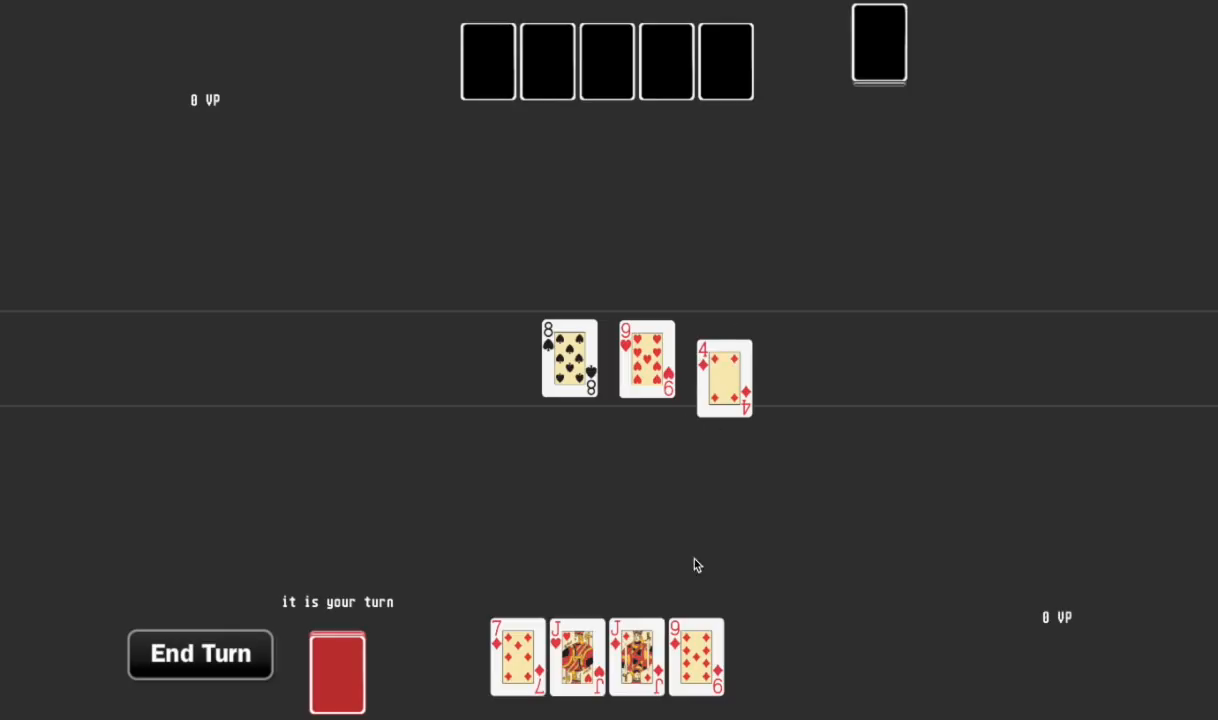
drag(724, 376, 756, 608)
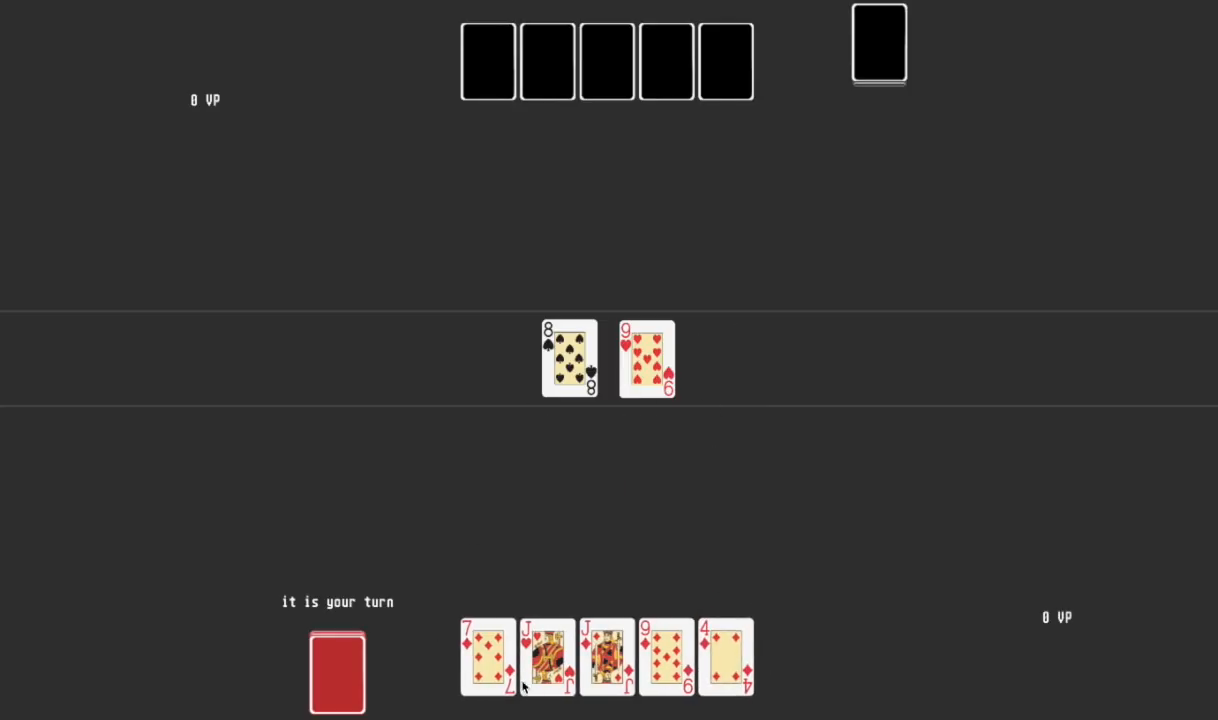
drag(726, 656, 568, 458)
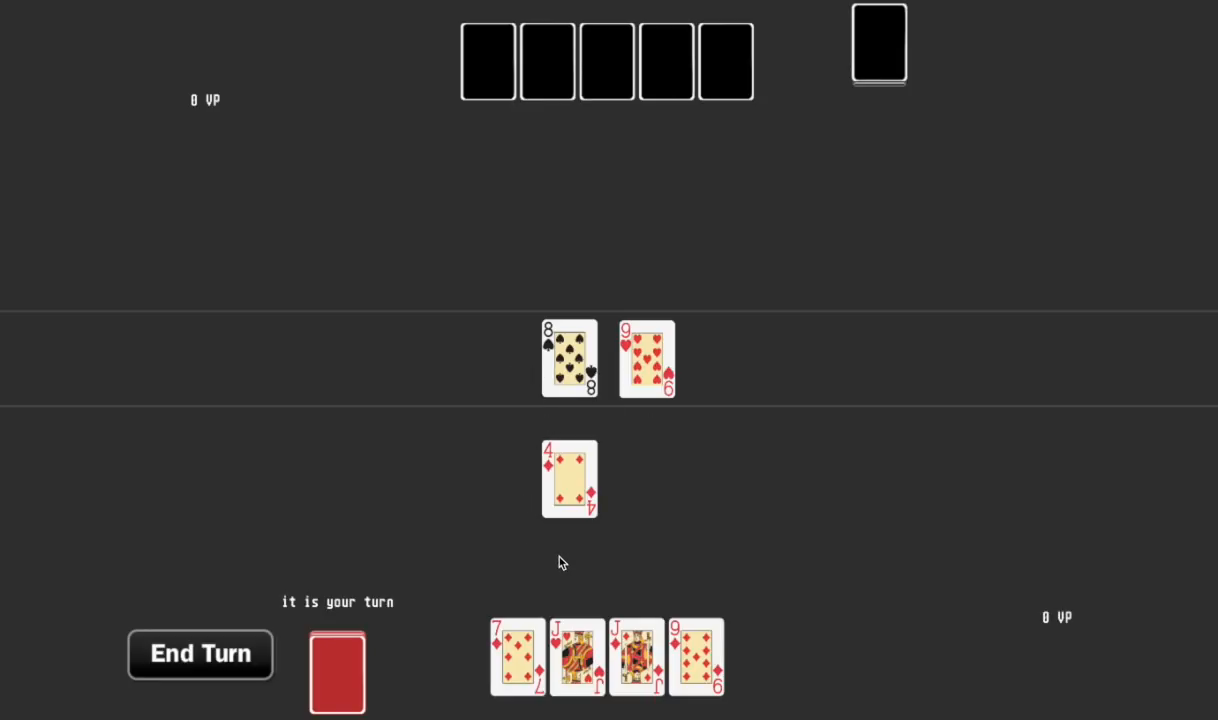
mouse_move(644, 668)
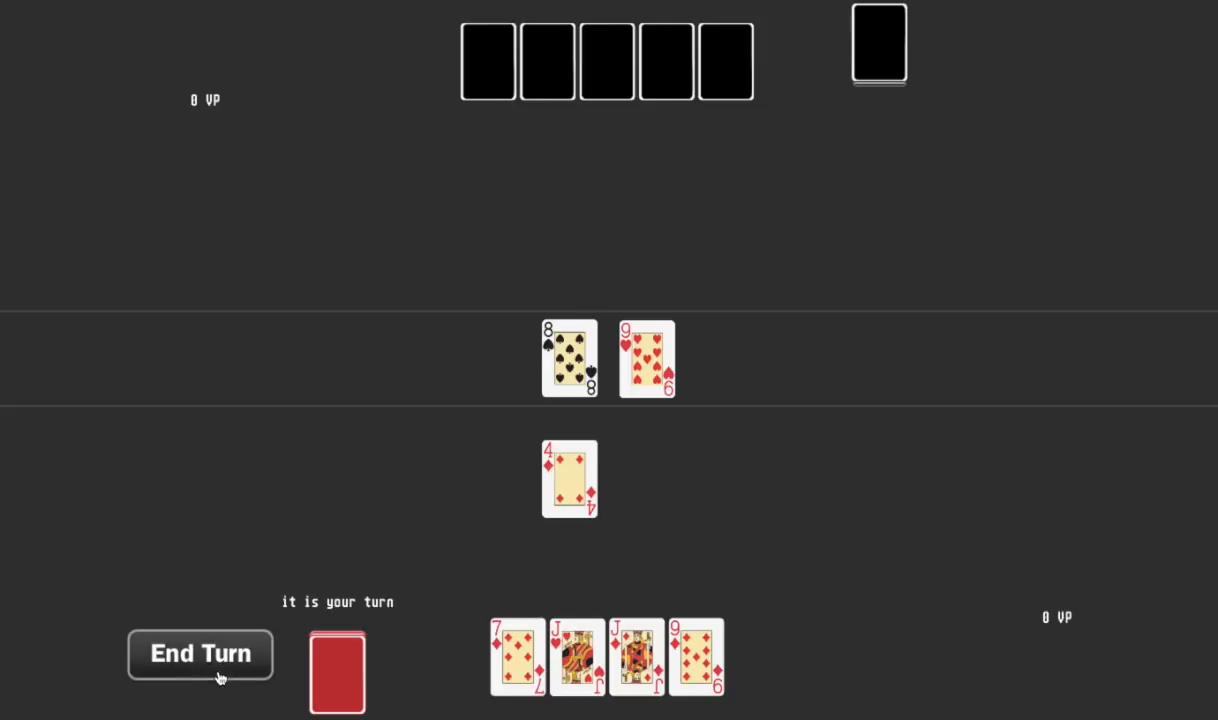
click(200, 654)
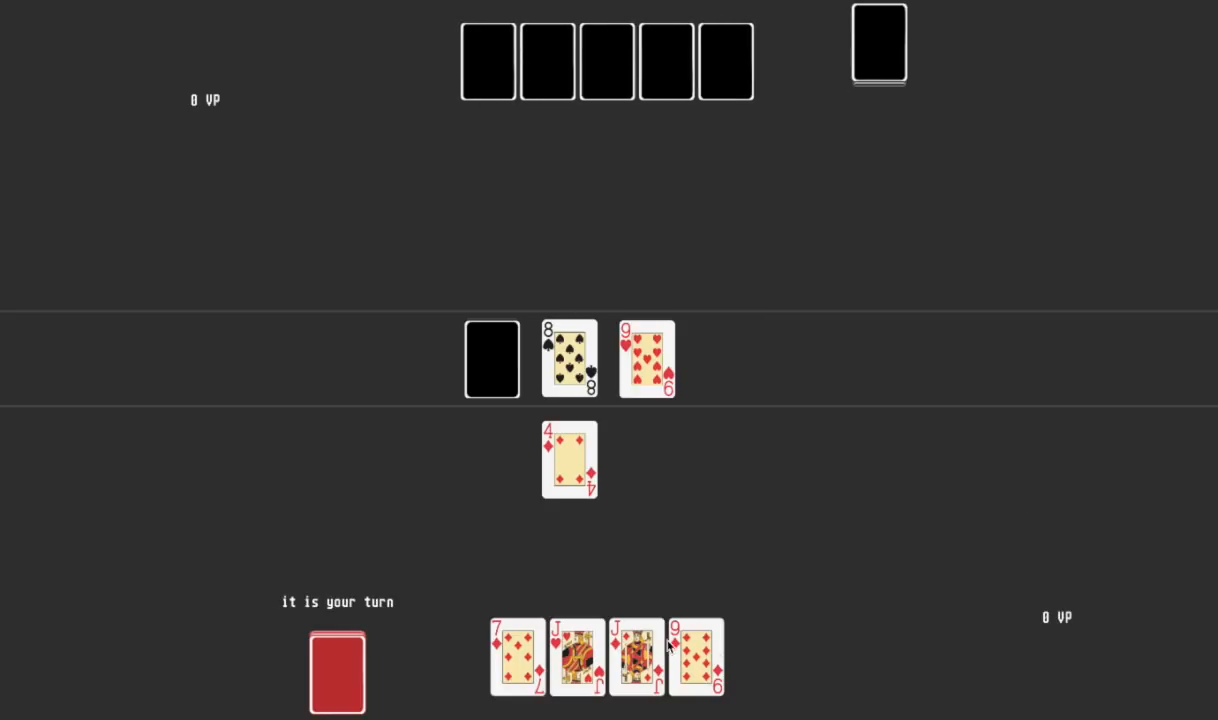
mouse_move(448, 414)
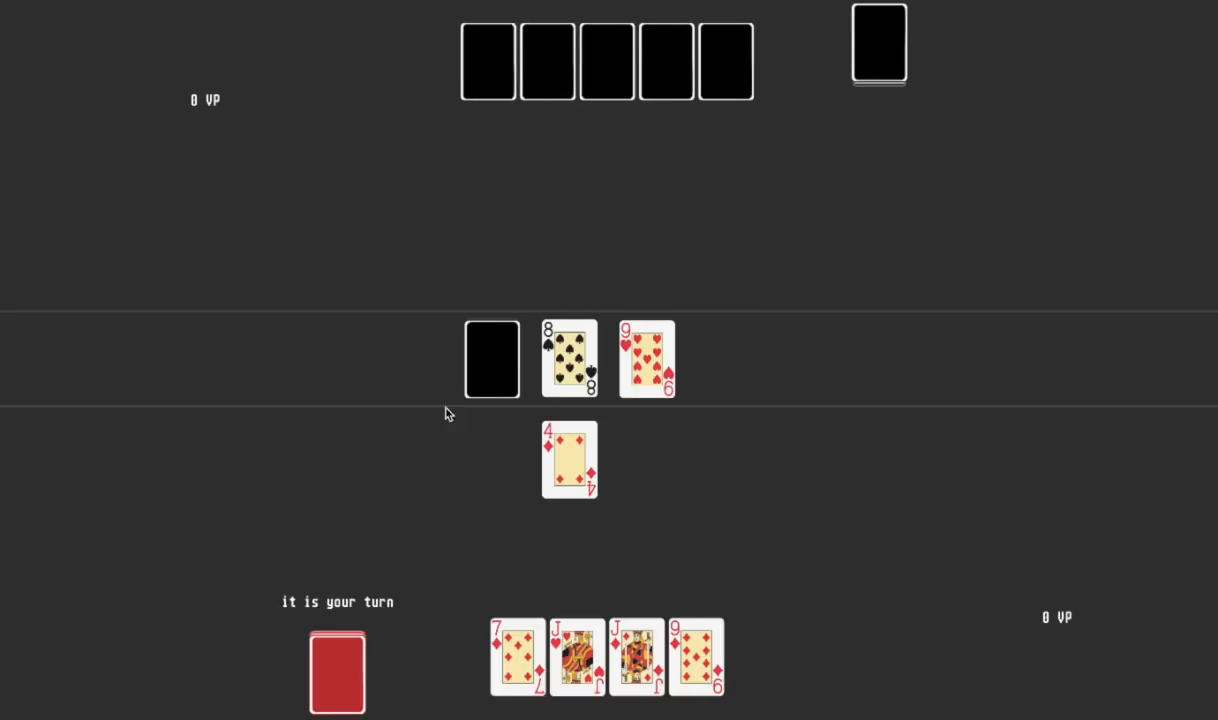
mouse_move(448, 448)
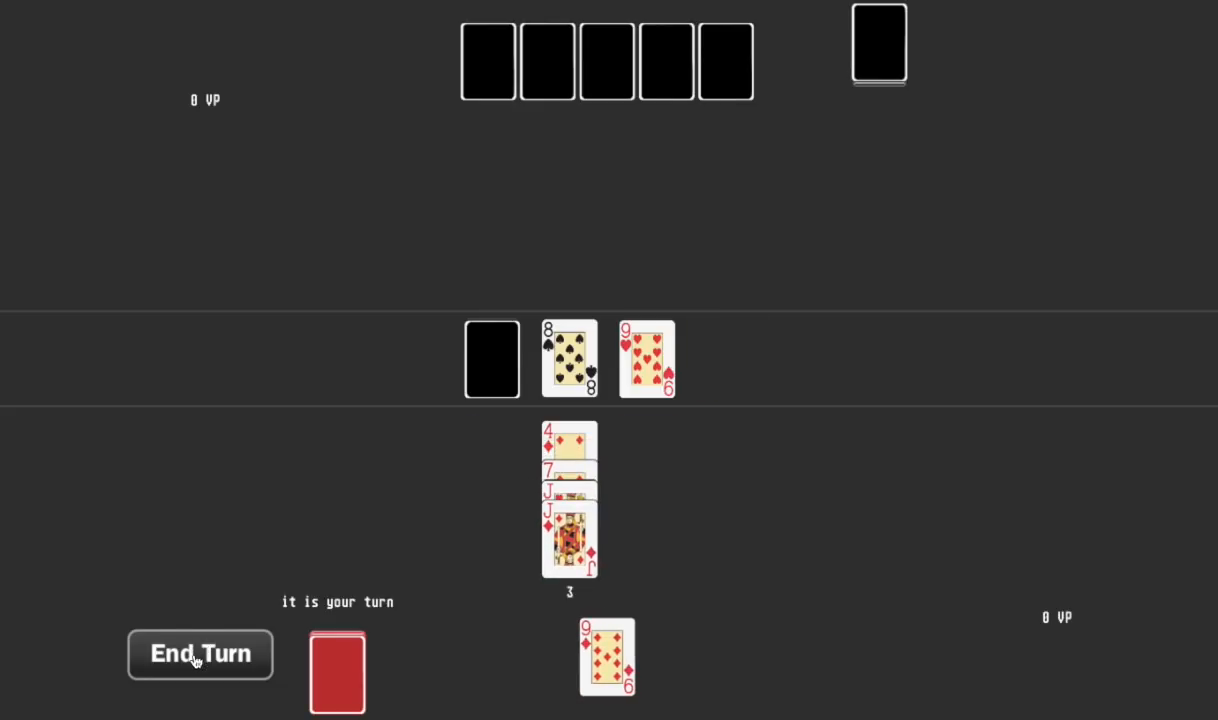
End the turn after stacking the diamonds below the 8 of spades, passing play to Fred.
click(200, 654)
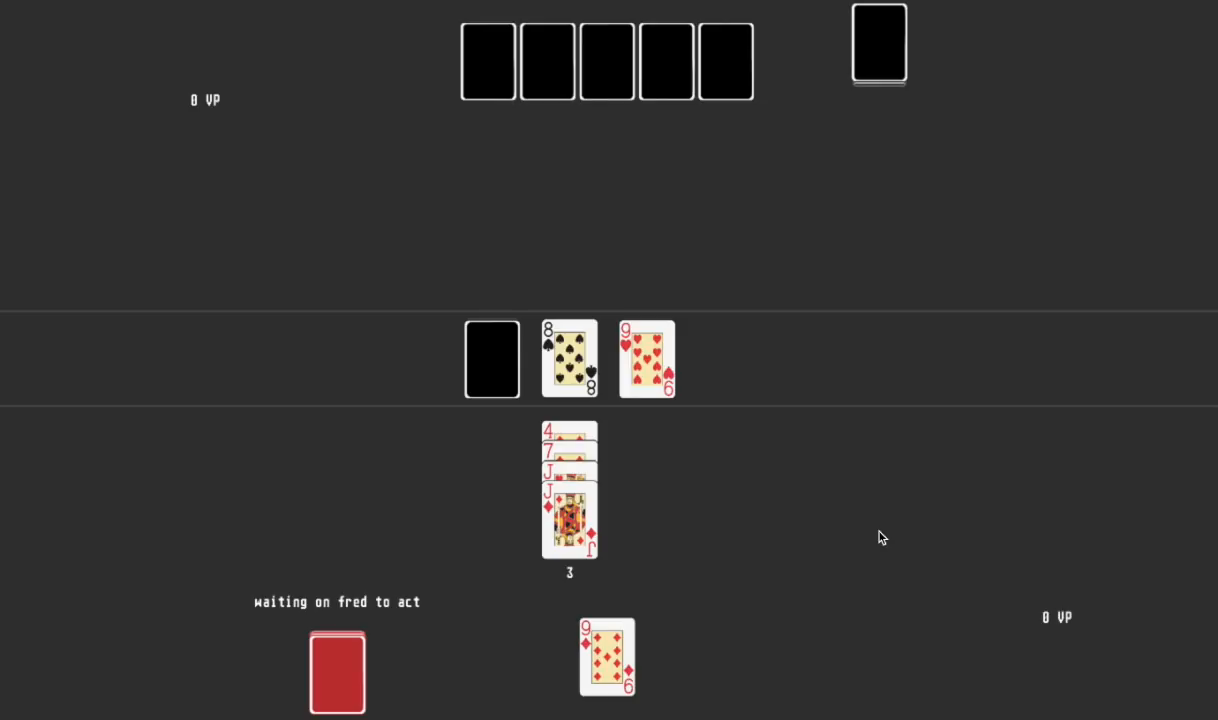
mouse_move(550, 480)
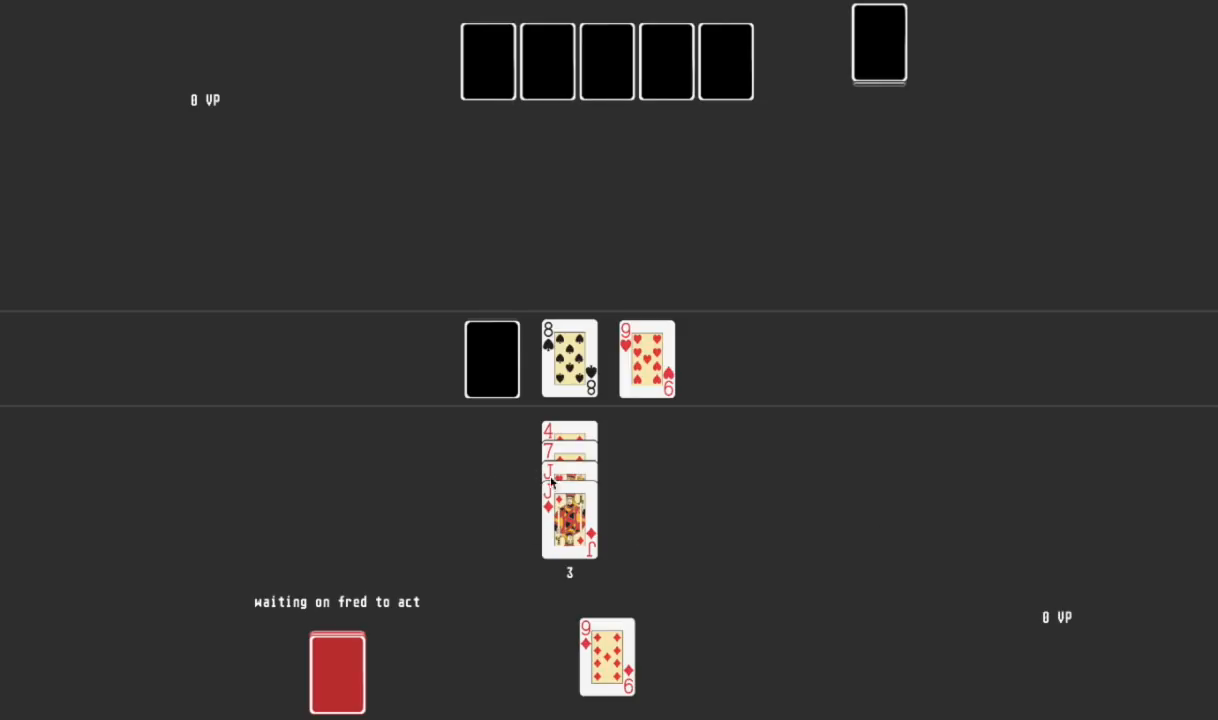
mouse_move(848, 476)
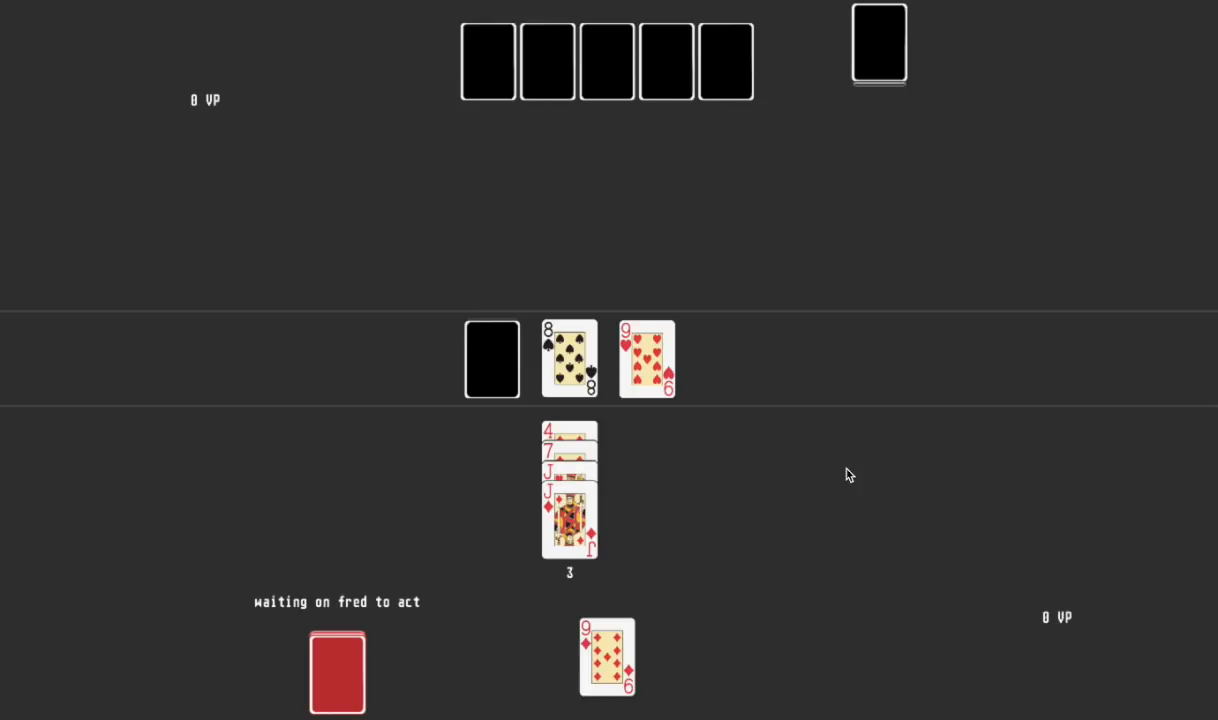
mouse_move(560, 450)
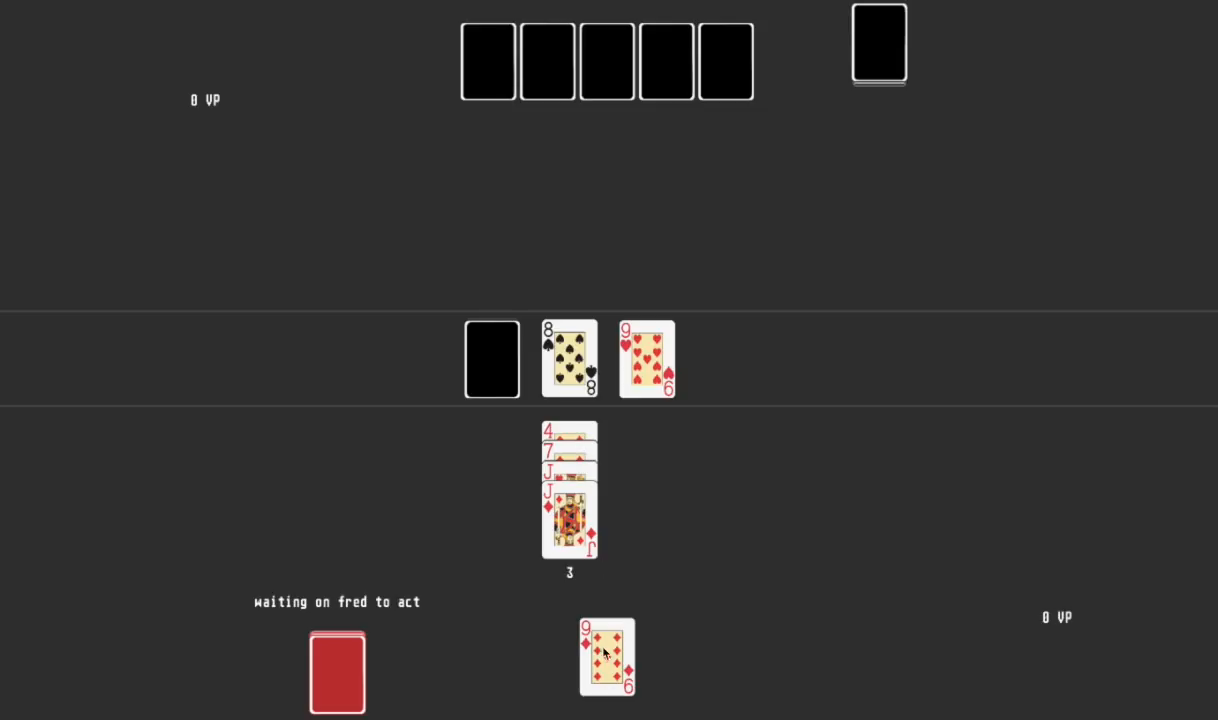
mouse_move(584, 472)
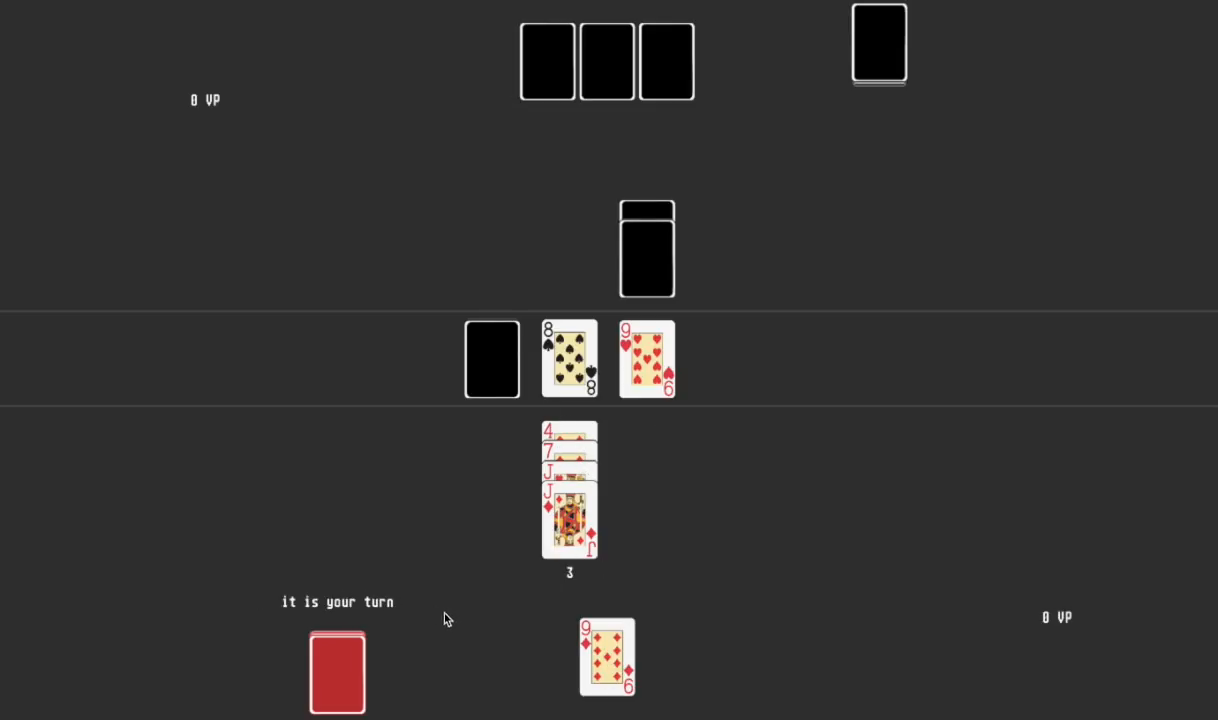
mouse_move(680, 194)
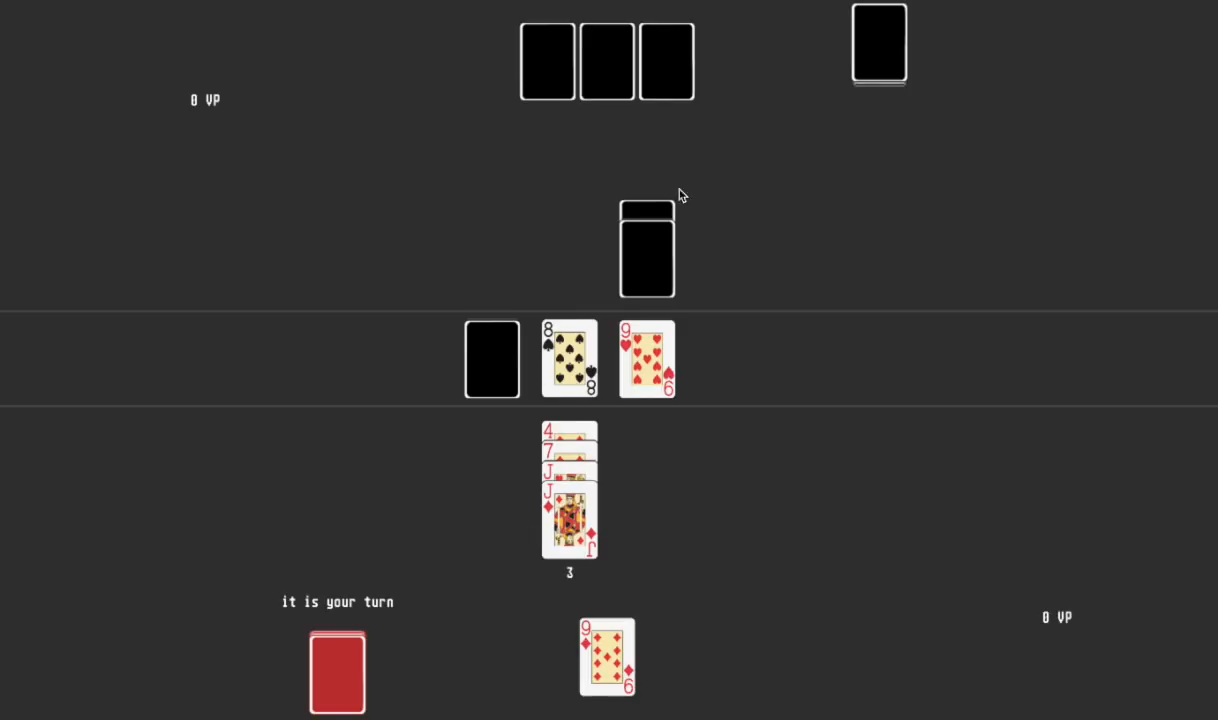
mouse_move(628, 312)
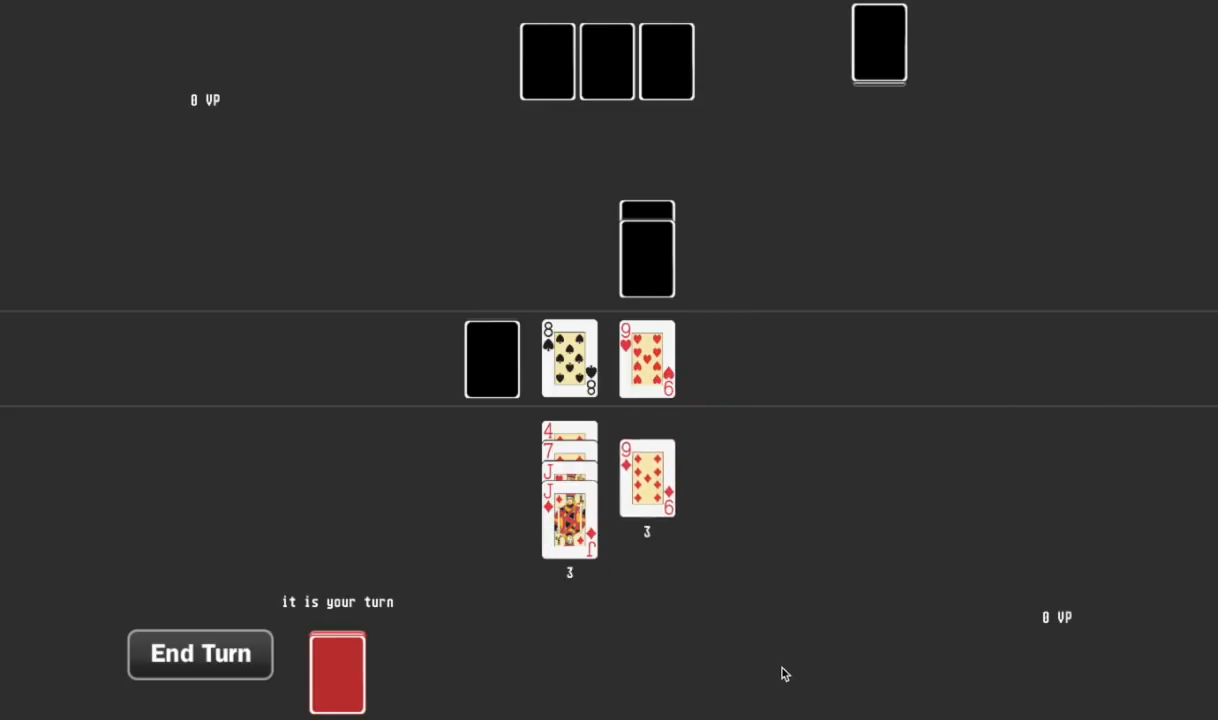
End the turn with the 9 of diamonds played beneath the 9 of hearts.
click(200, 654)
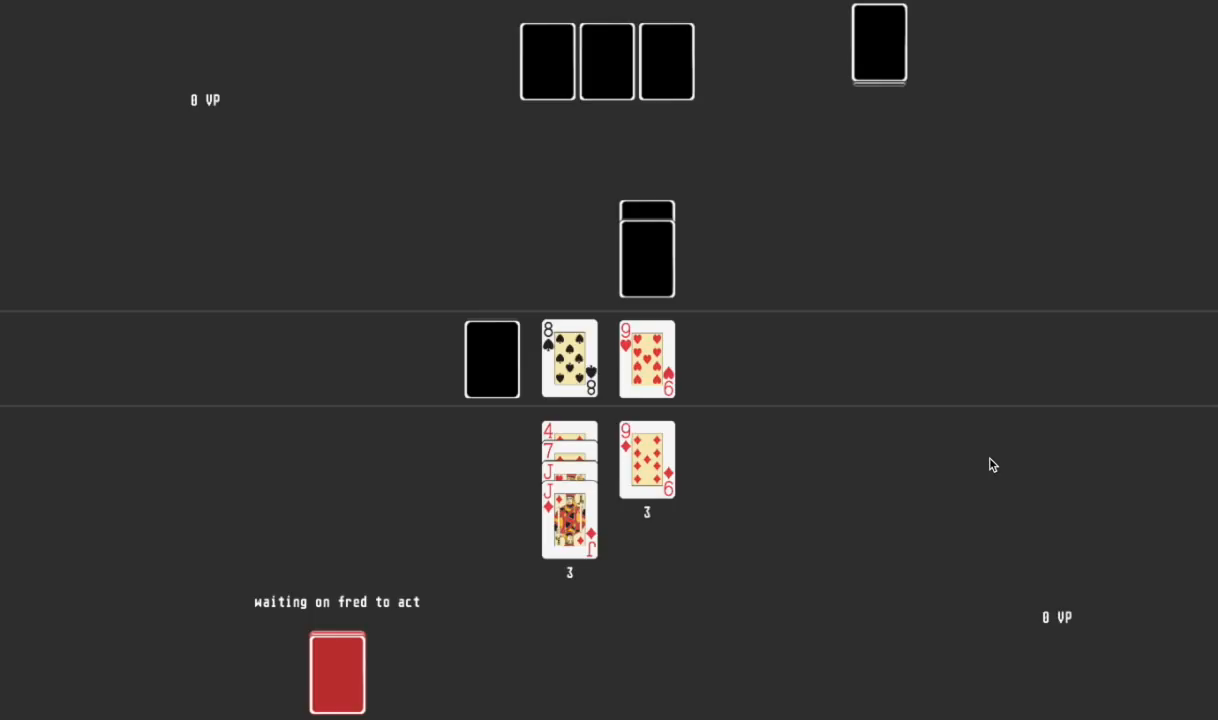
mouse_move(276, 516)
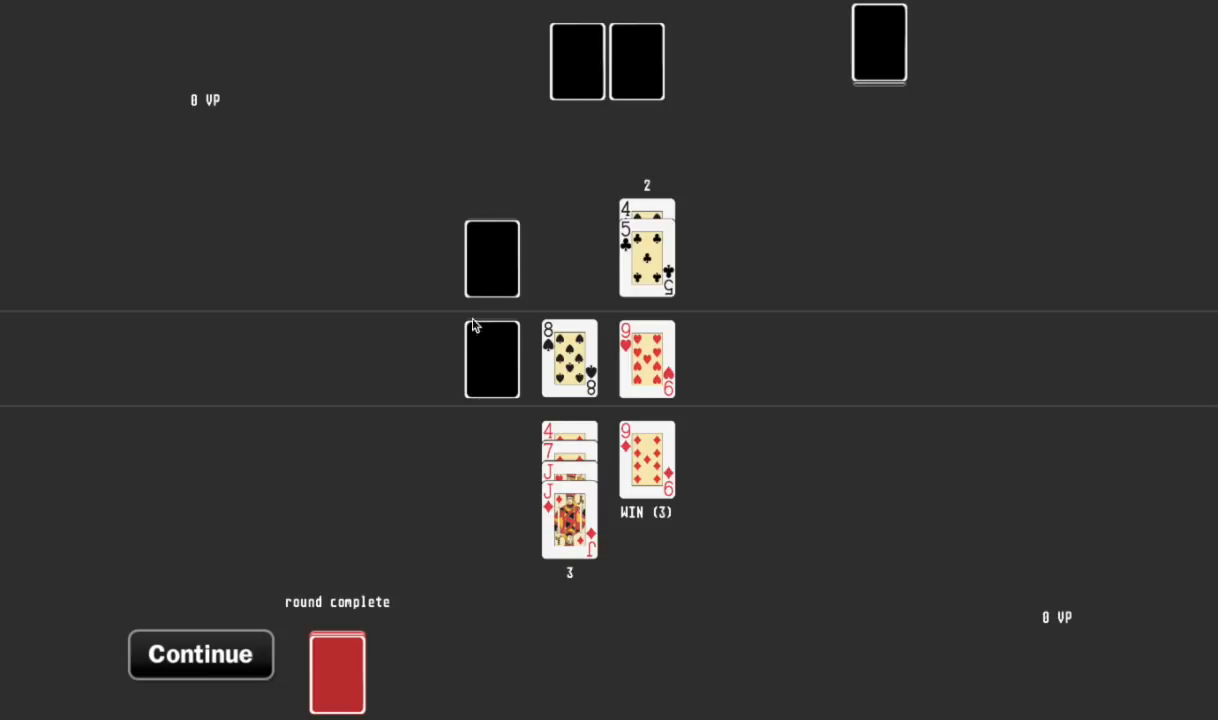
mouse_move(548, 468)
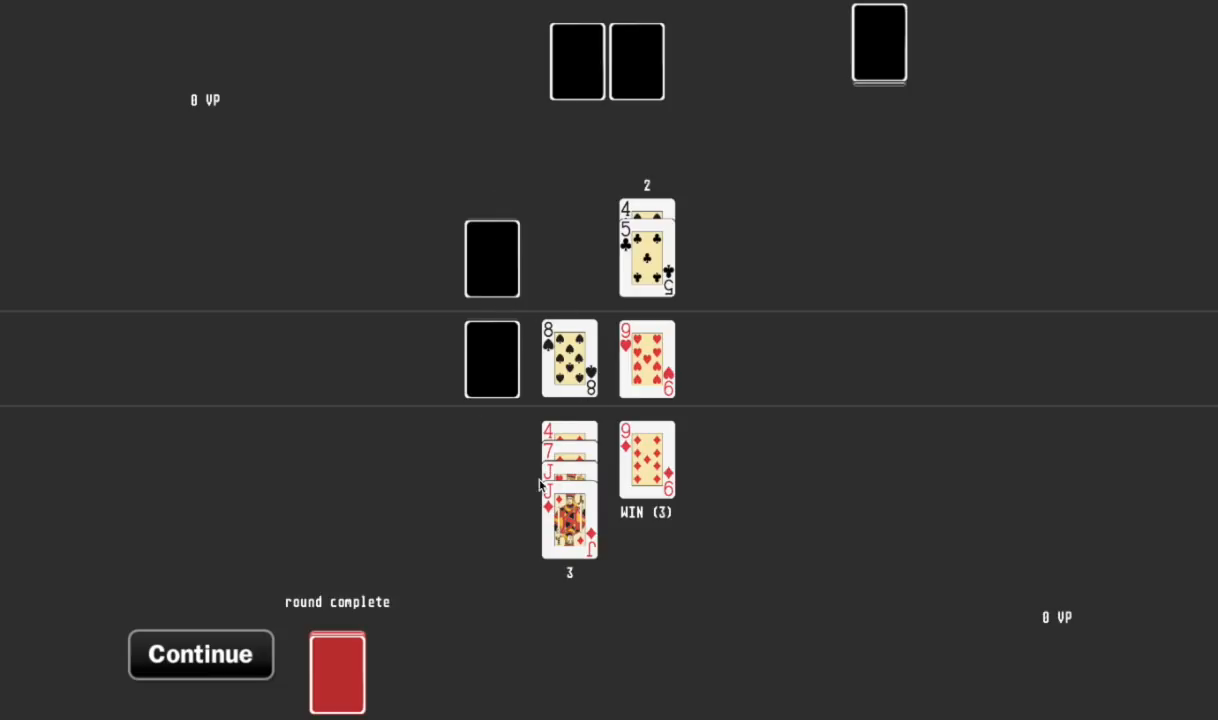
mouse_move(676, 452)
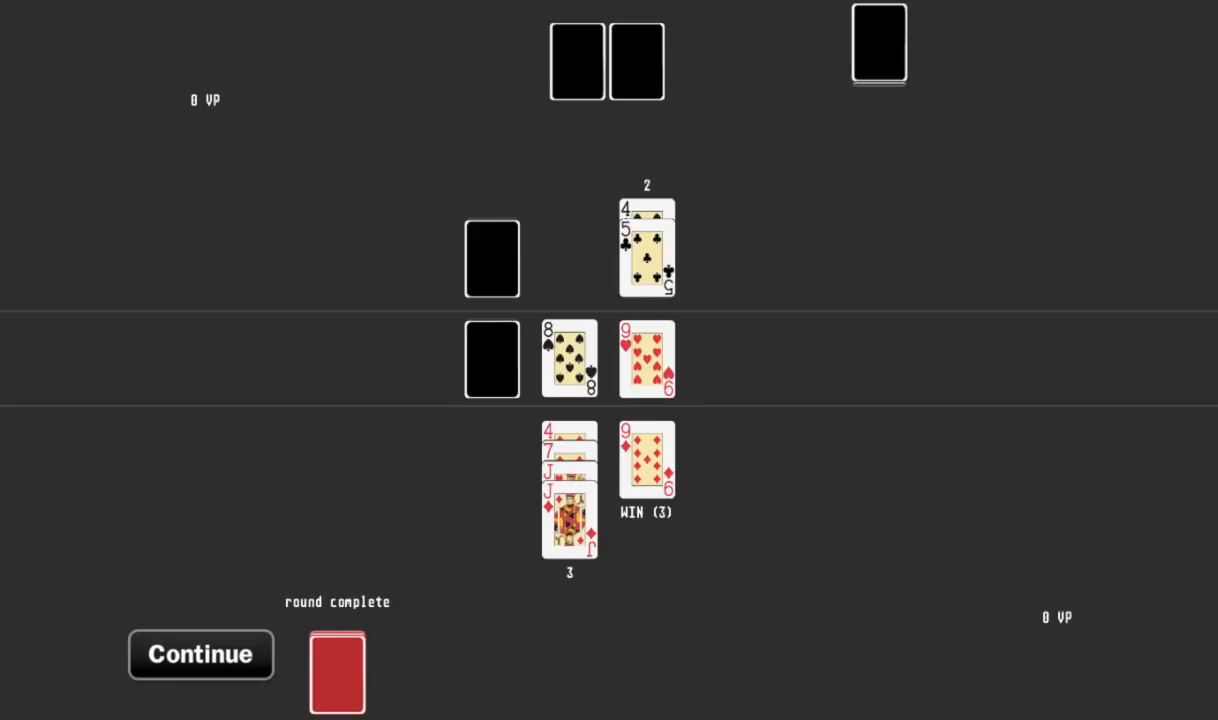
Resolve the finished round and collect the won spades for 17 VP.
click(200, 654)
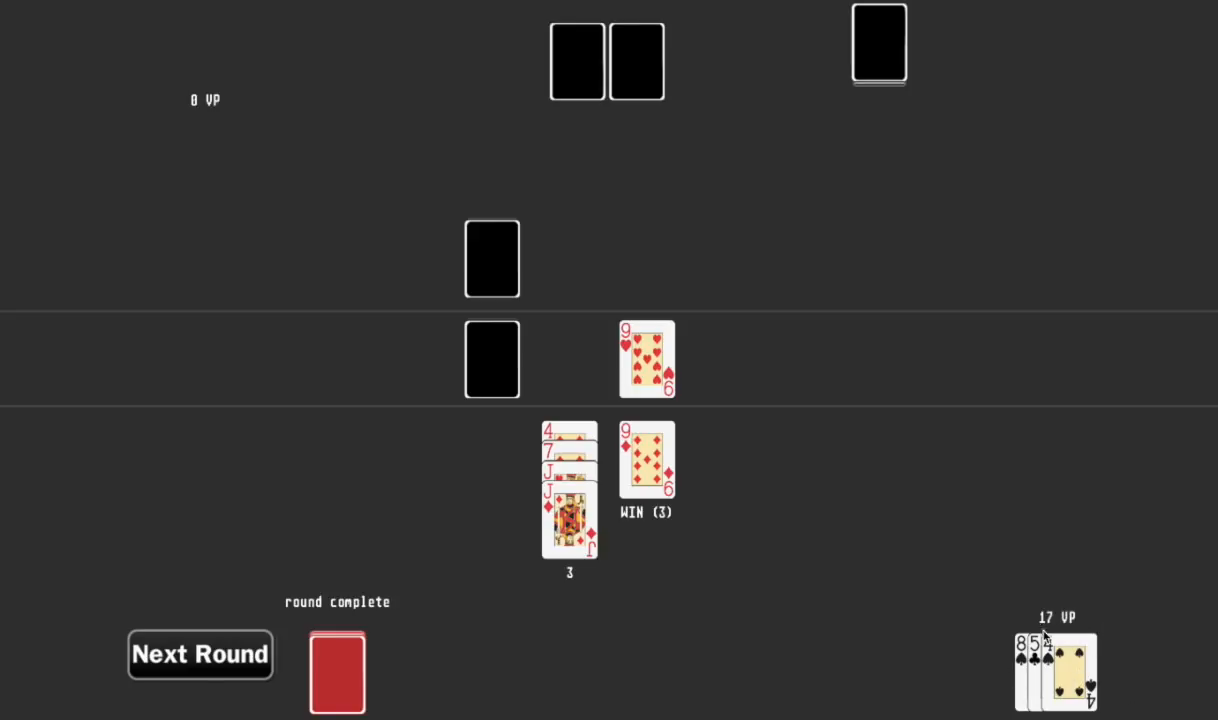
mouse_move(1036, 660)
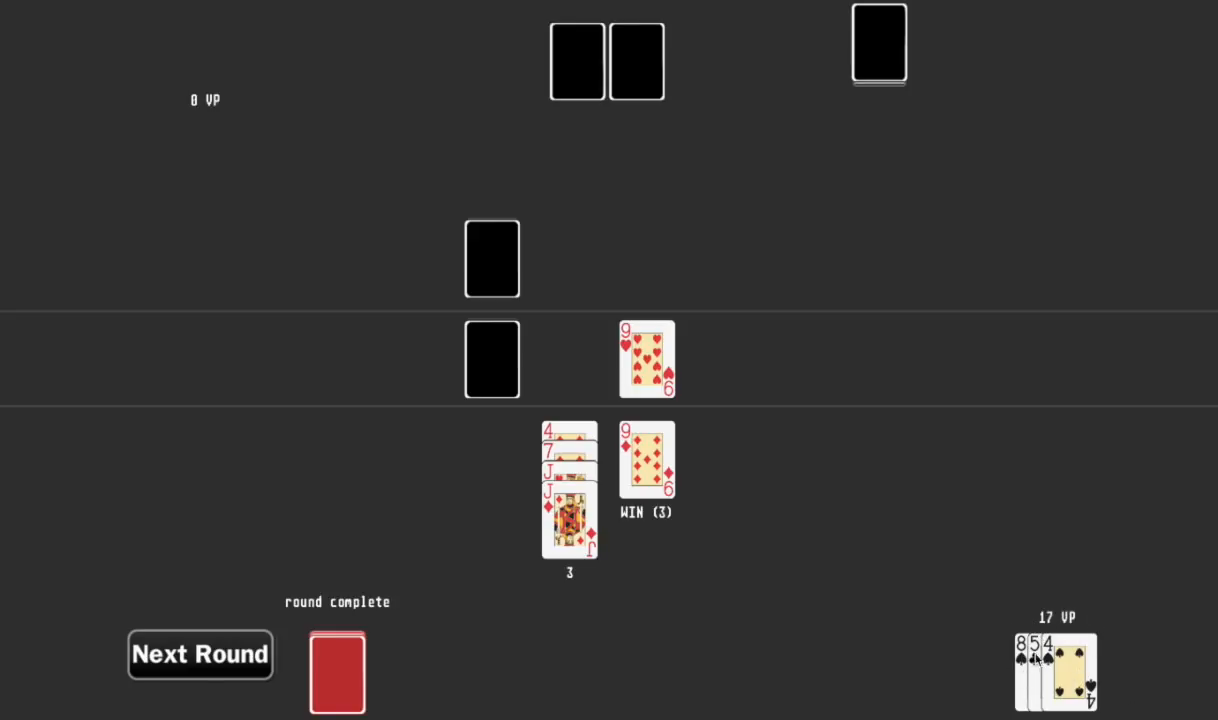
mouse_move(1156, 570)
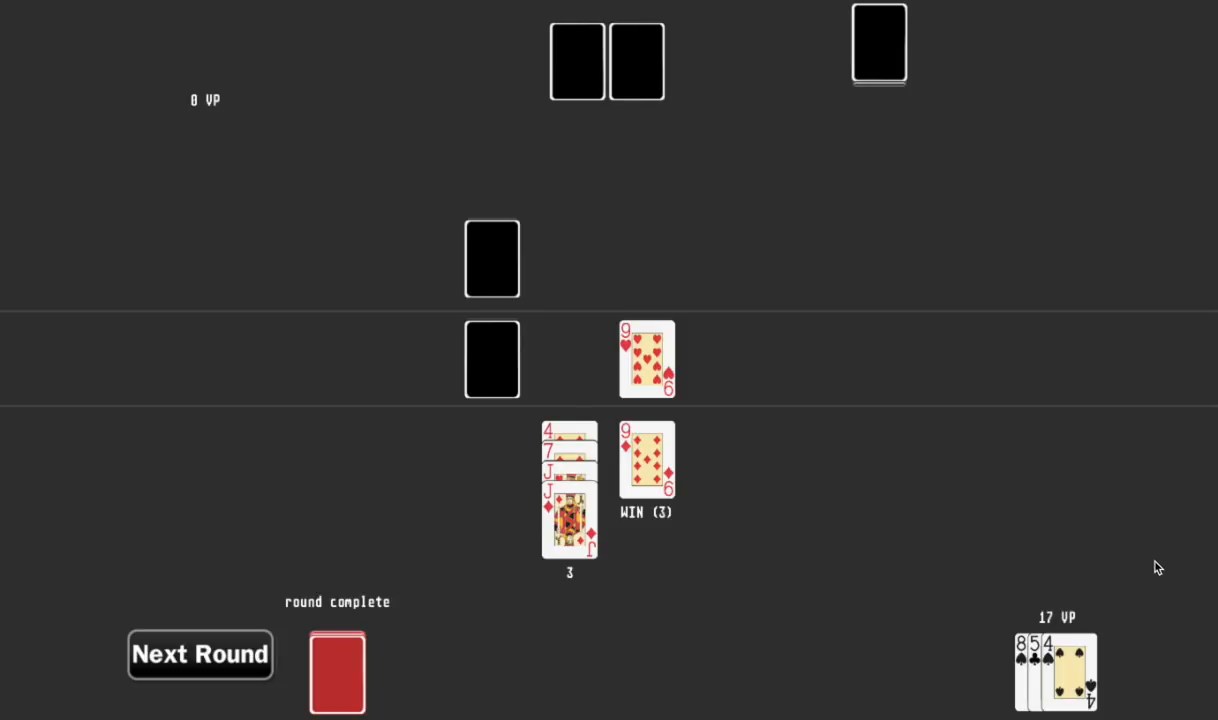
mouse_move(1048, 664)
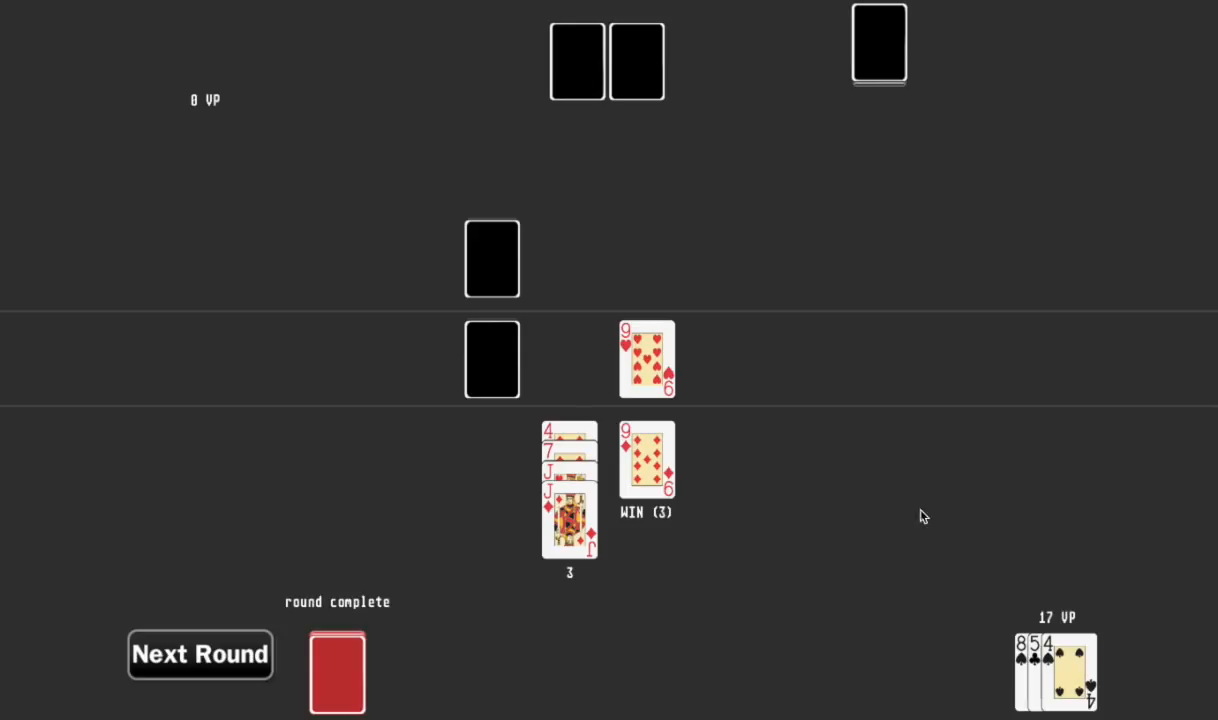
mouse_move(980, 318)
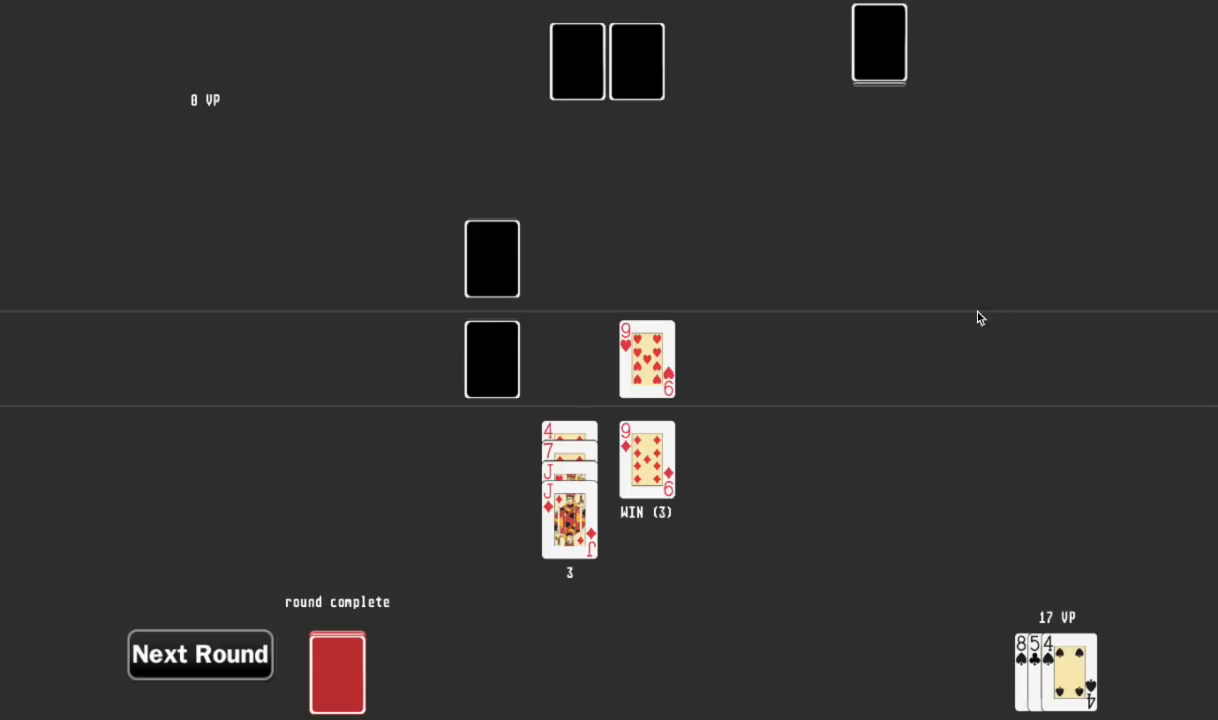
mouse_move(714, 332)
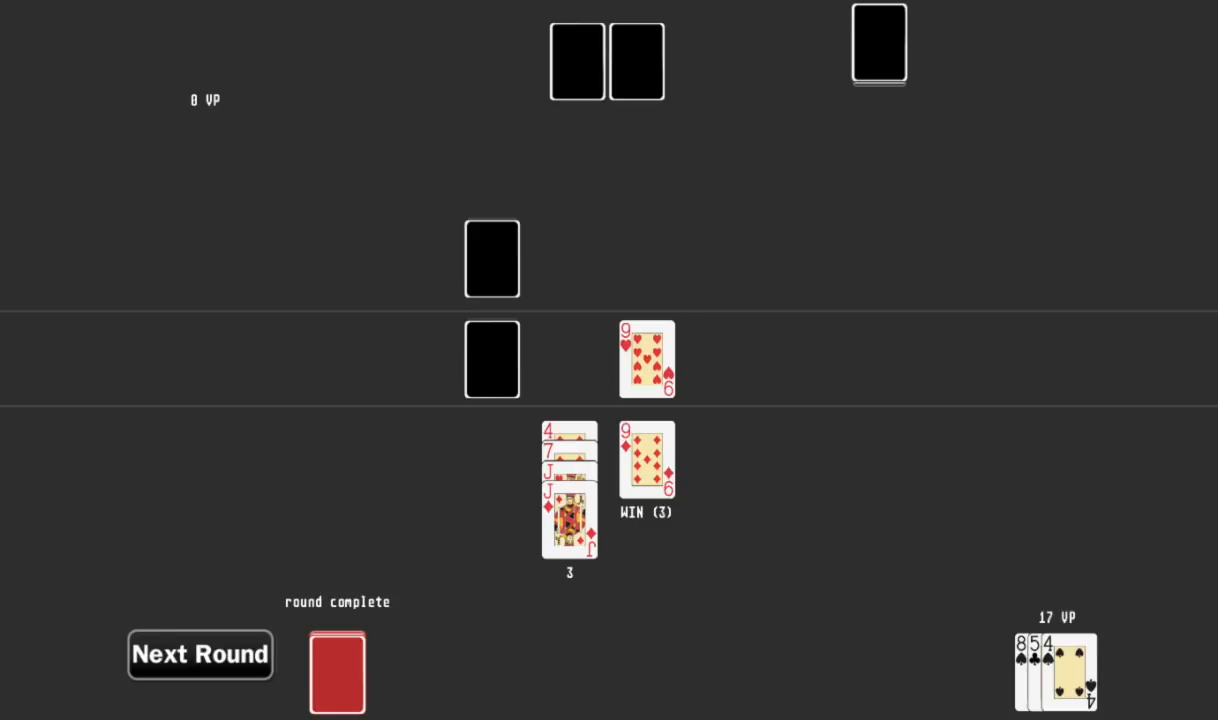
mouse_move(352, 584)
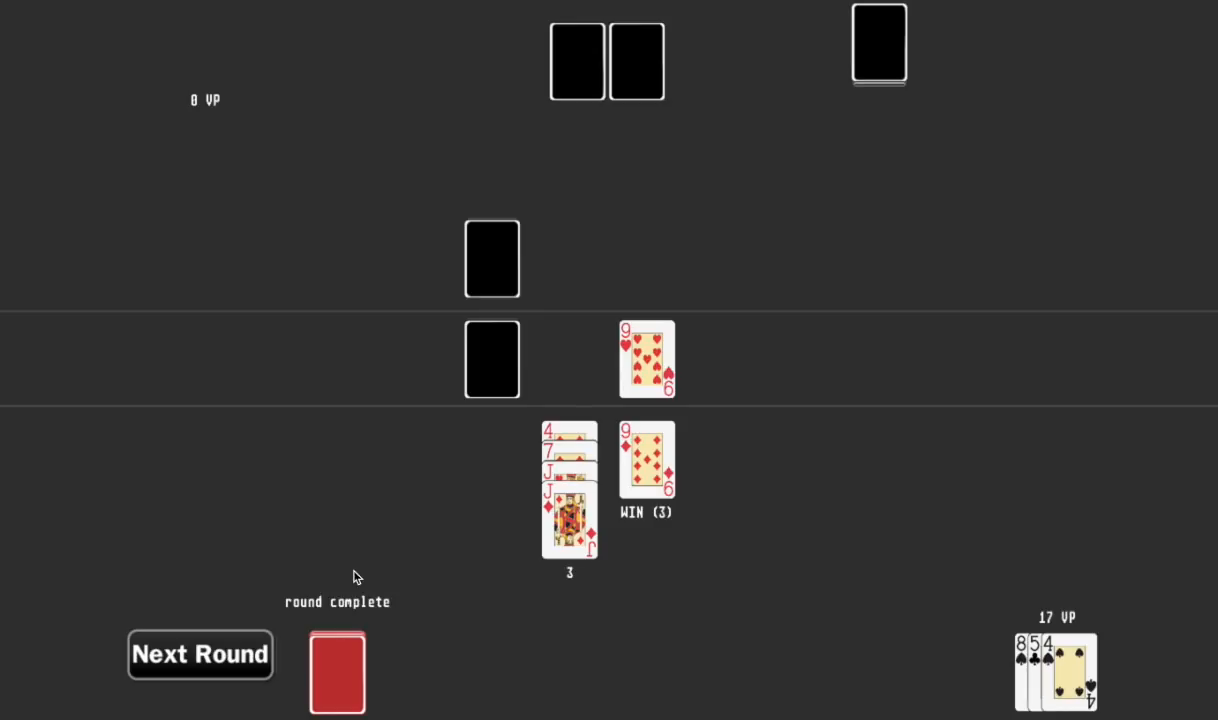
mouse_move(910, 592)
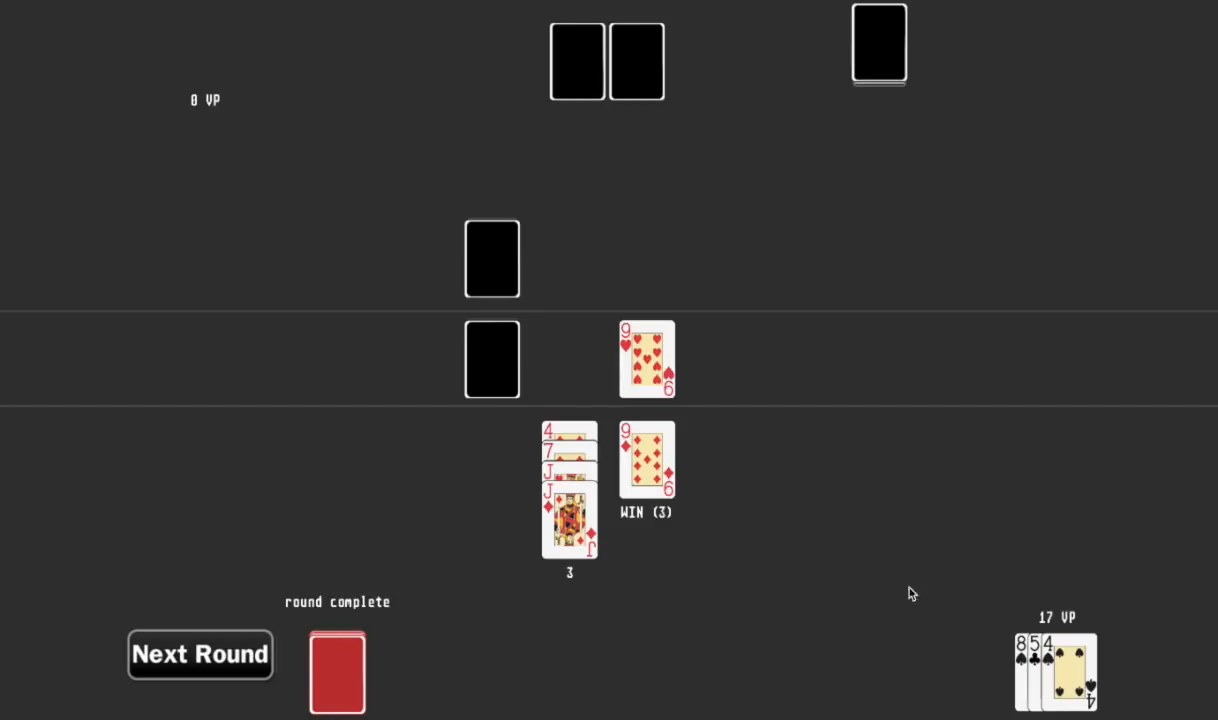
Start the next round so a fresh five-card hand is dealt.
click(200, 654)
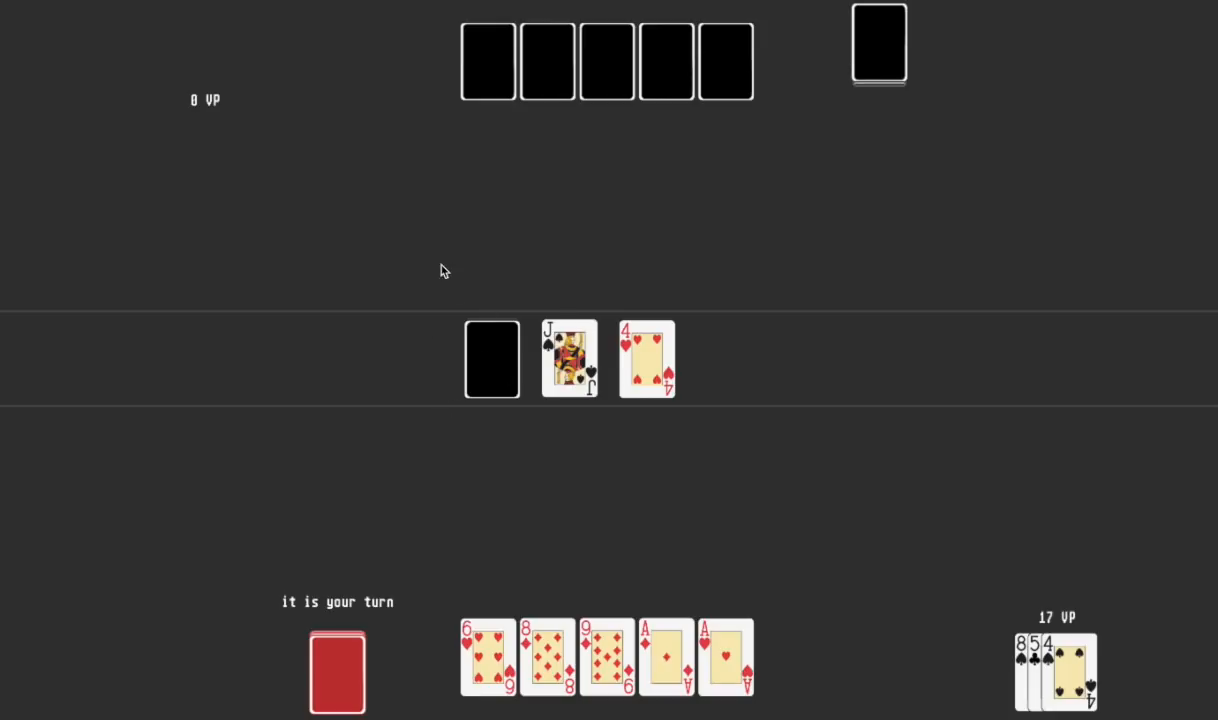
mouse_move(510, 362)
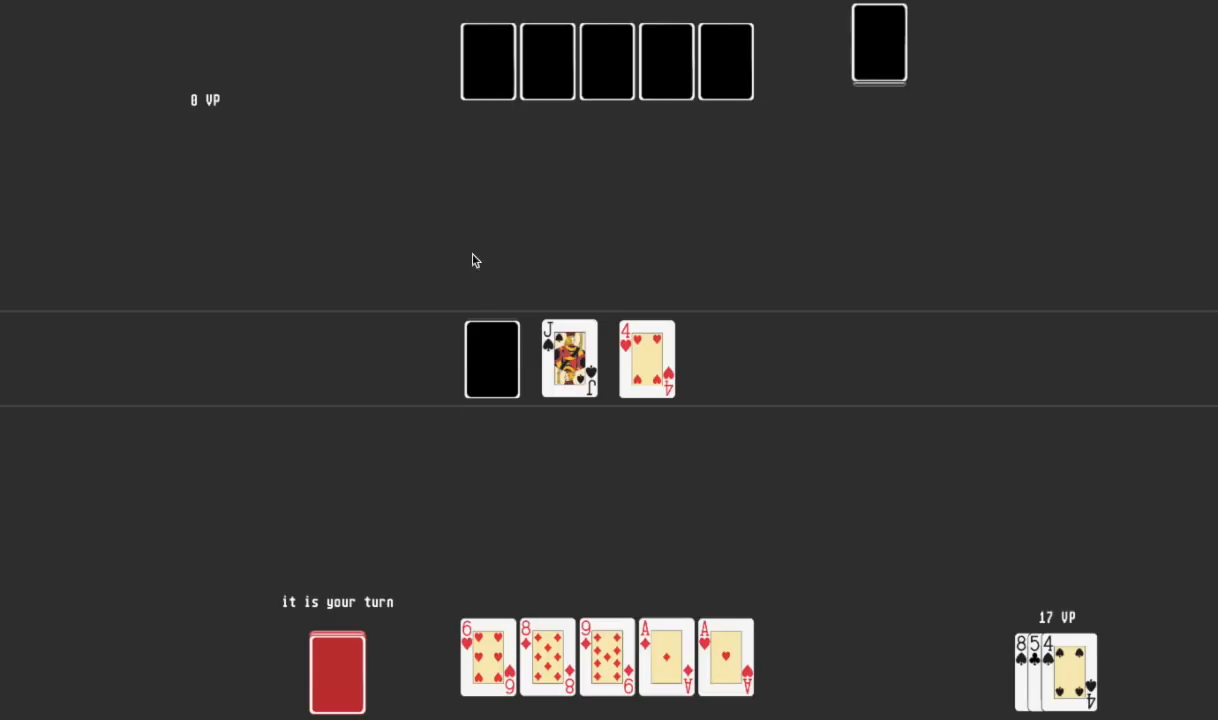
mouse_move(672, 598)
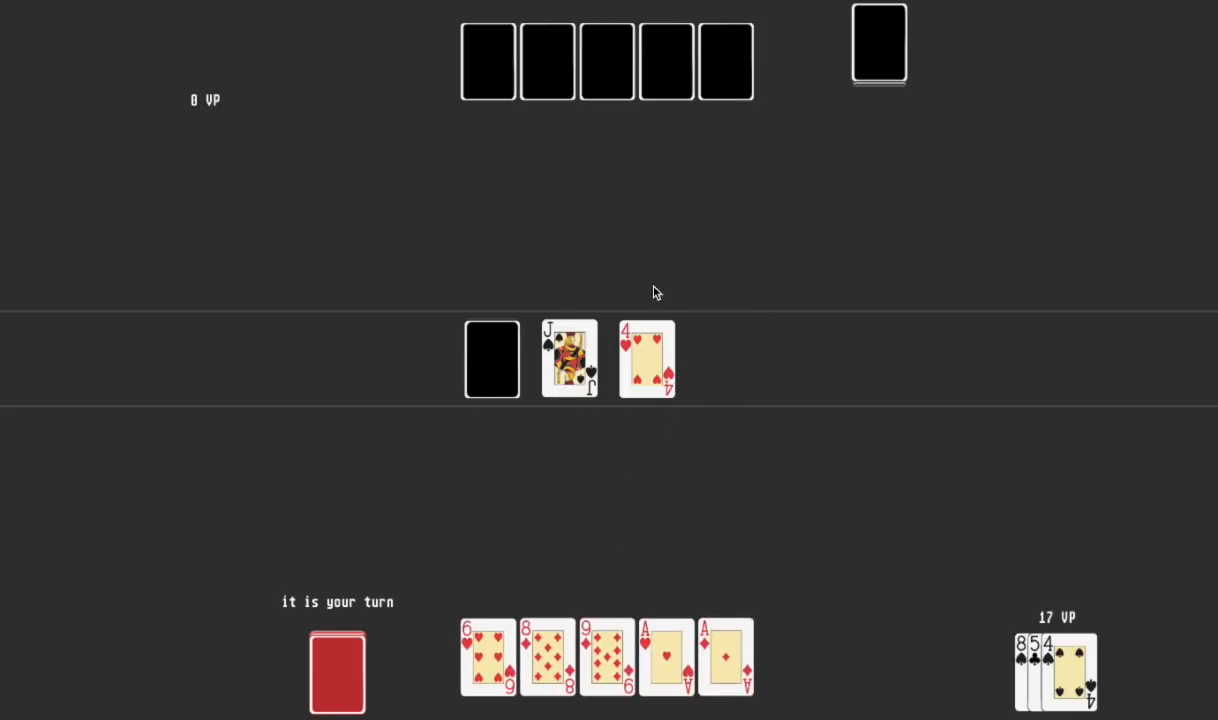
mouse_move(582, 360)
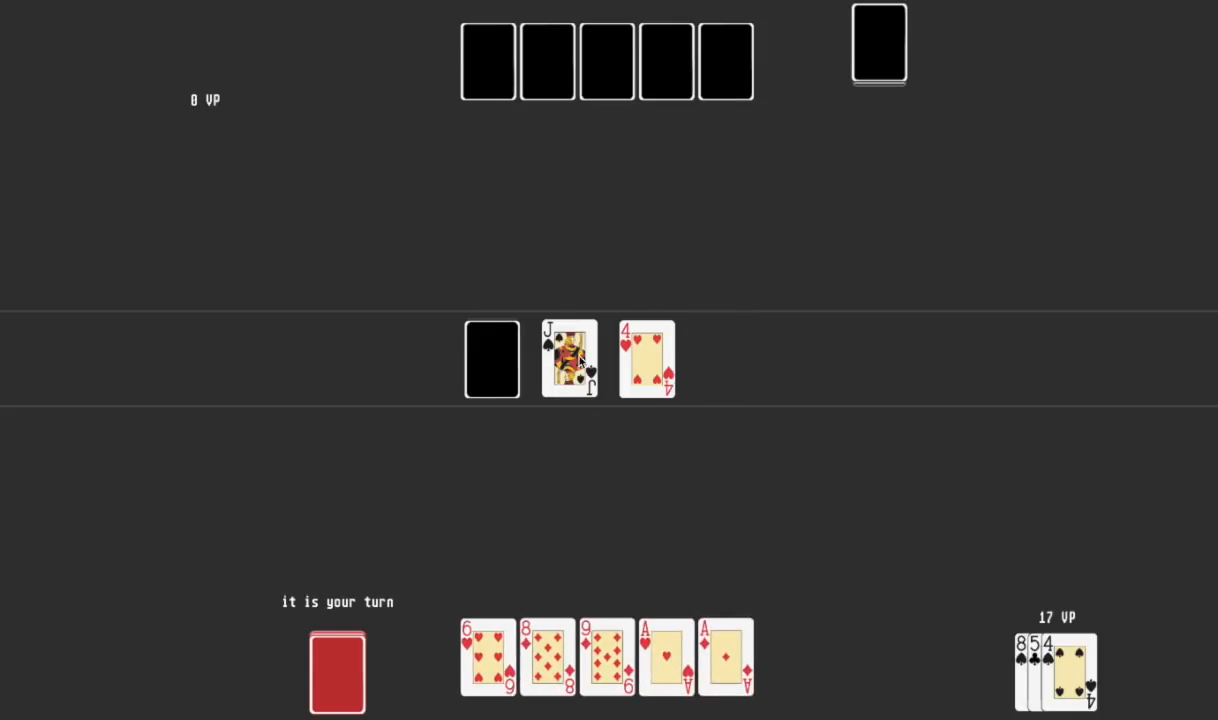
mouse_move(570, 660)
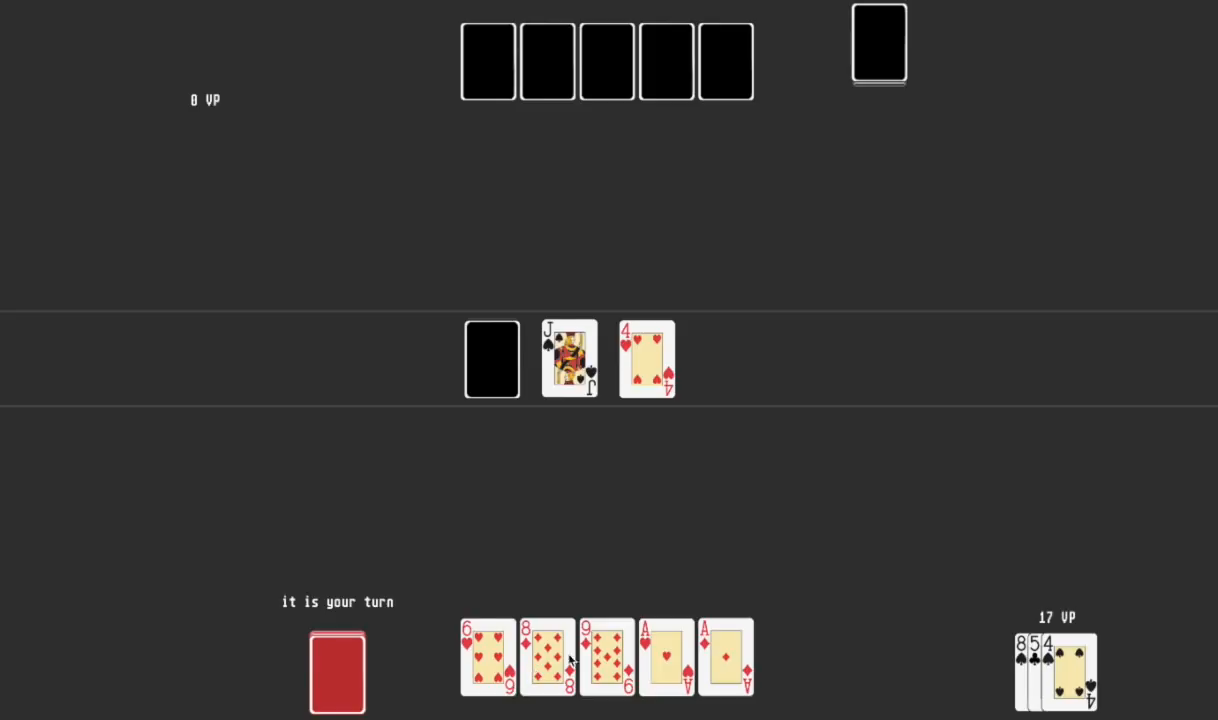
mouse_move(544, 304)
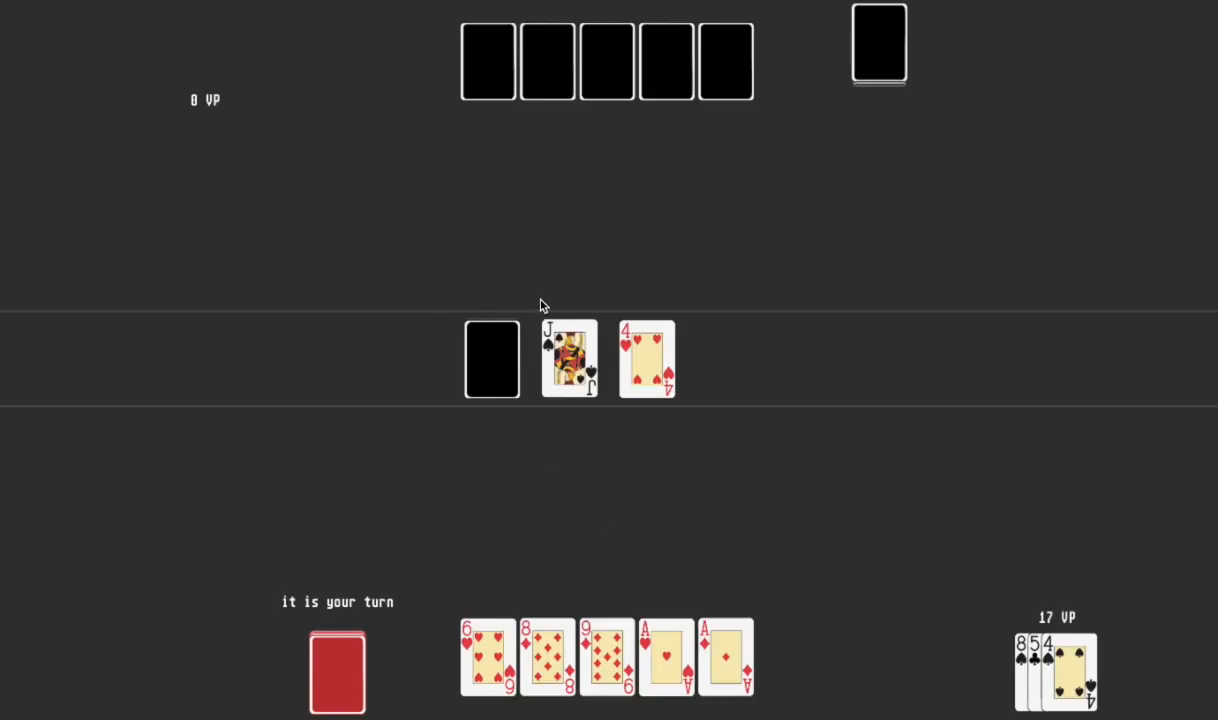
mouse_move(460, 312)
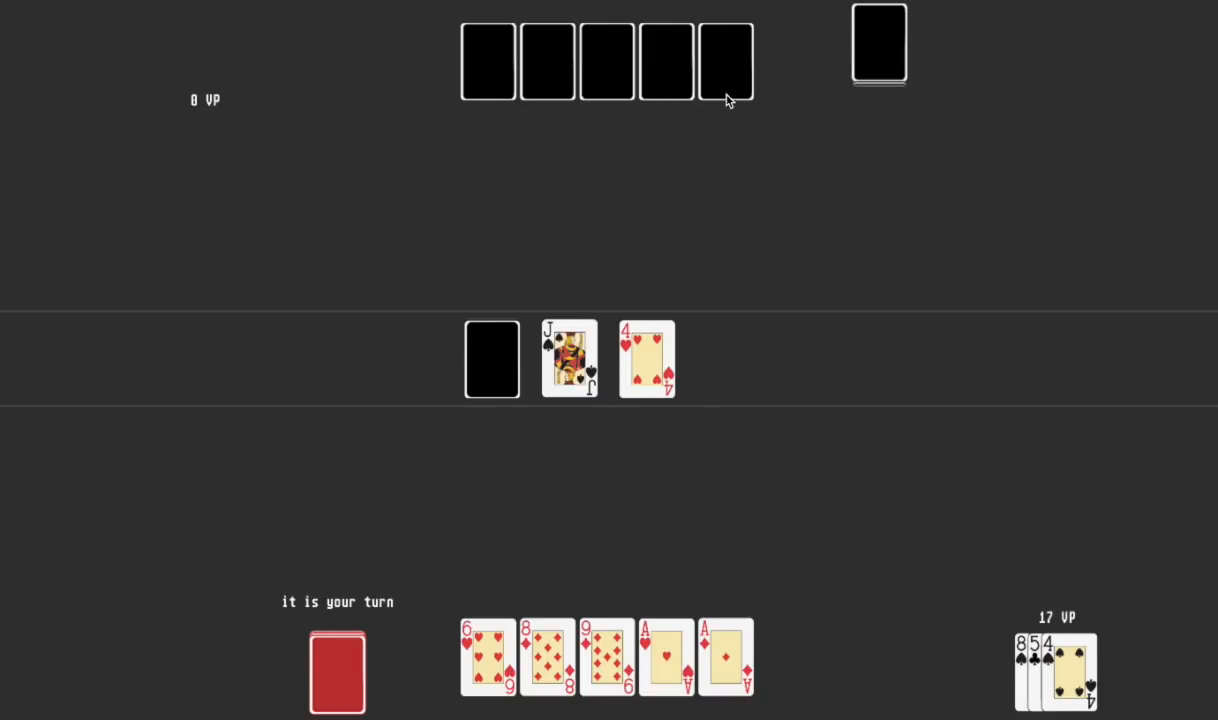
mouse_move(620, 114)
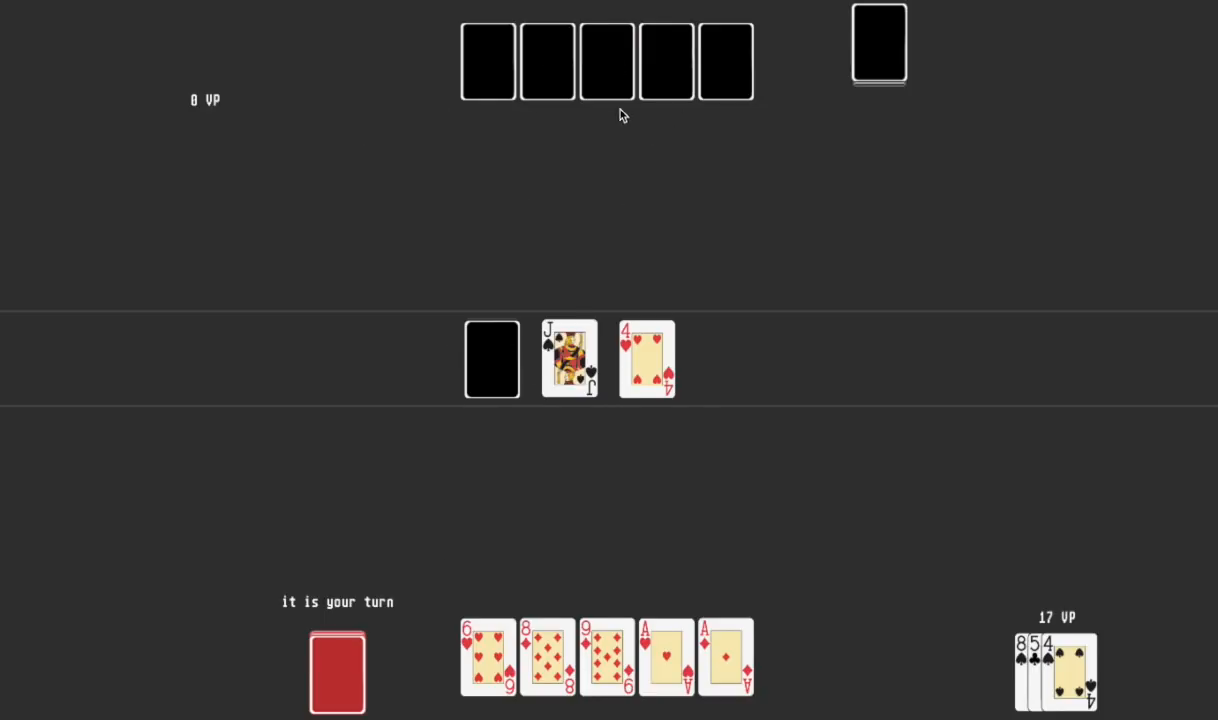
mouse_move(624, 642)
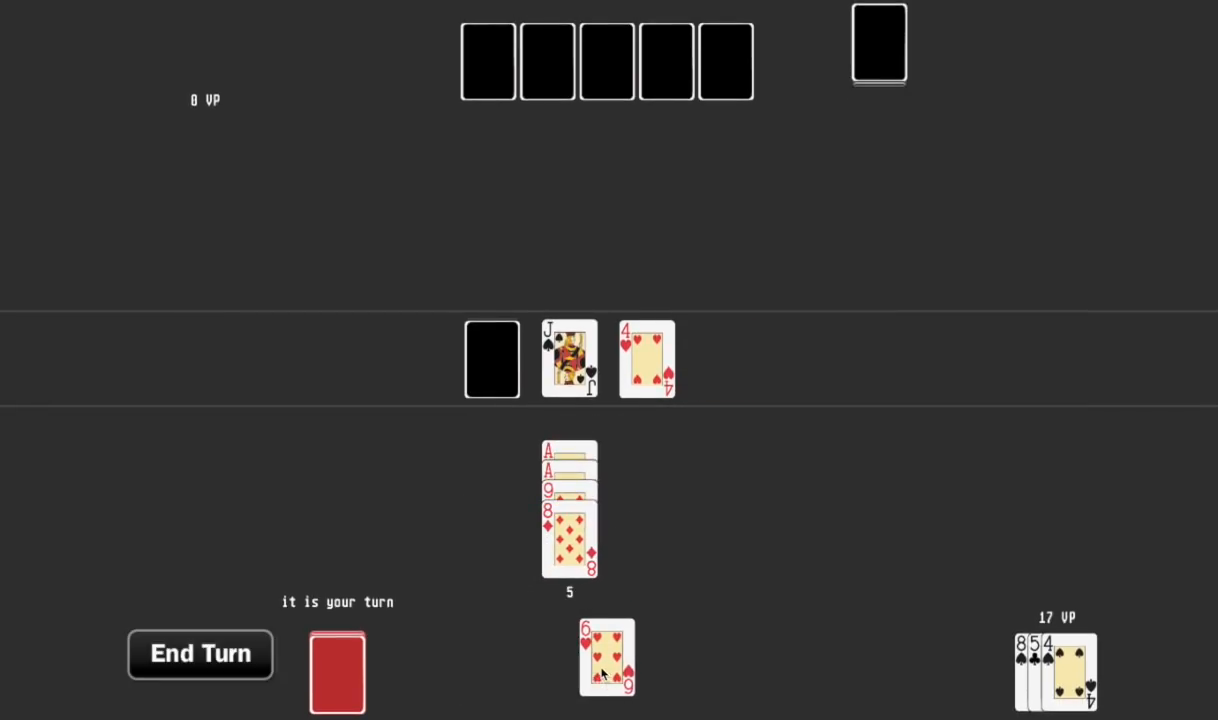
Pull cards back out of the played stack and begin rebuilding it with an ace.
drag(608, 658, 570, 540)
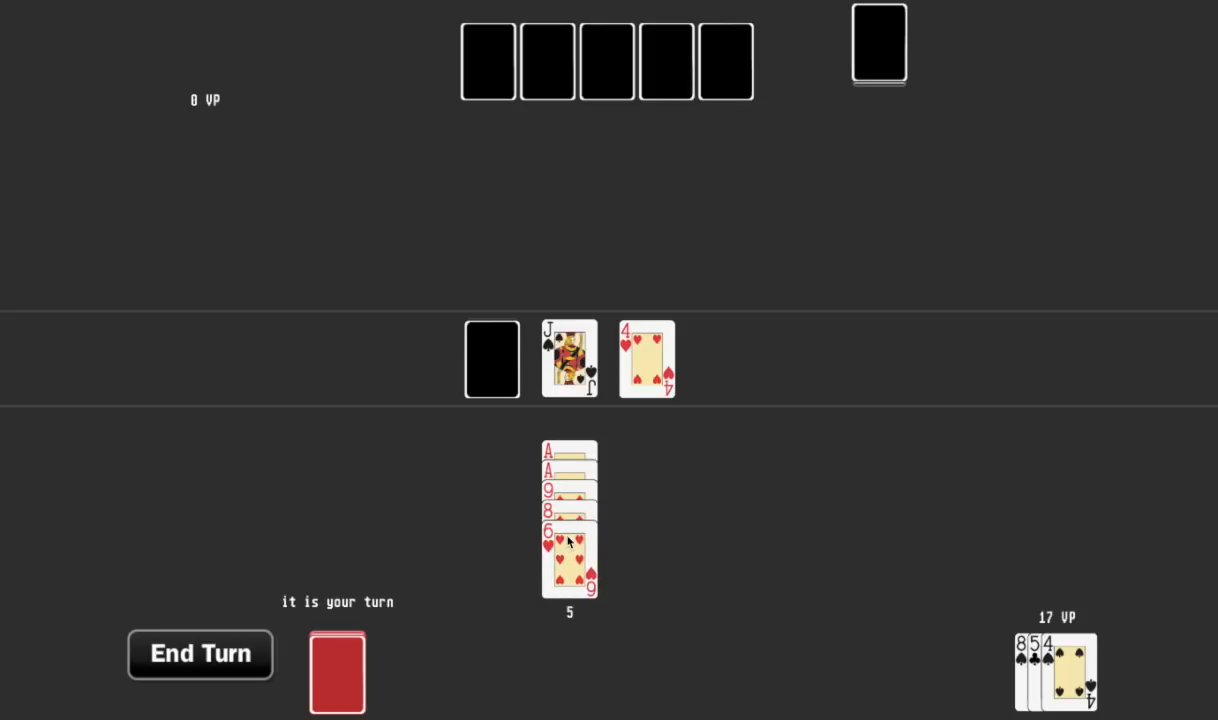
mouse_move(564, 524)
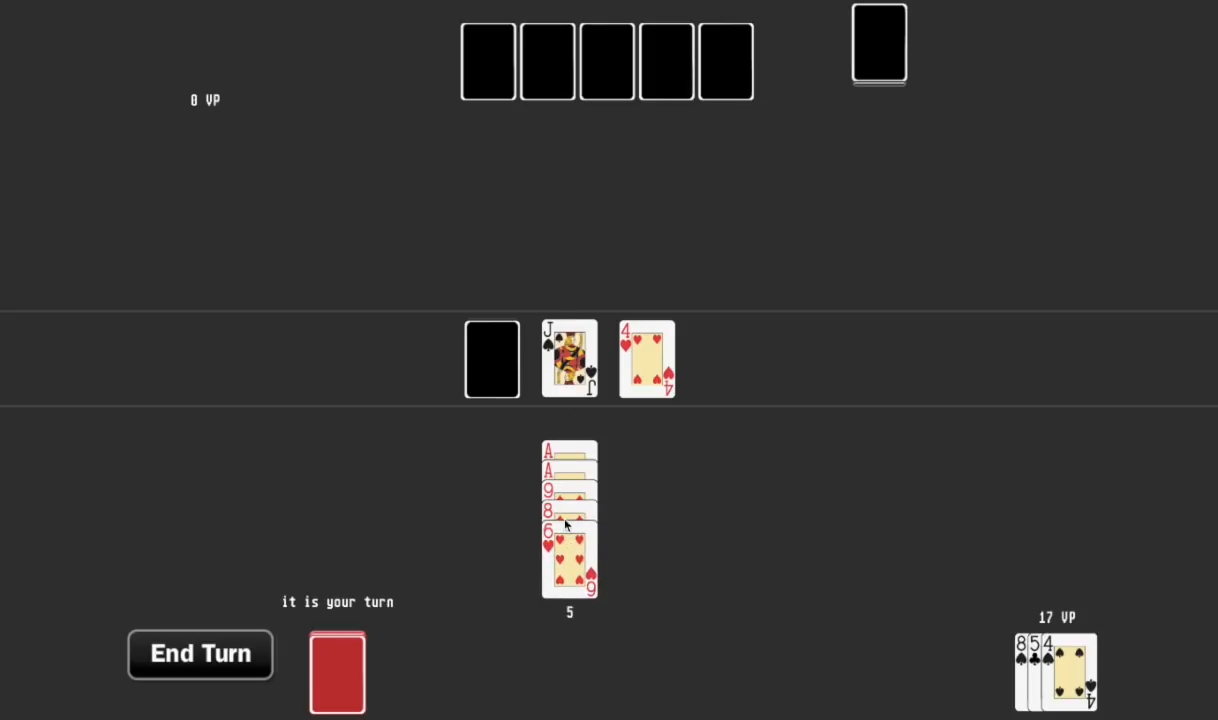
mouse_move(500, 518)
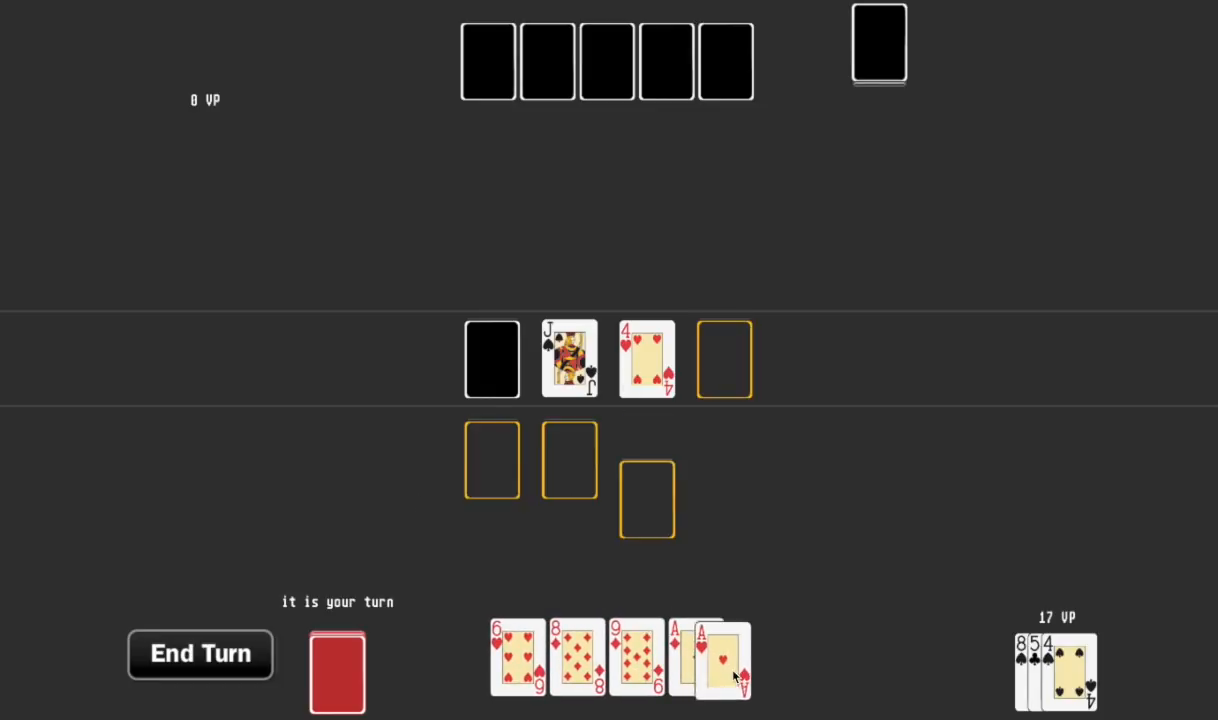
drag(710, 658, 570, 480)
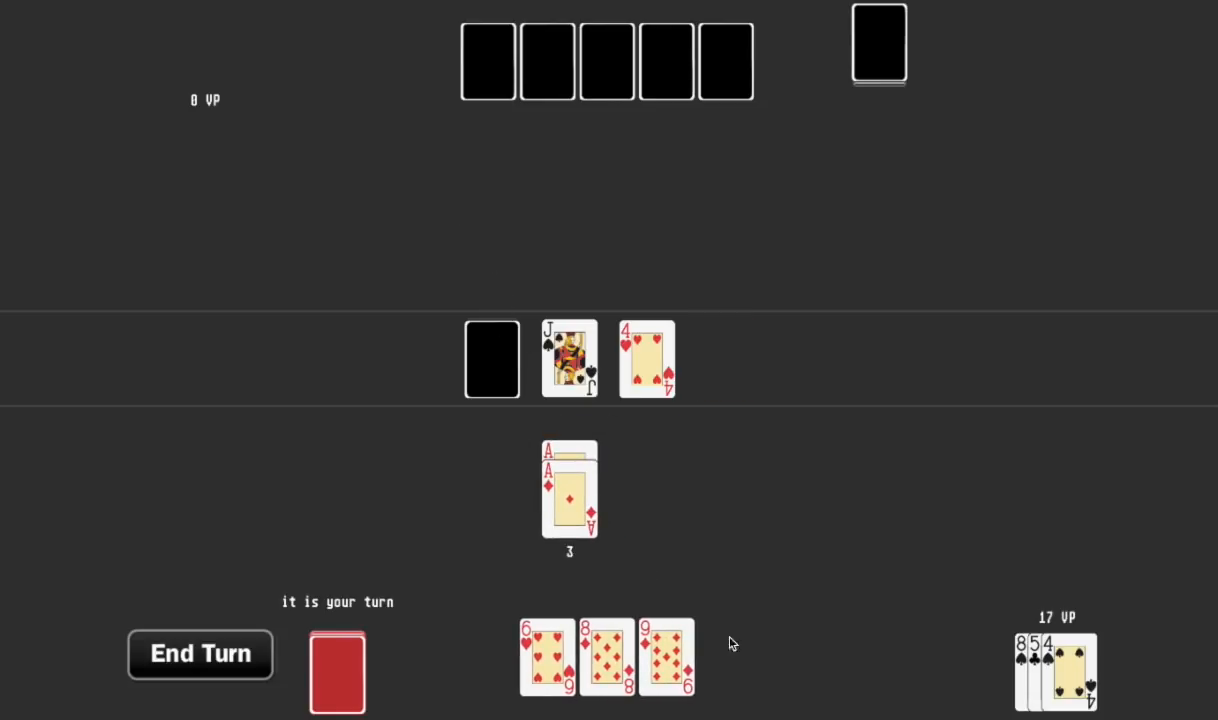
mouse_move(484, 496)
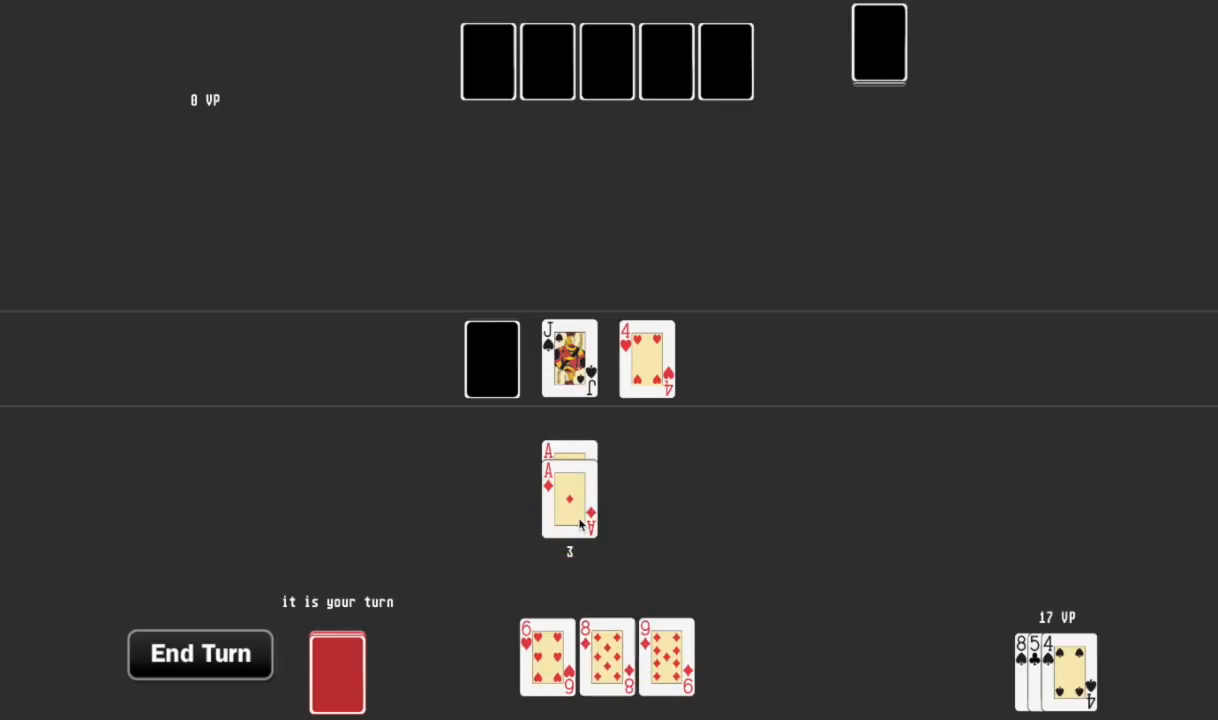
mouse_move(576, 428)
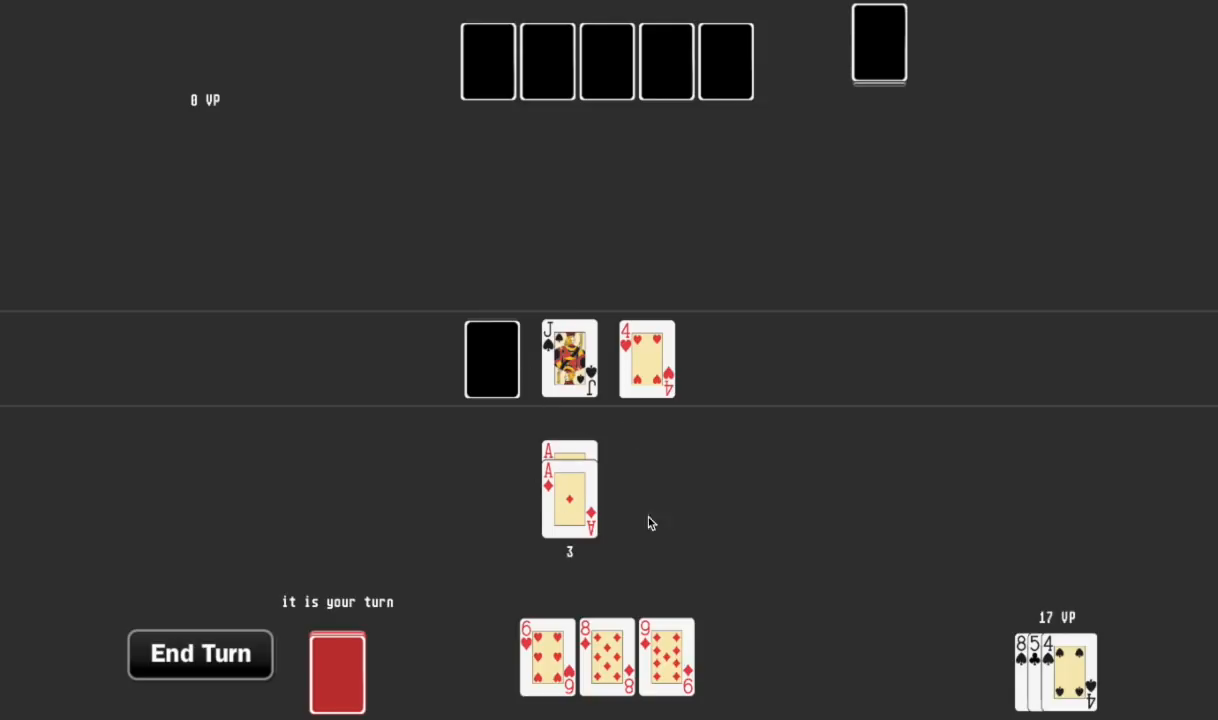
mouse_move(528, 504)
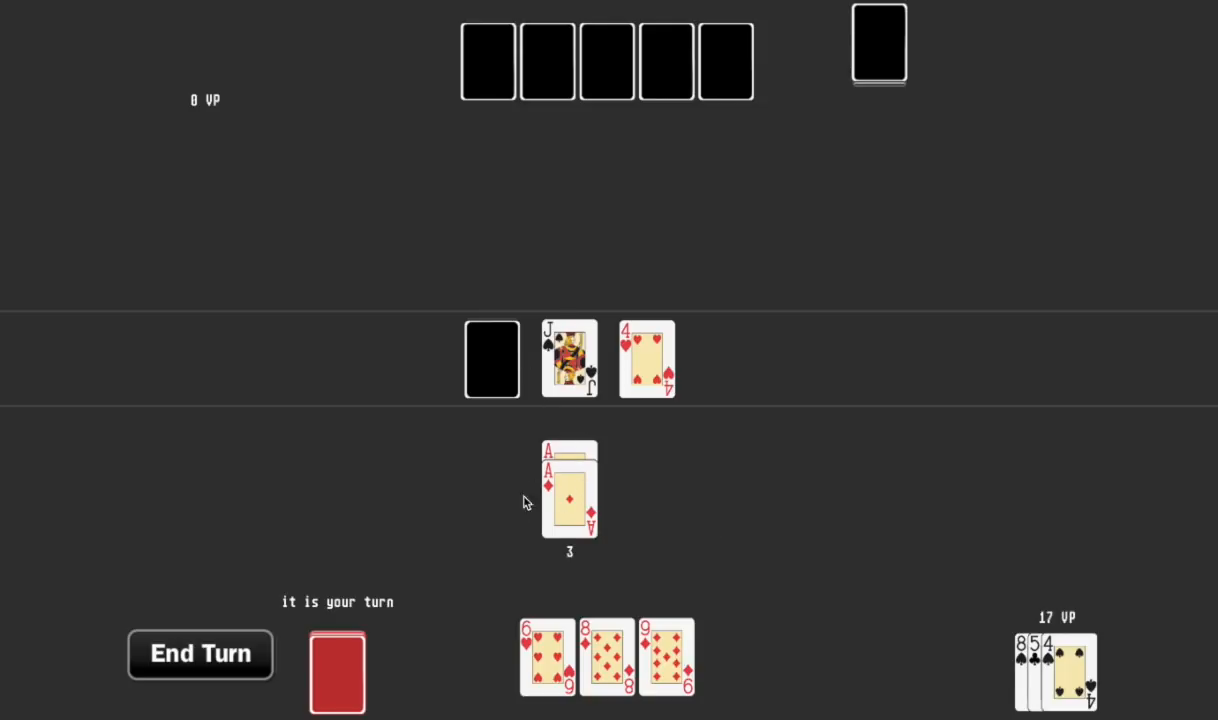
mouse_move(556, 536)
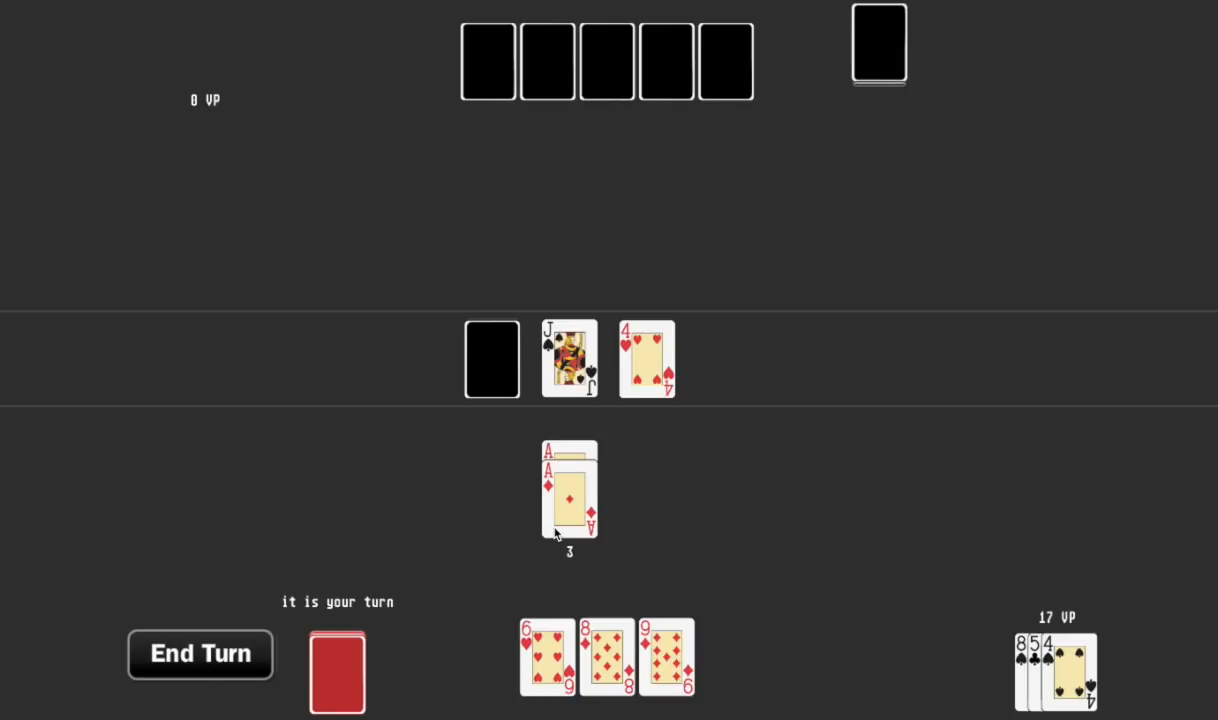
mouse_move(542, 556)
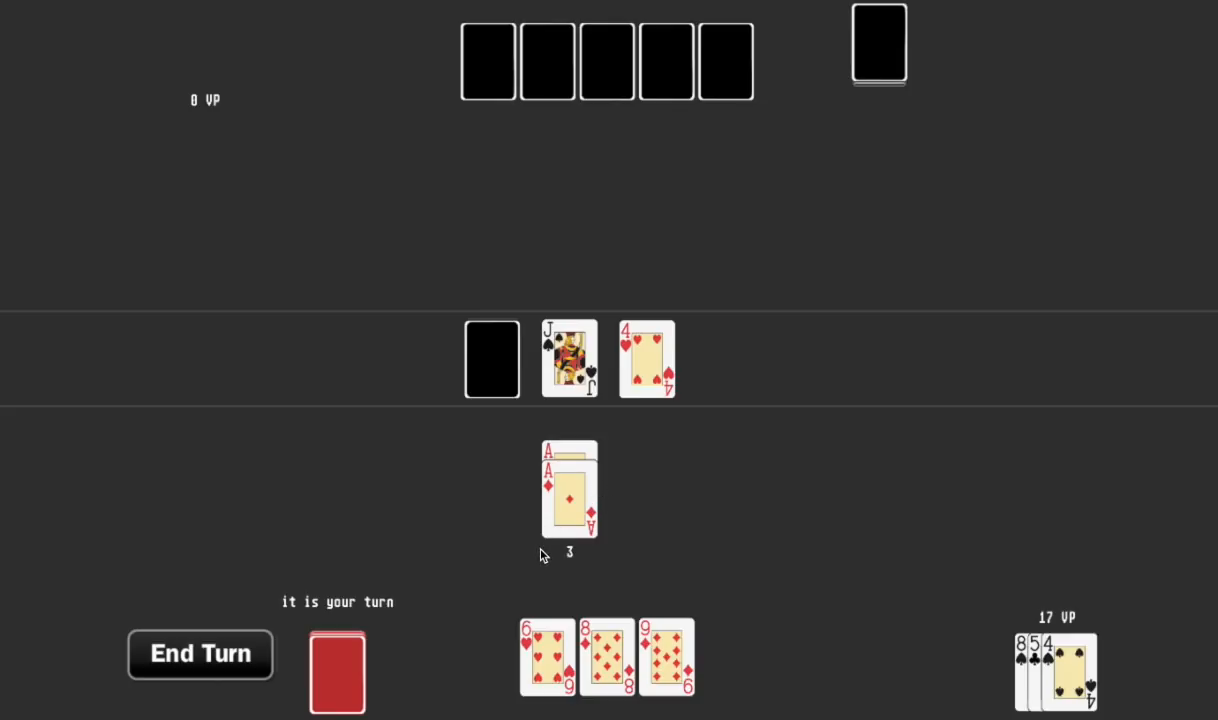
mouse_move(418, 470)
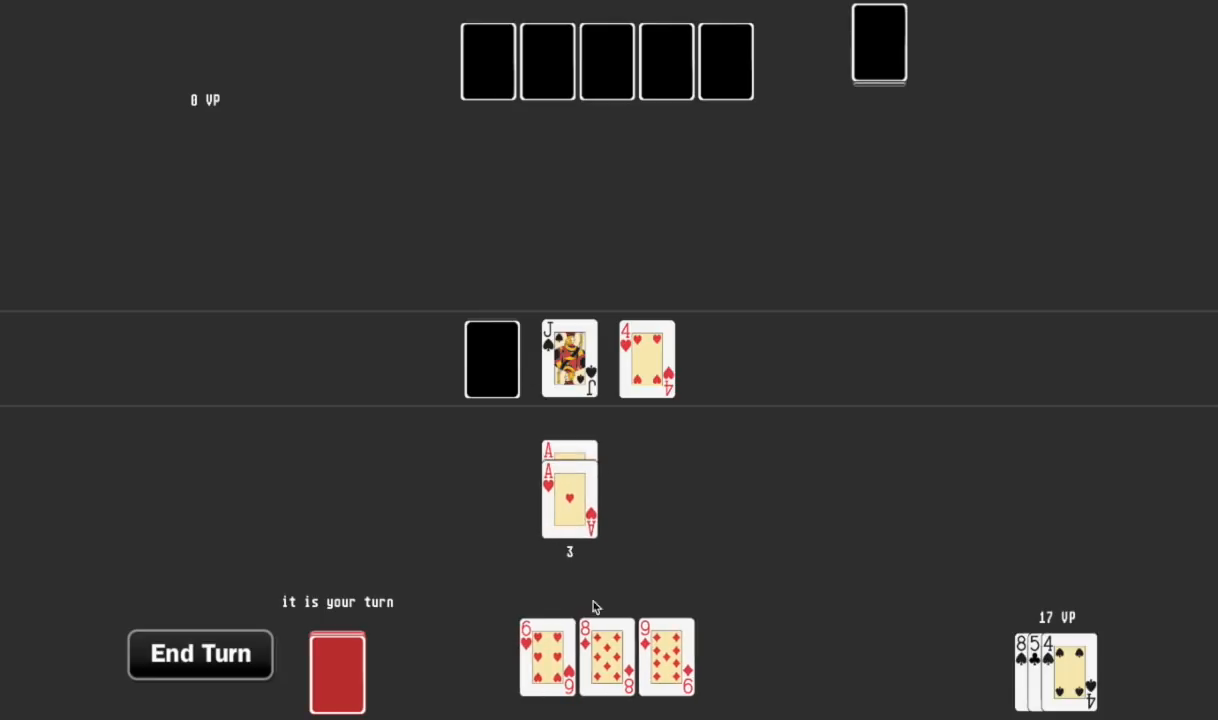
mouse_move(612, 338)
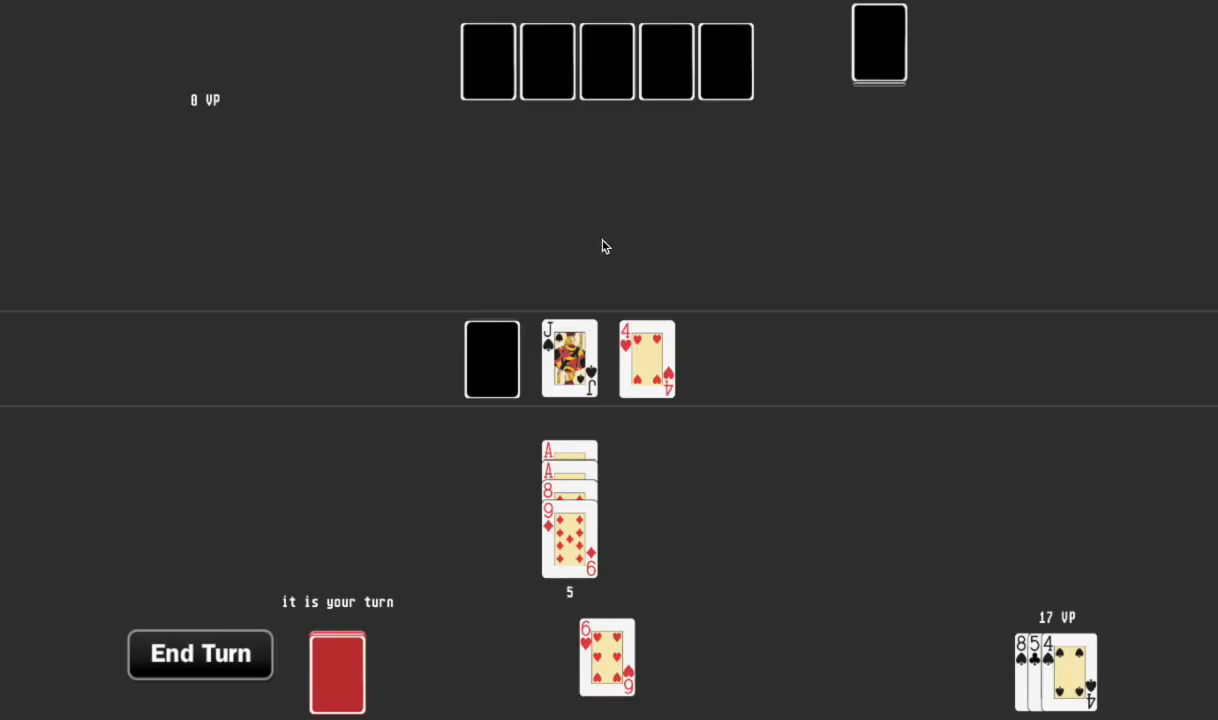
mouse_move(548, 408)
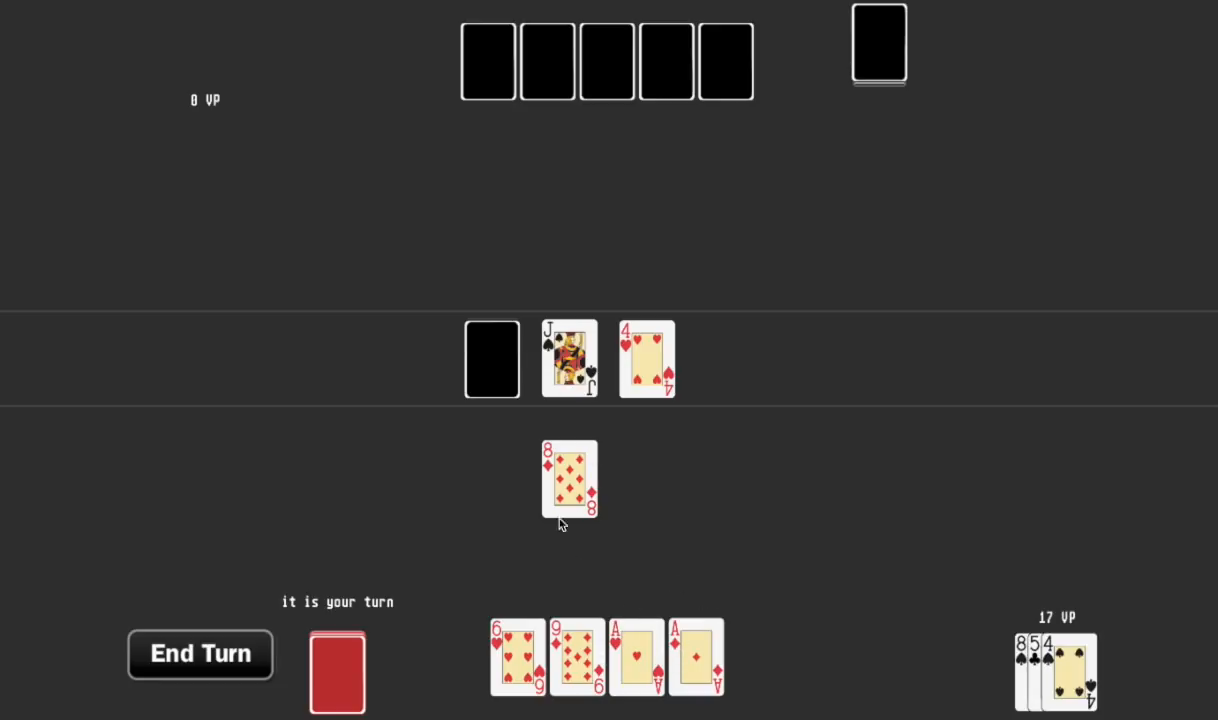
mouse_move(576, 288)
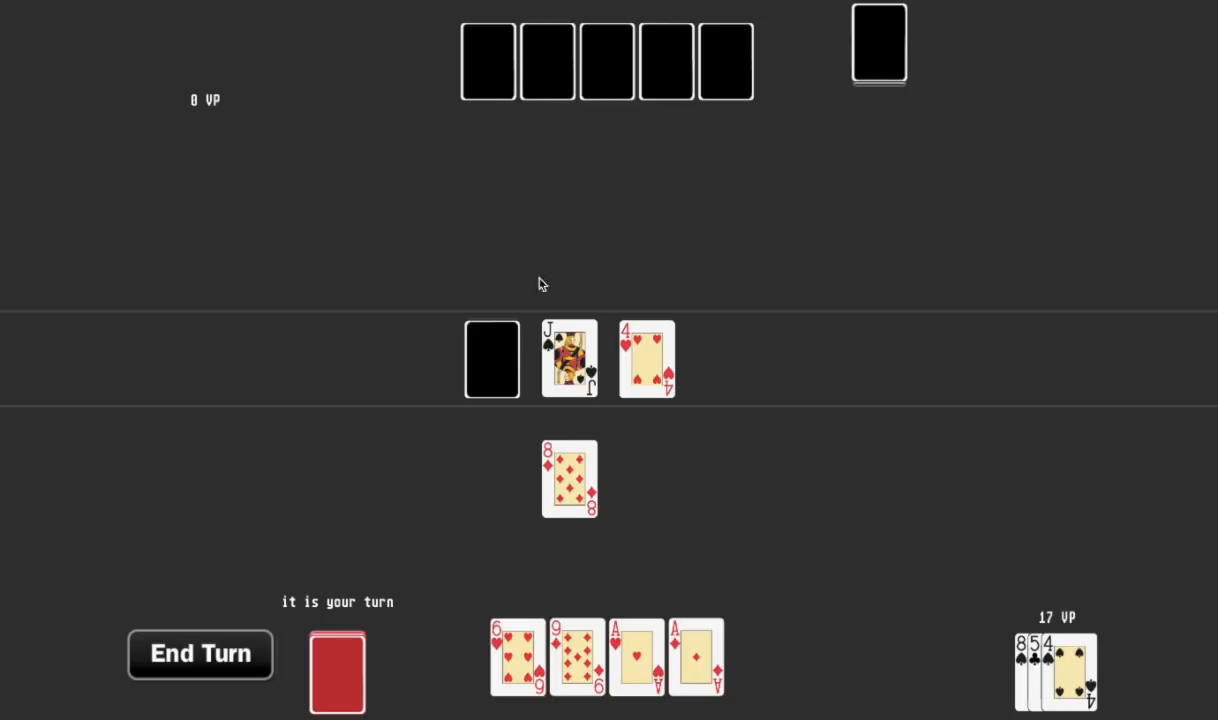
mouse_move(824, 68)
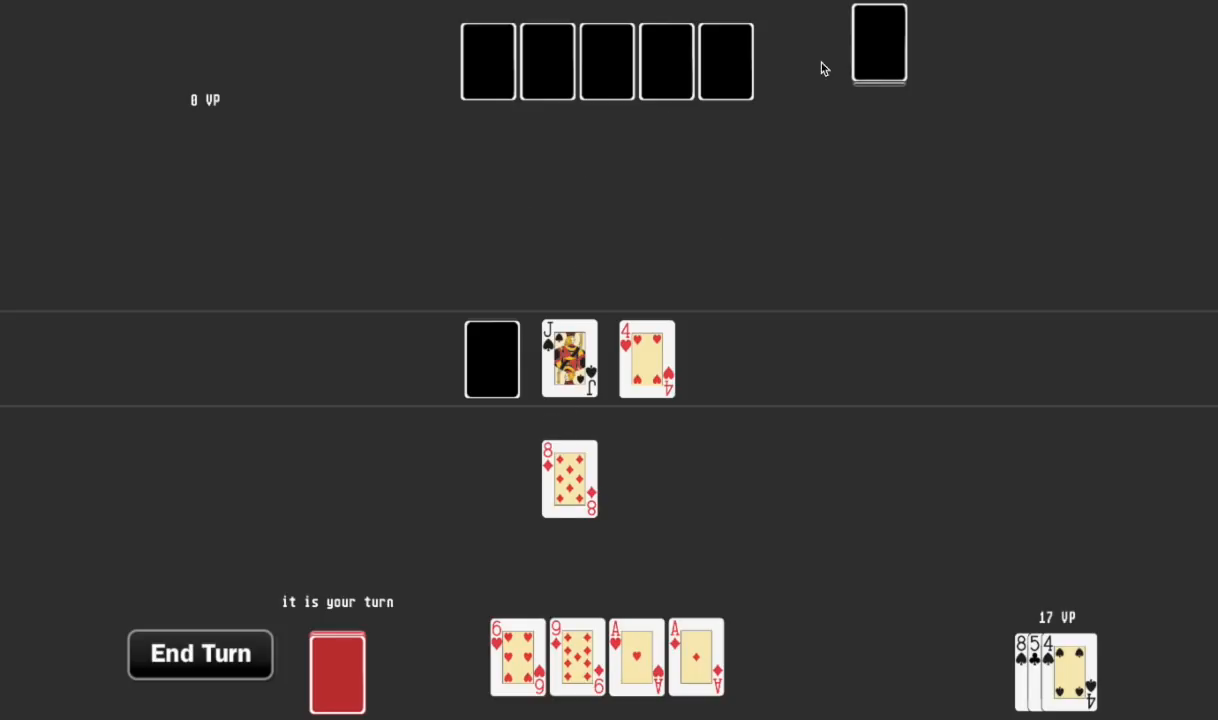
mouse_move(600, 196)
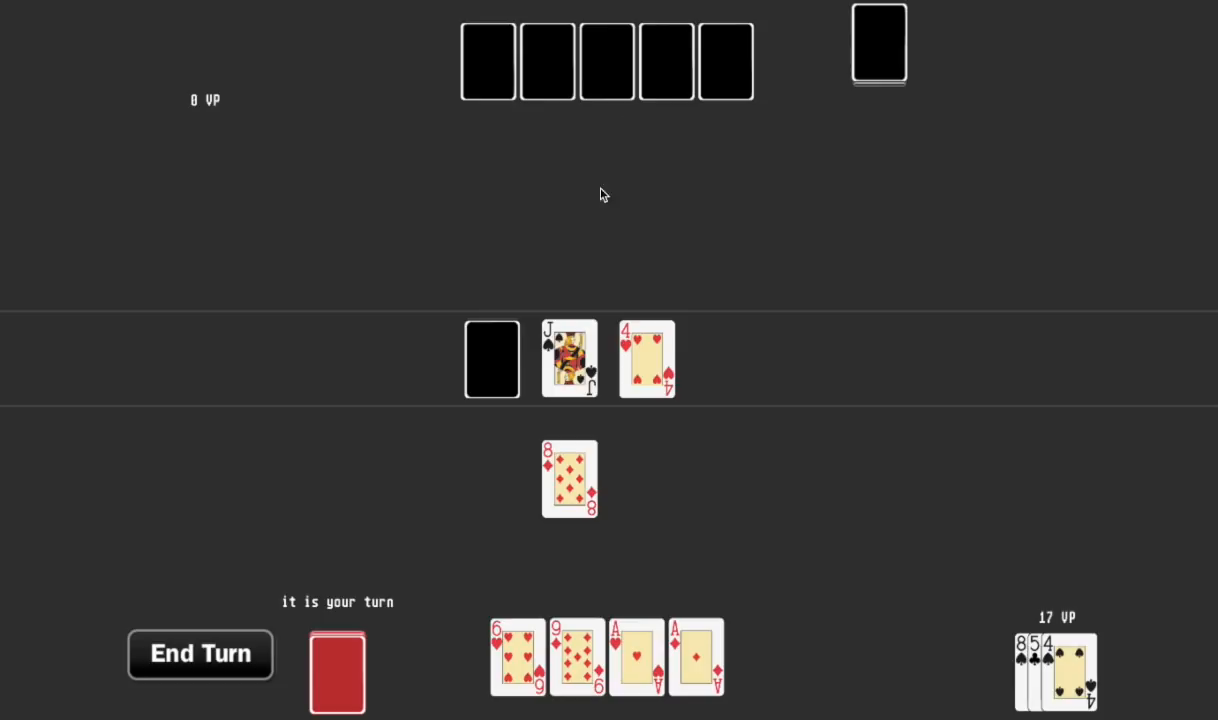
mouse_move(540, 232)
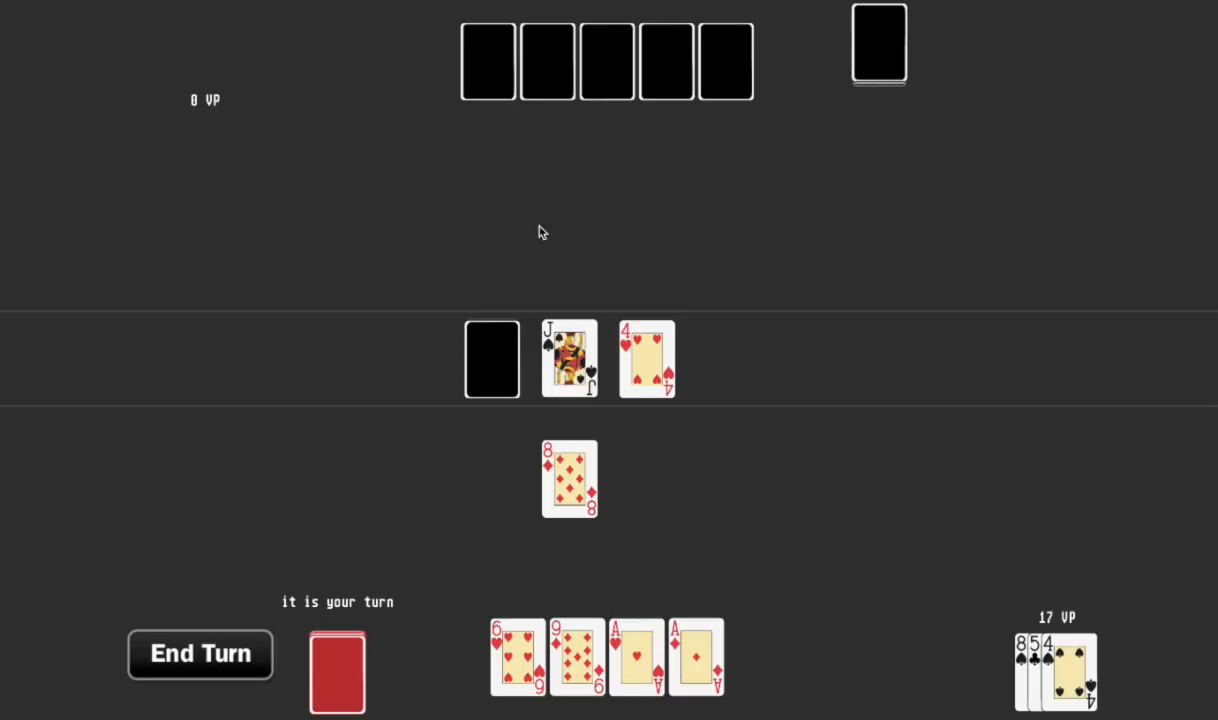
mouse_move(400, 210)
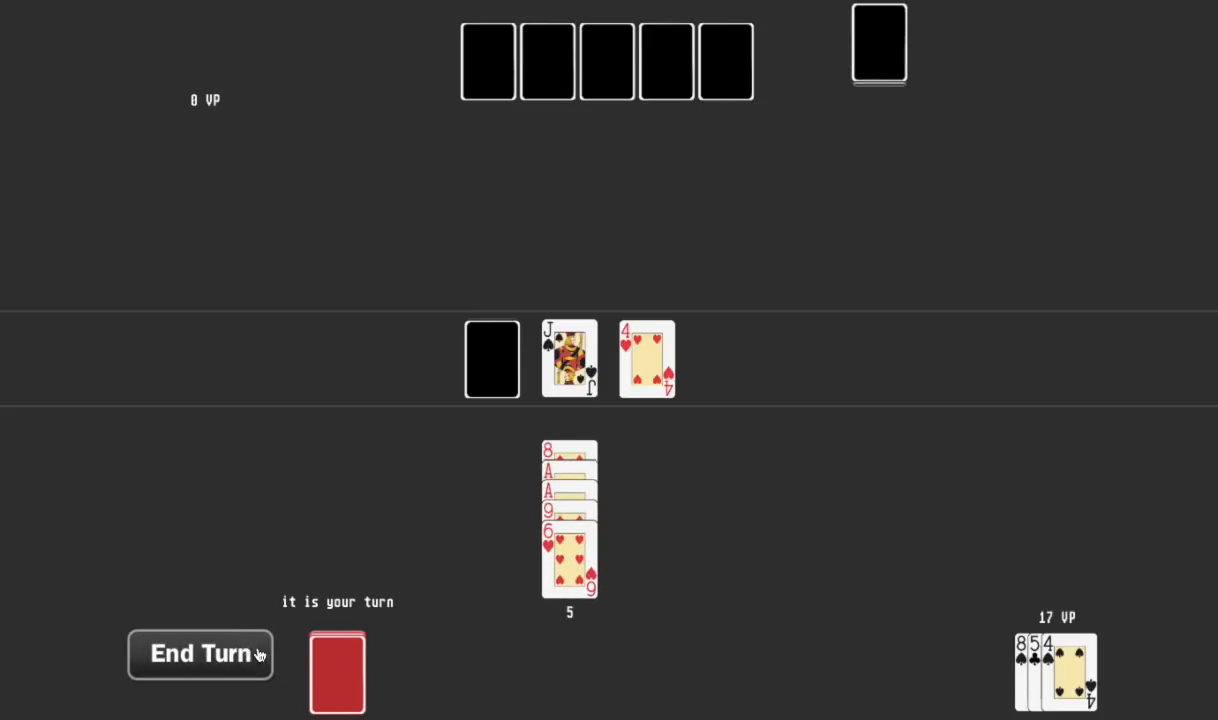
End the turn with the five-card stack topped by the 8 of diamonds played.
click(200, 654)
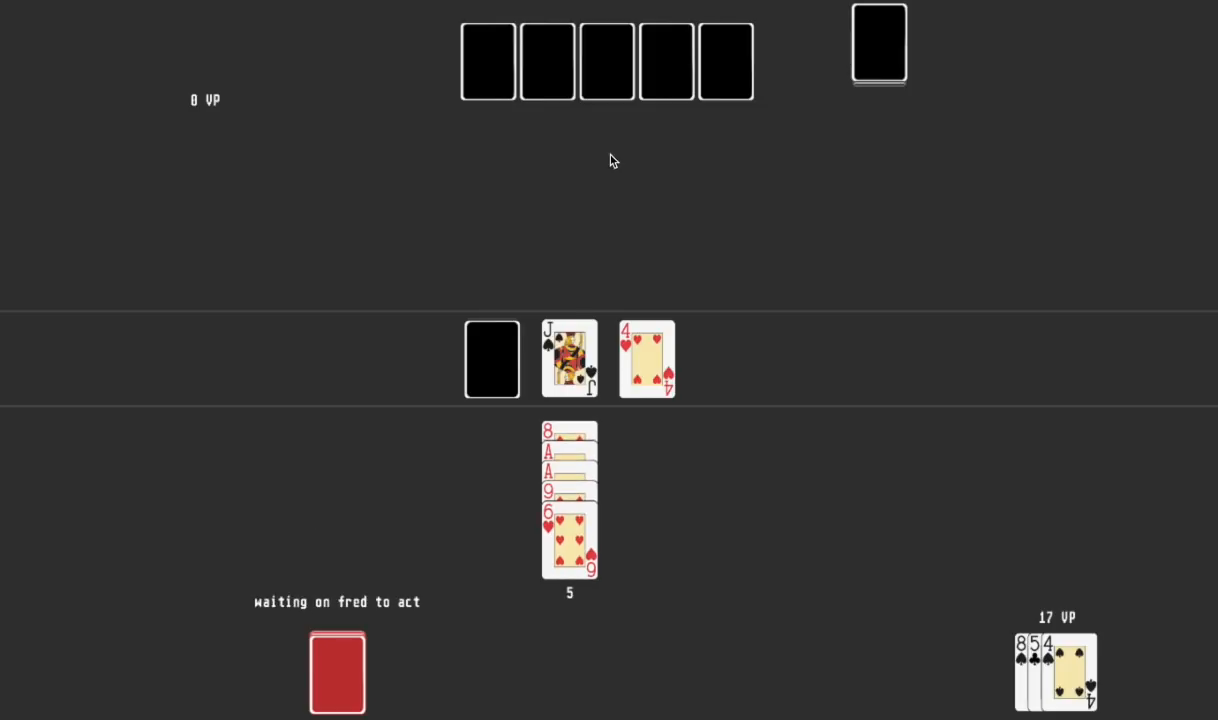
mouse_move(1046, 266)
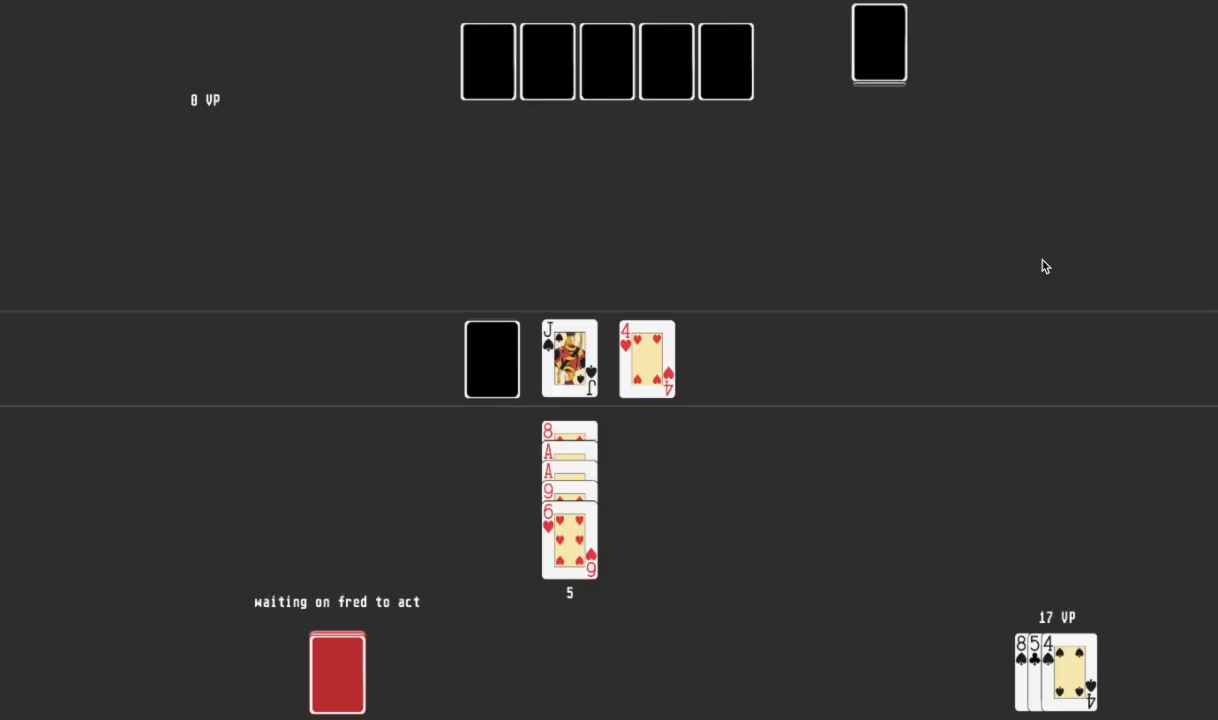
mouse_move(976, 432)
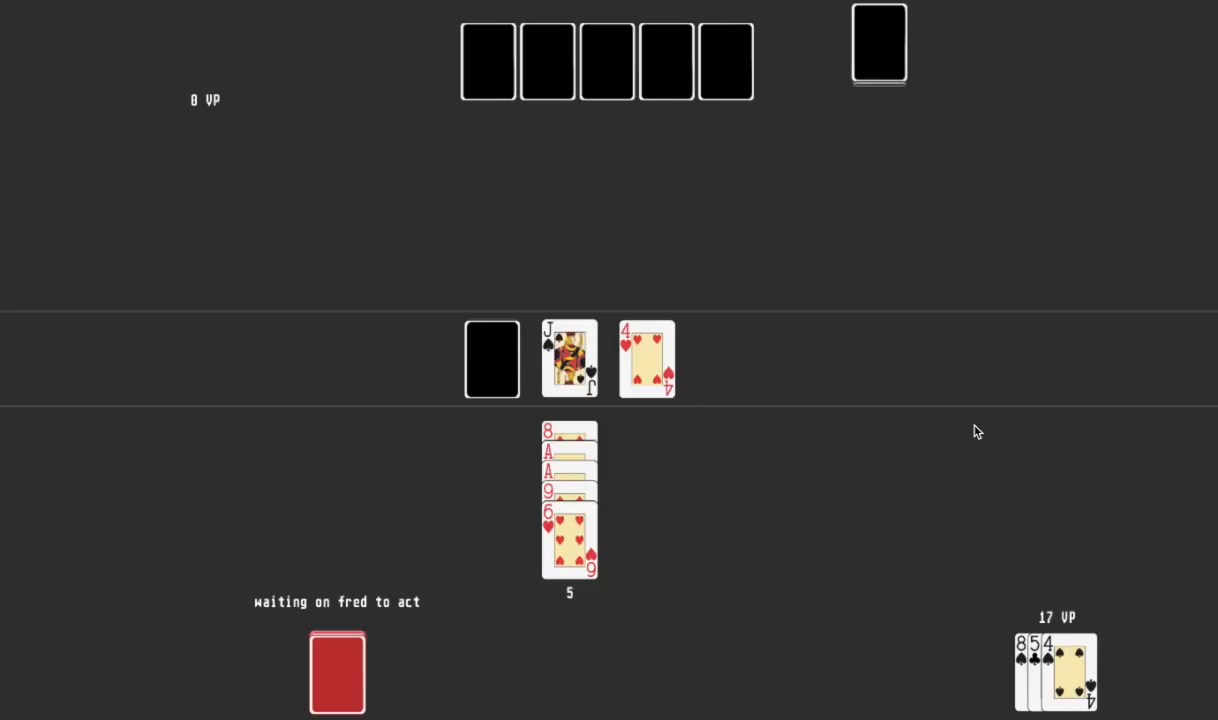
mouse_move(608, 84)
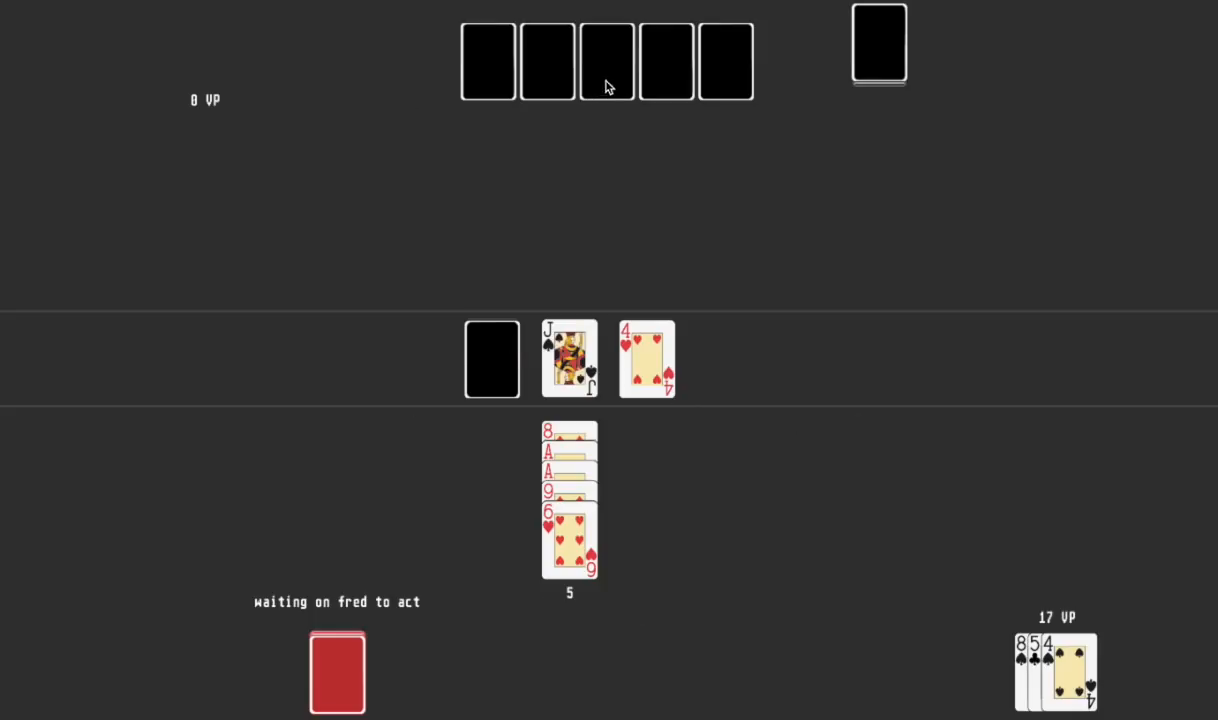
mouse_move(600, 328)
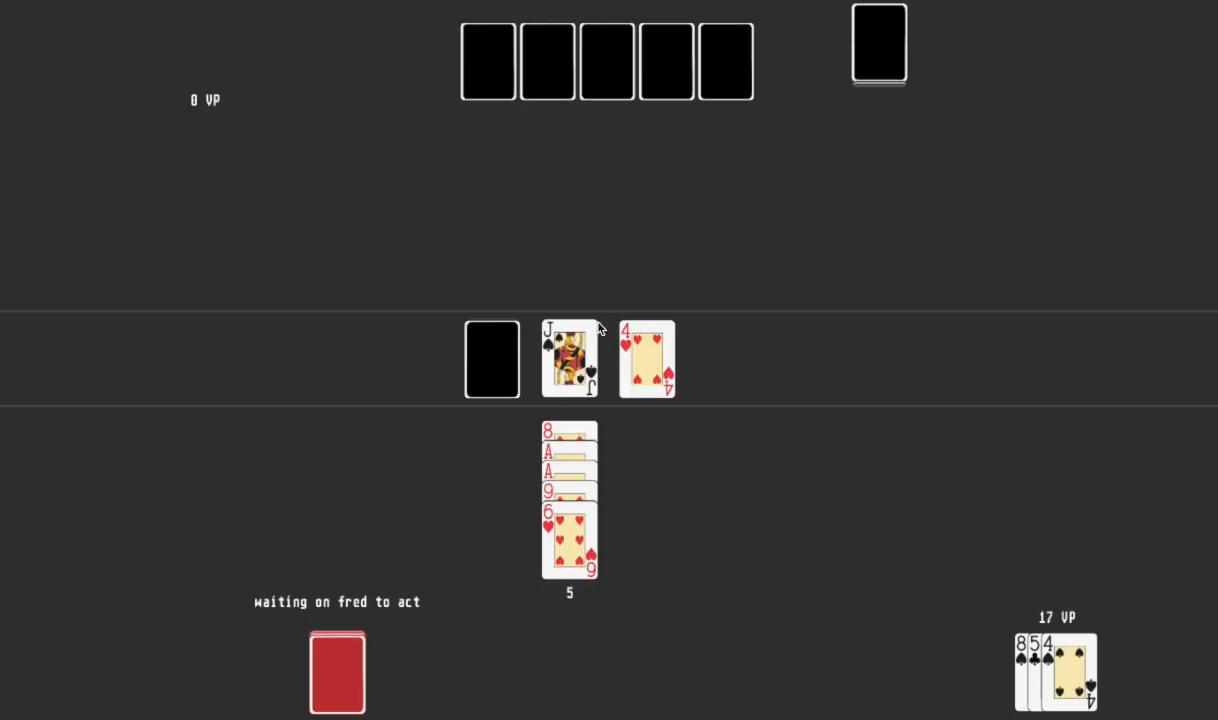
mouse_move(1120, 348)
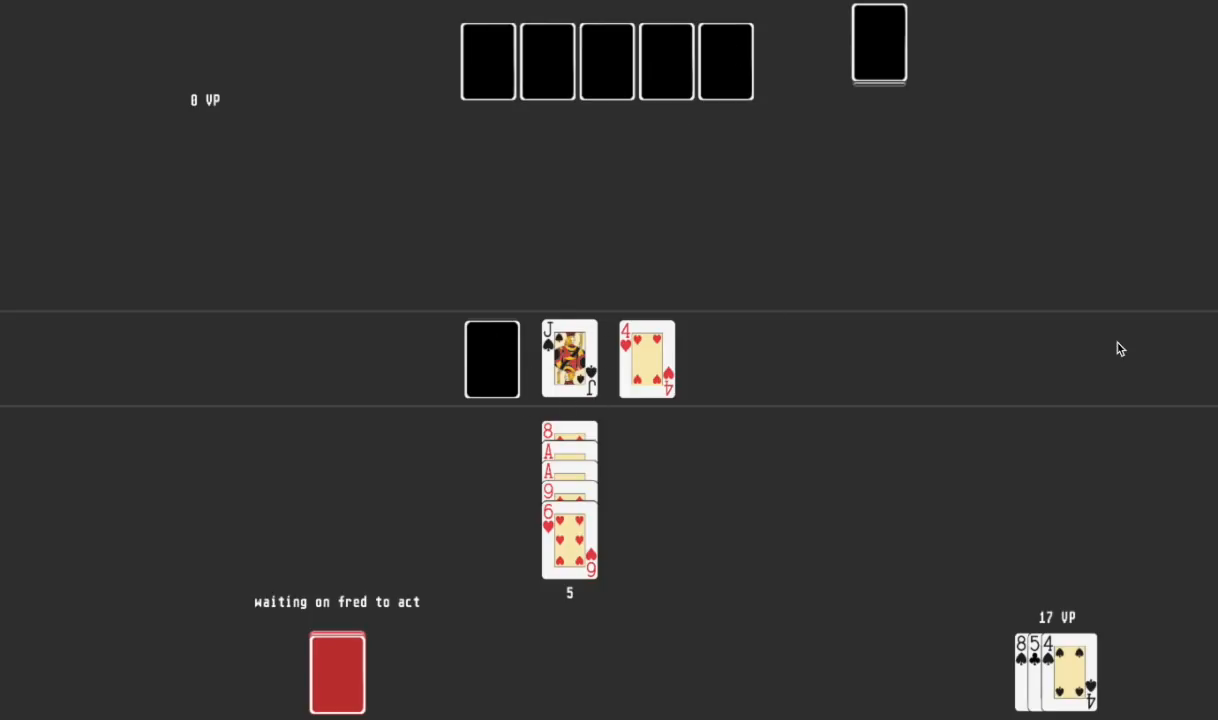
mouse_move(790, 376)
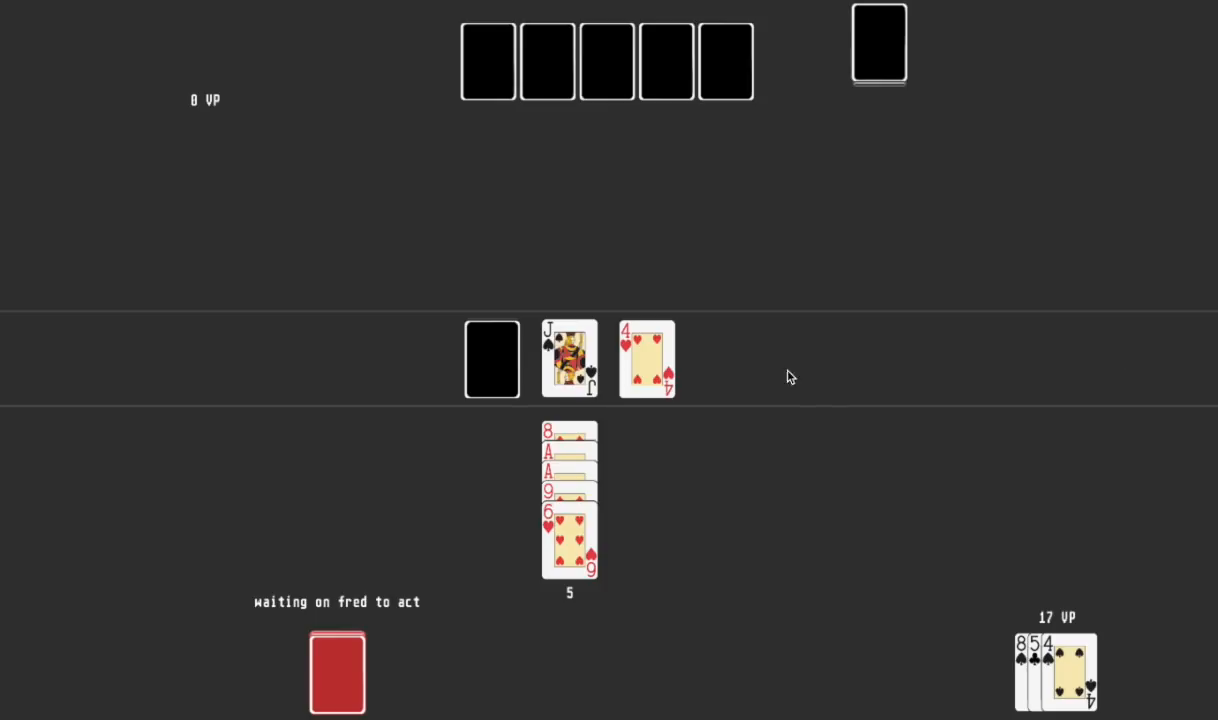
mouse_move(788, 388)
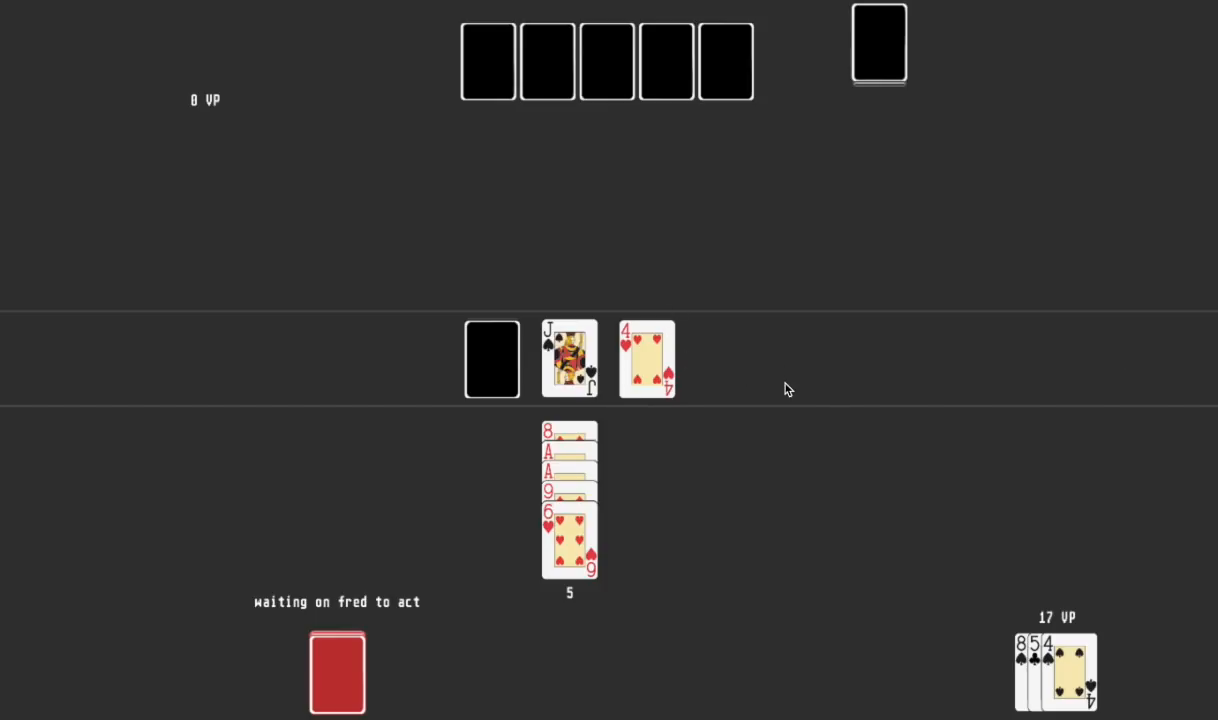
mouse_move(716, 500)
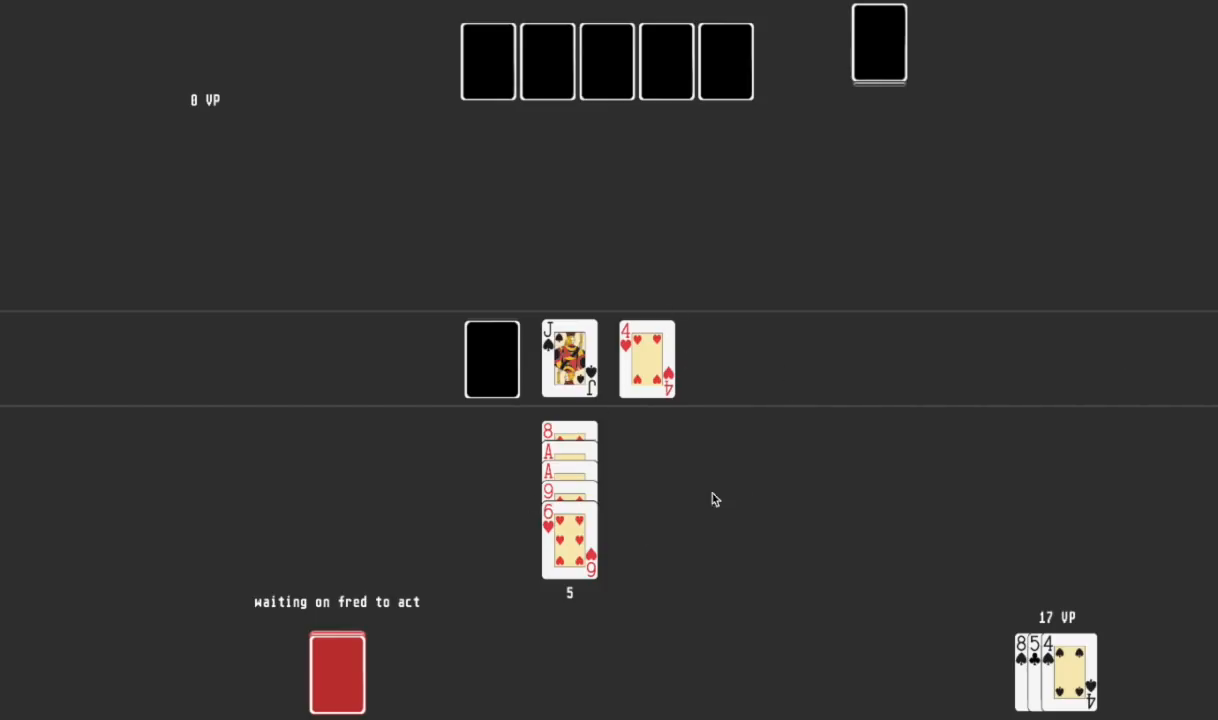
mouse_move(770, 500)
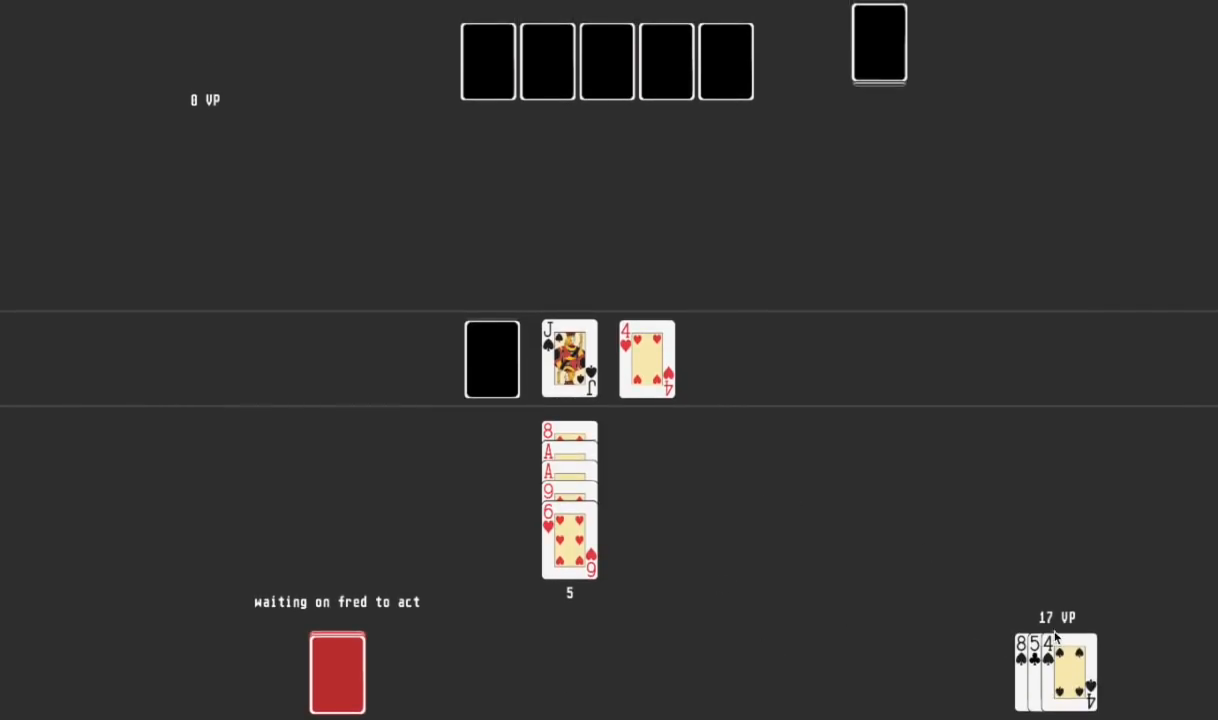
mouse_move(1156, 694)
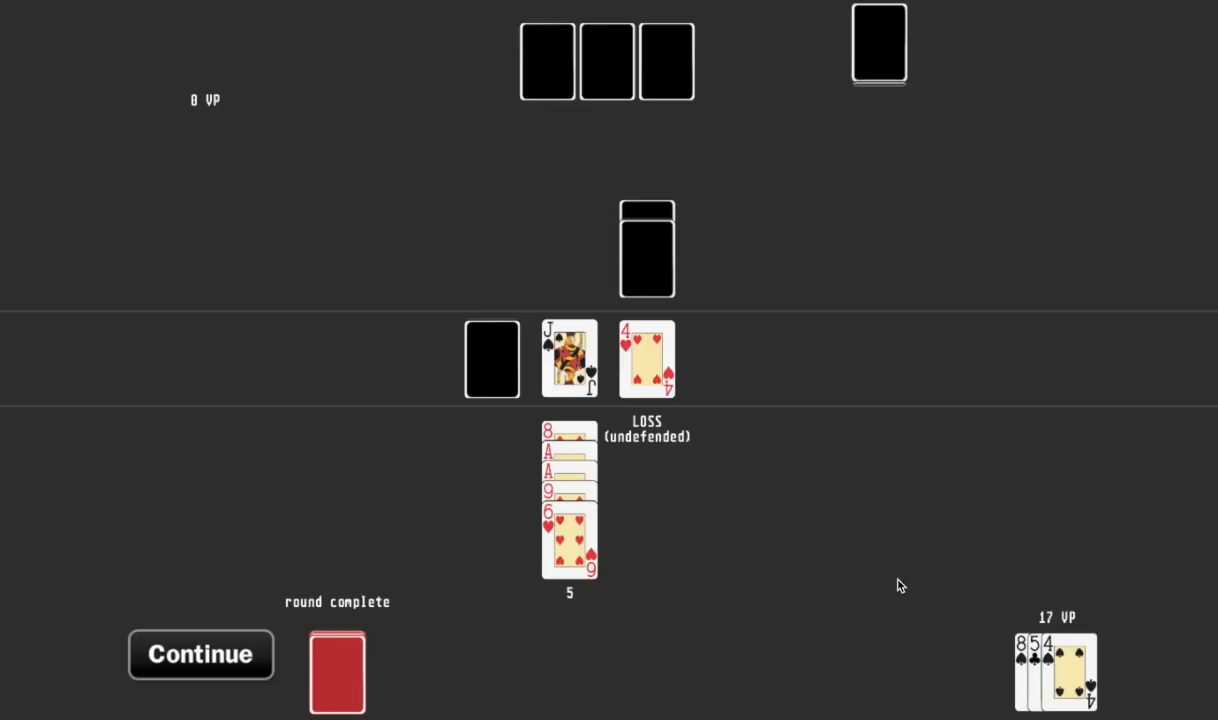
mouse_move(688, 344)
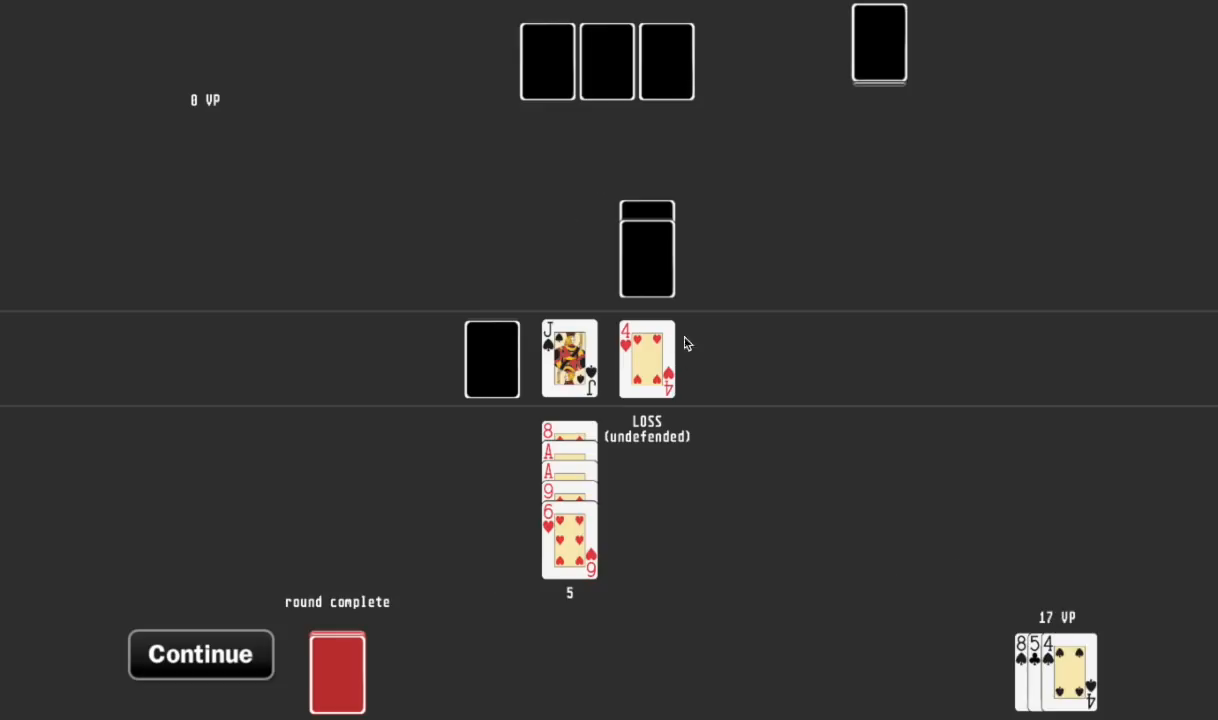
mouse_move(652, 352)
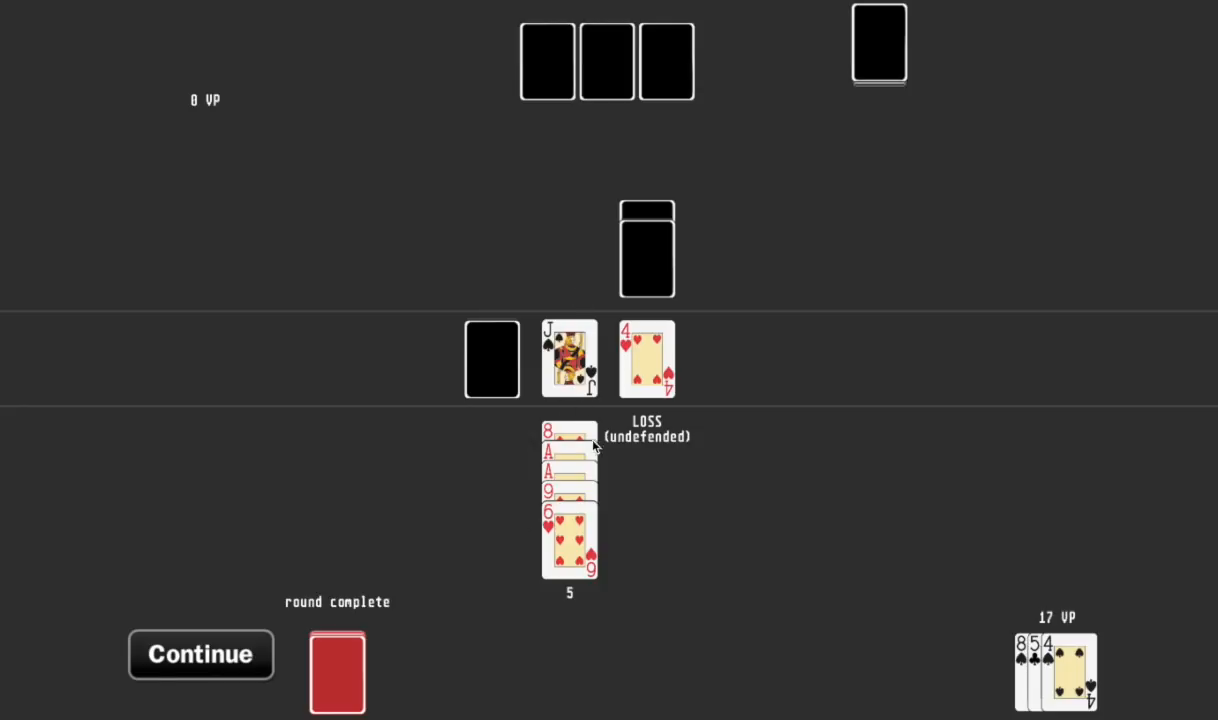
mouse_move(550, 476)
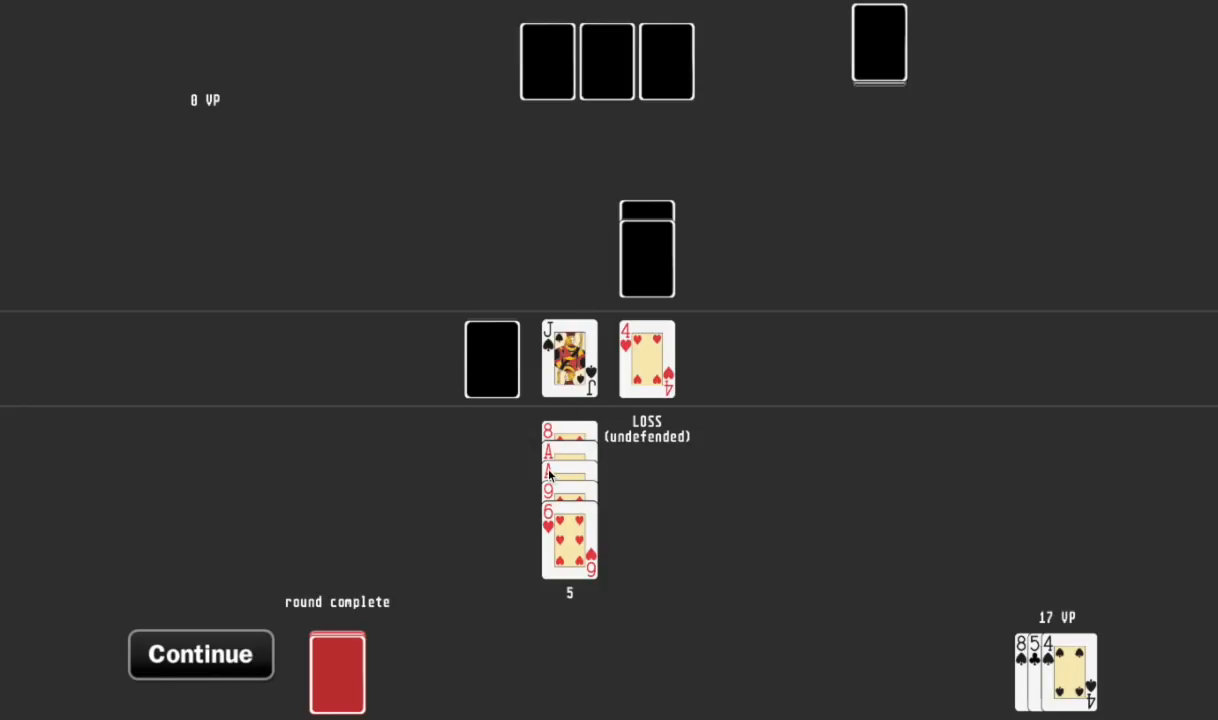
mouse_move(548, 350)
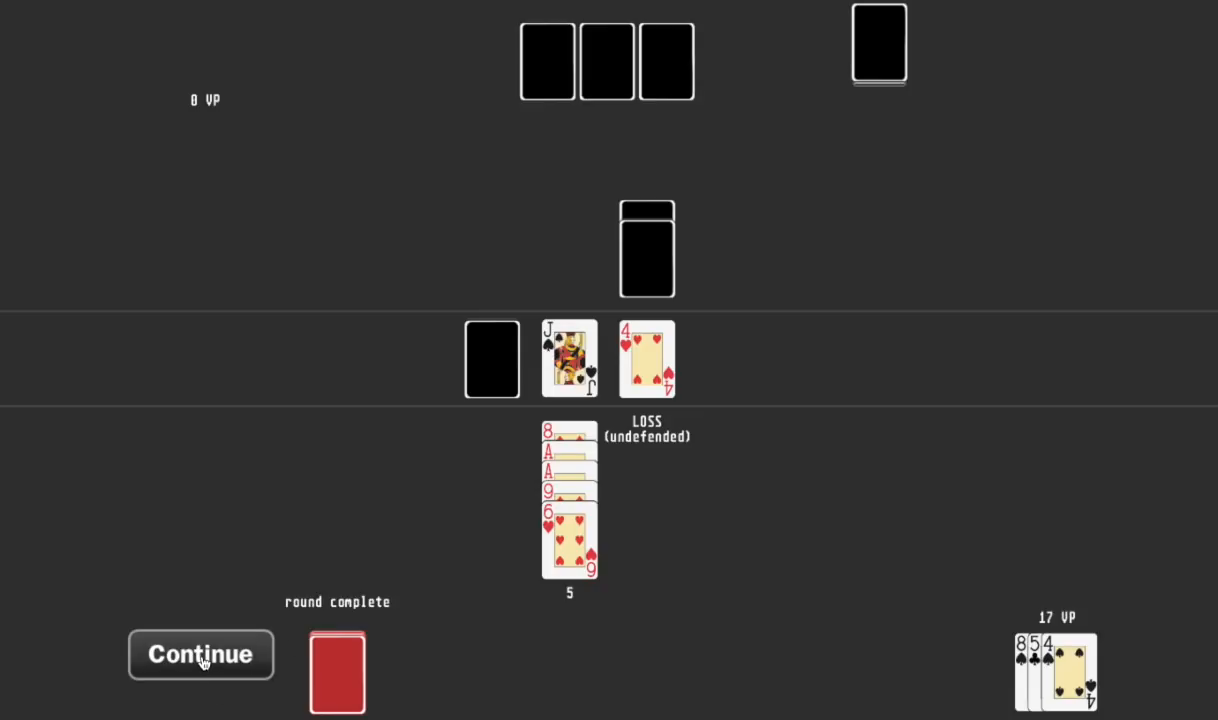
Accept the round result, tallying 4 VP against 27 VP, and deal the next round.
click(200, 654)
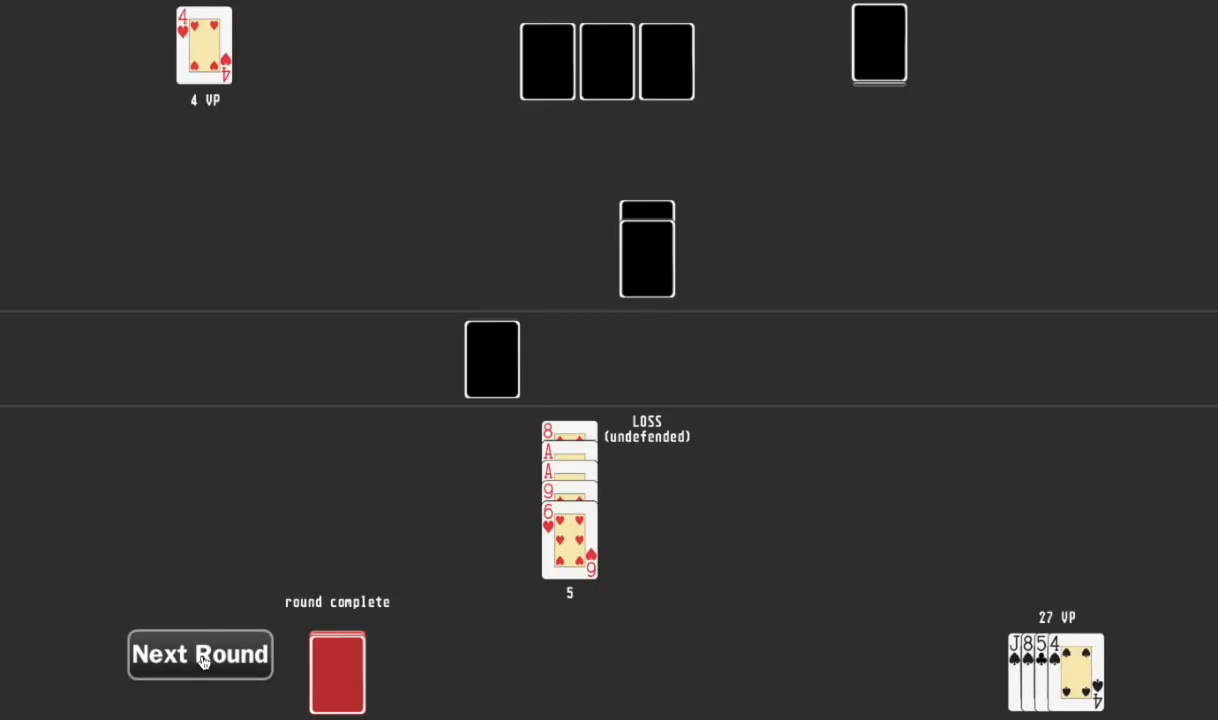
click(200, 654)
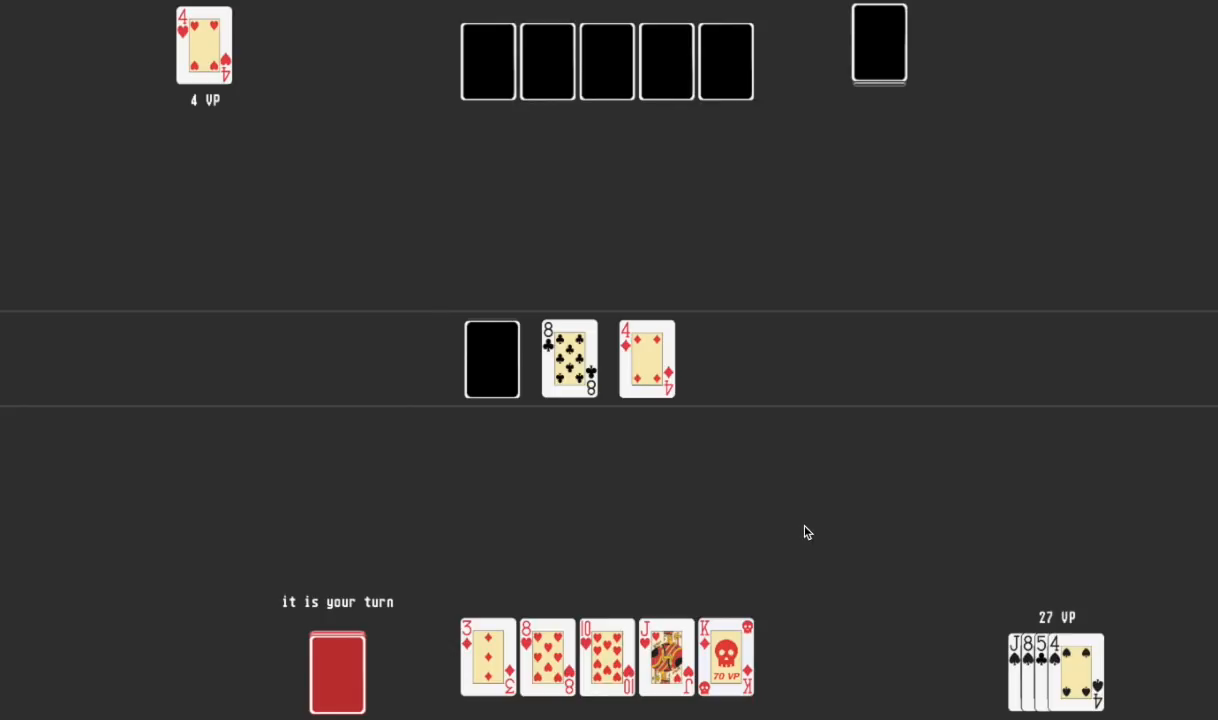
mouse_move(656, 648)
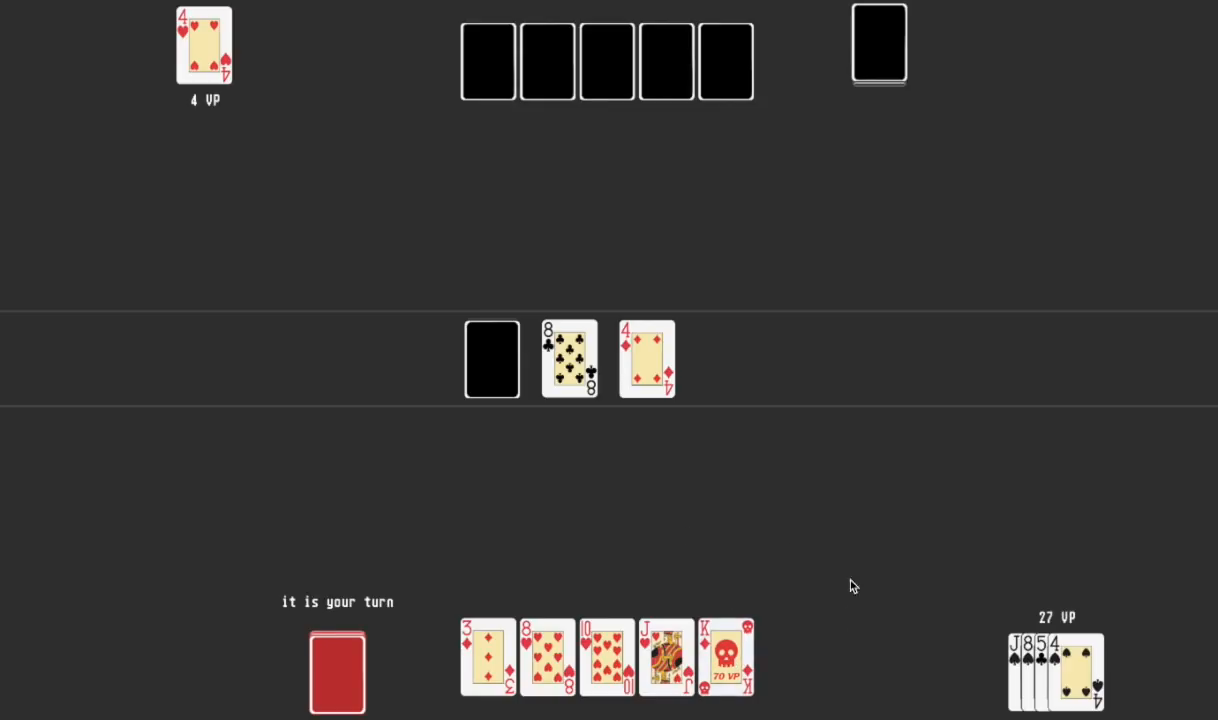
mouse_move(464, 144)
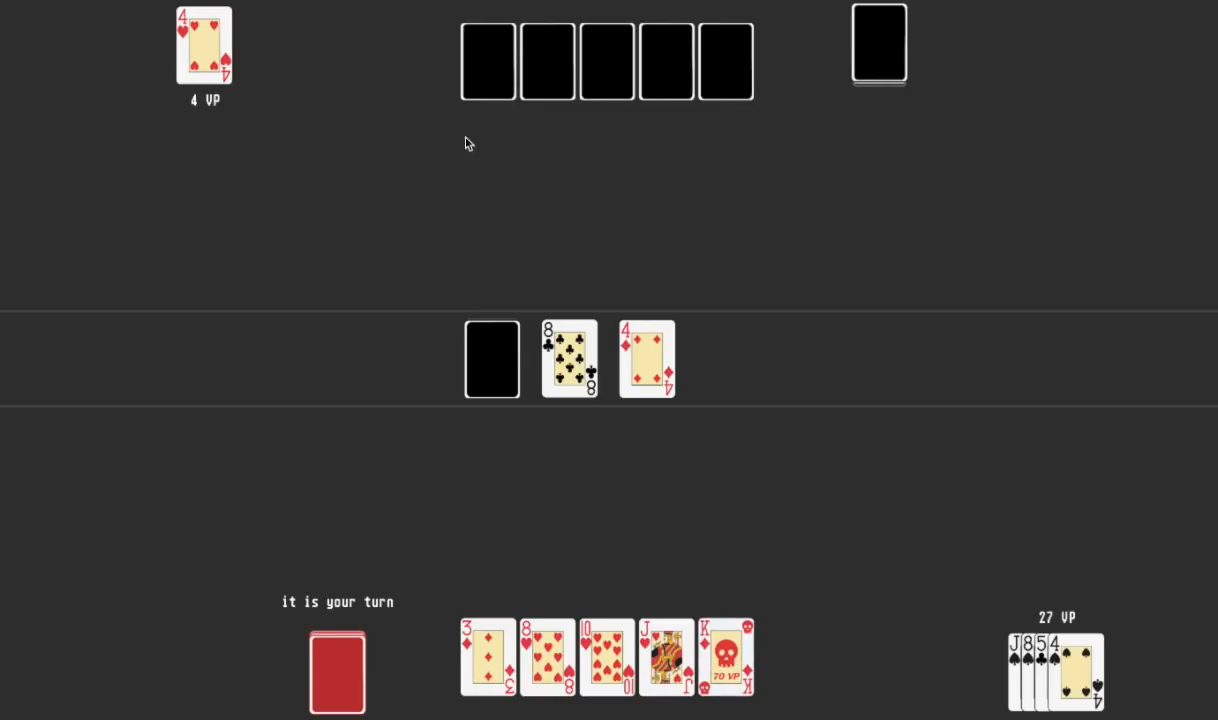
mouse_move(520, 216)
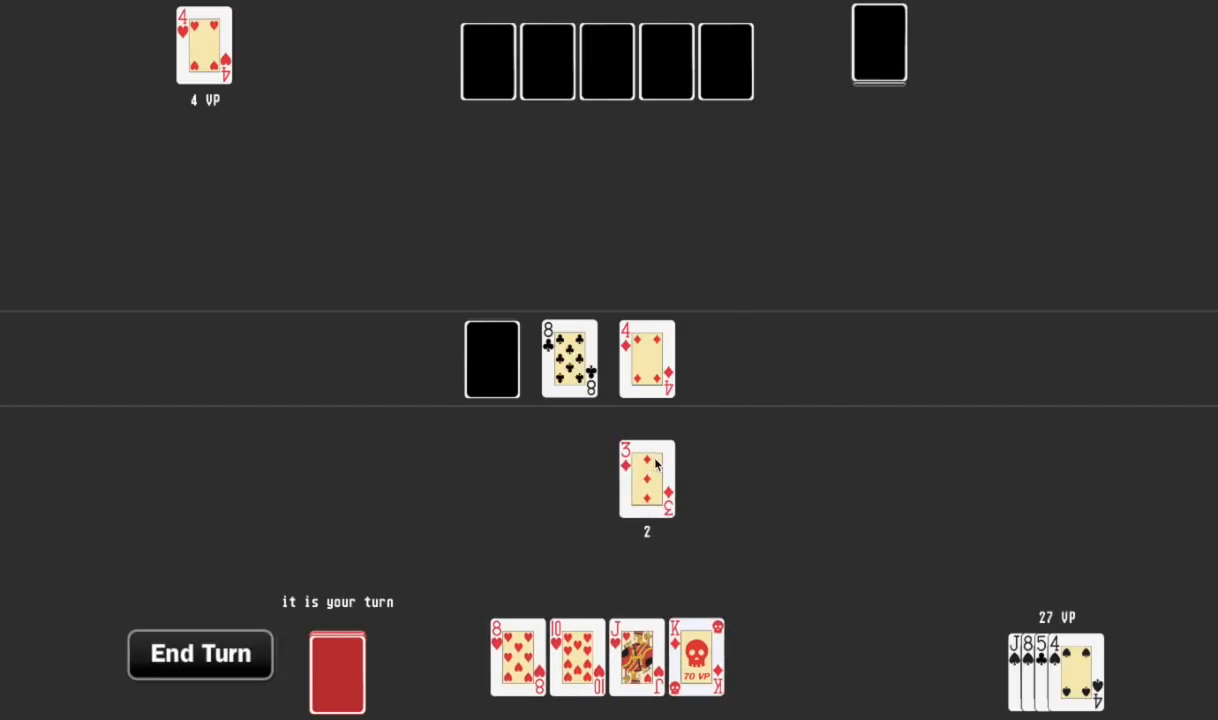
Take back the mis-played 3 of diamonds, replace it beside the 4 of diamonds, and end the turn.
click(646, 480)
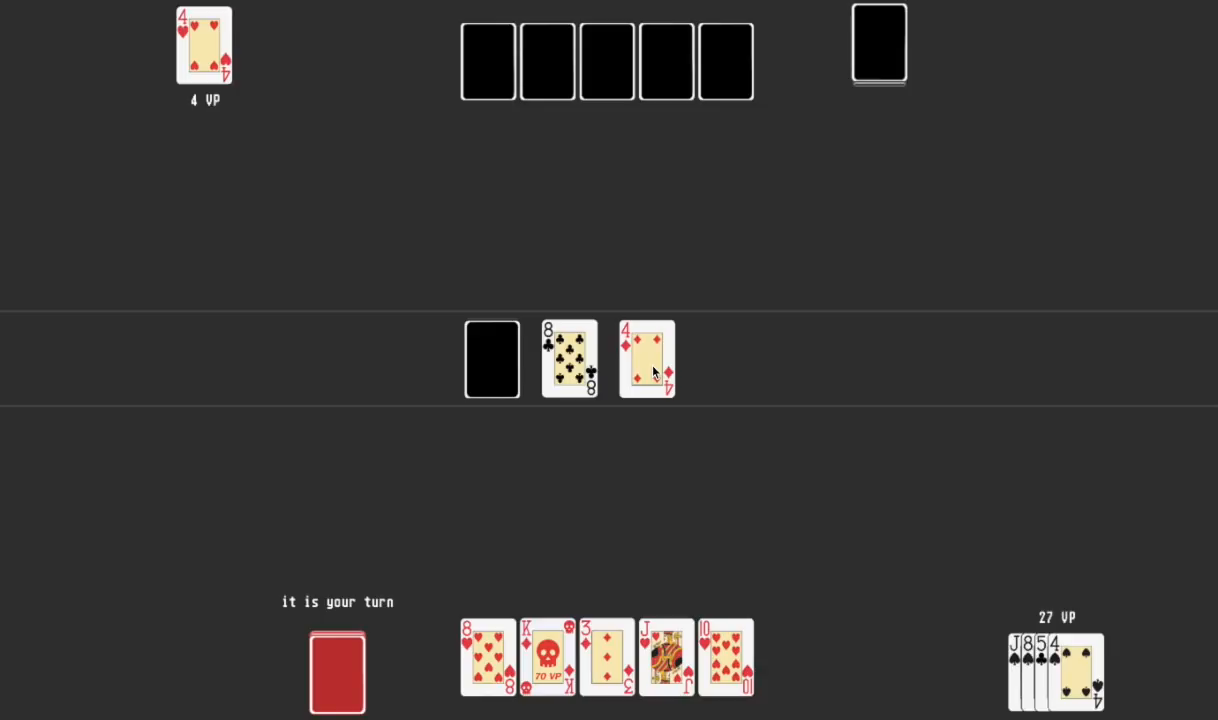
mouse_move(292, 90)
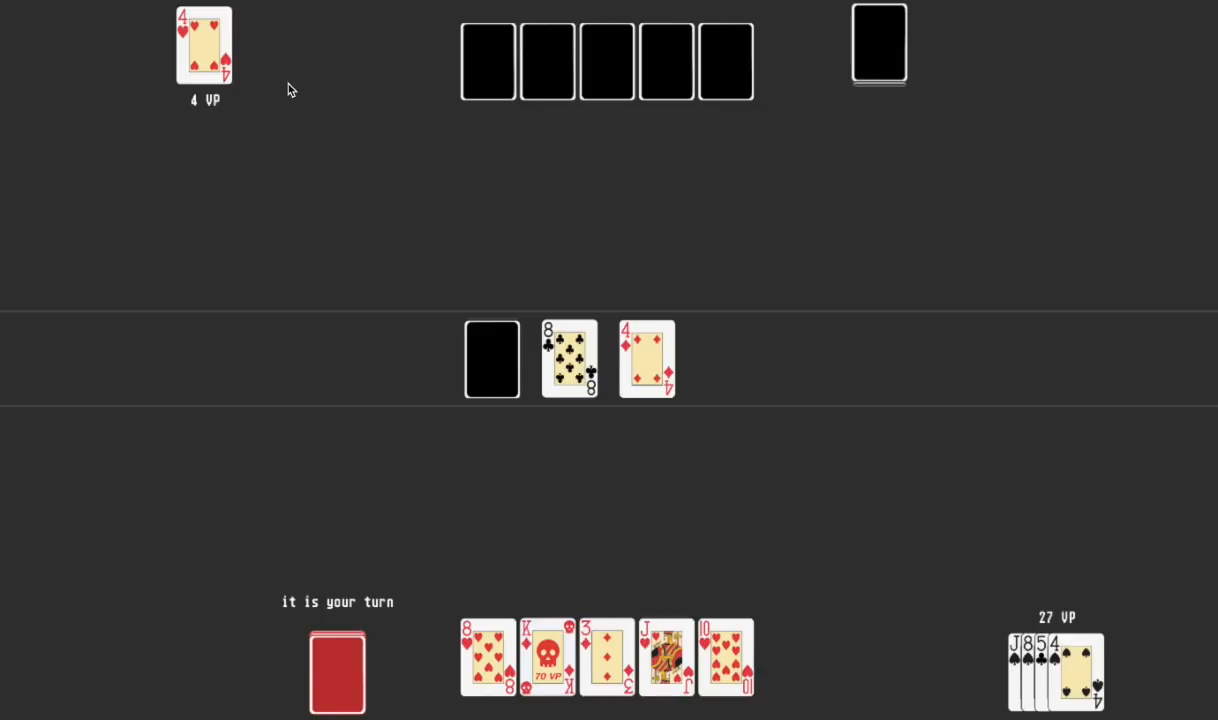
mouse_move(704, 414)
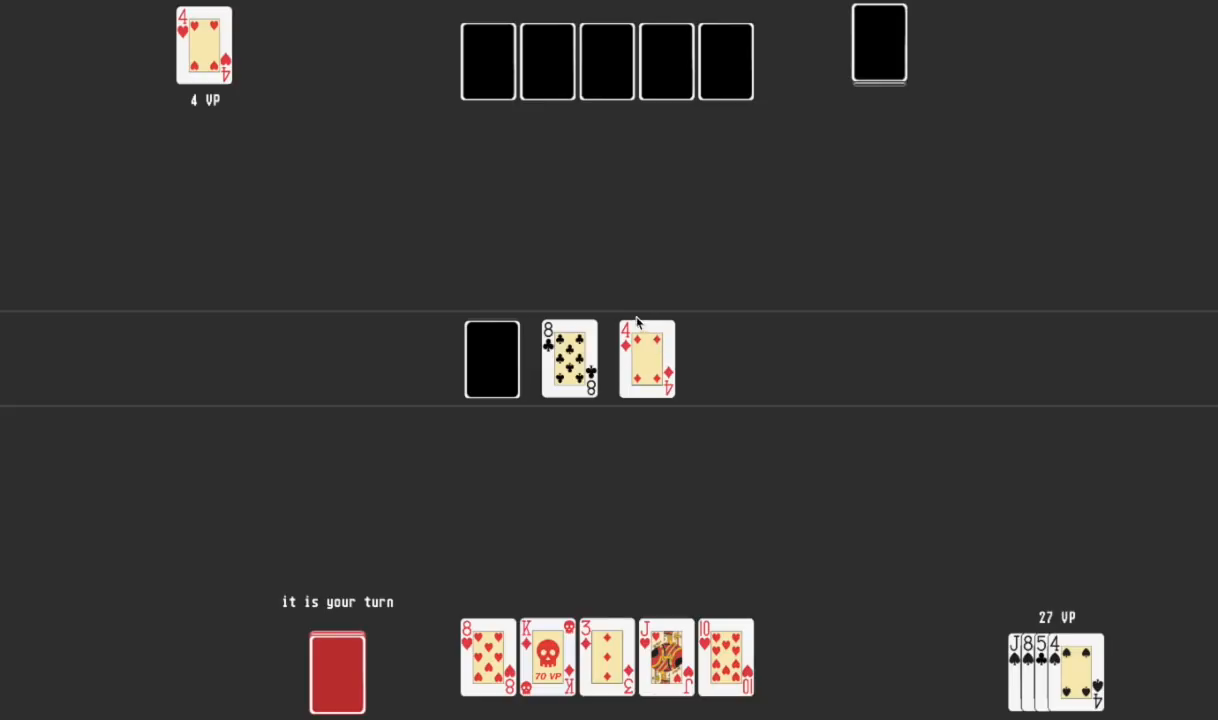
mouse_move(668, 300)
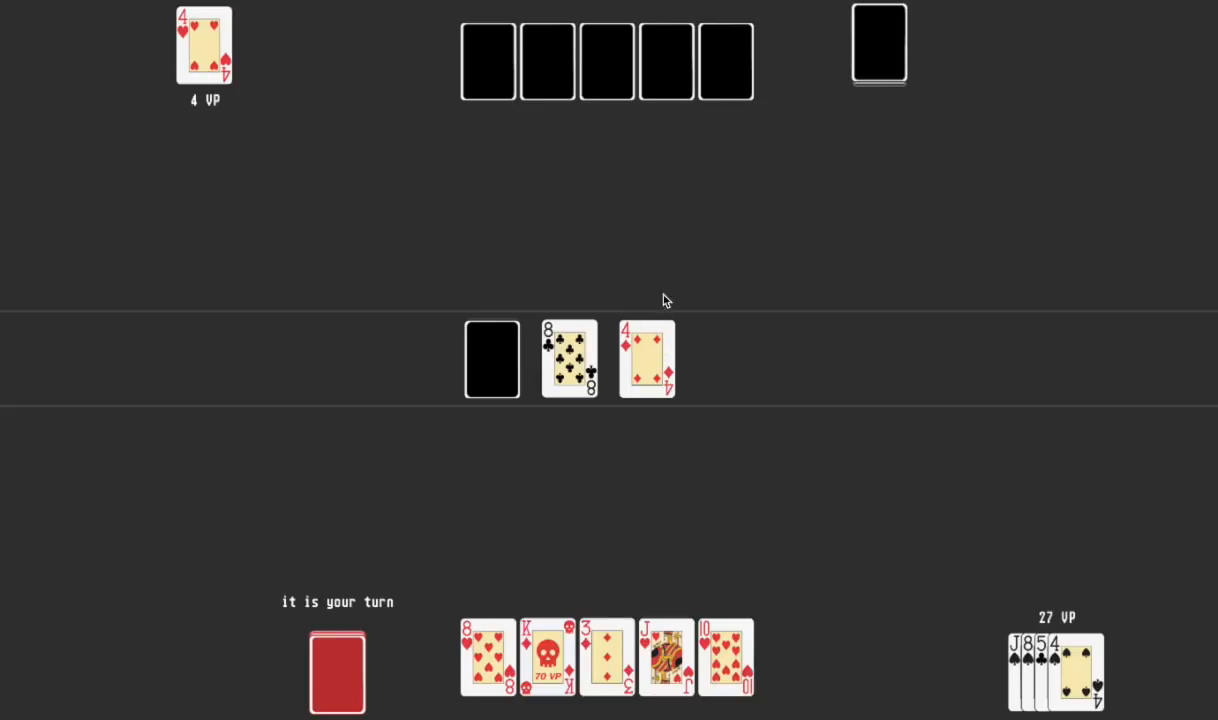
mouse_move(640, 292)
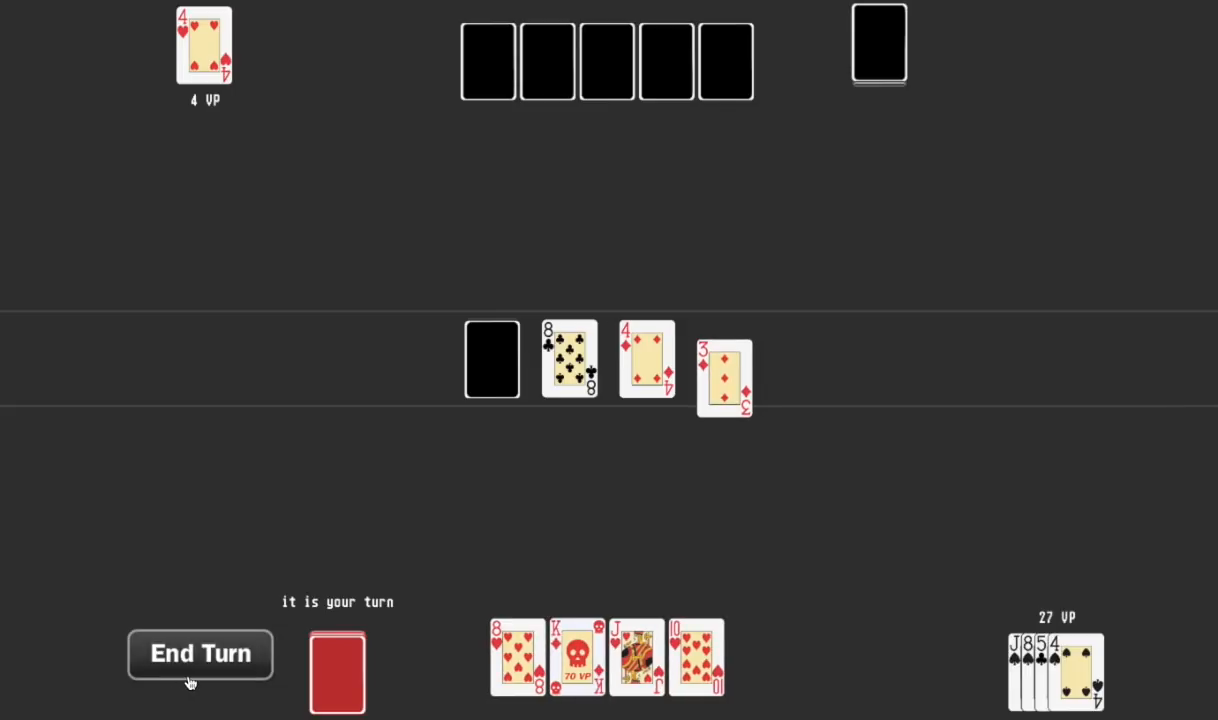
click(200, 652)
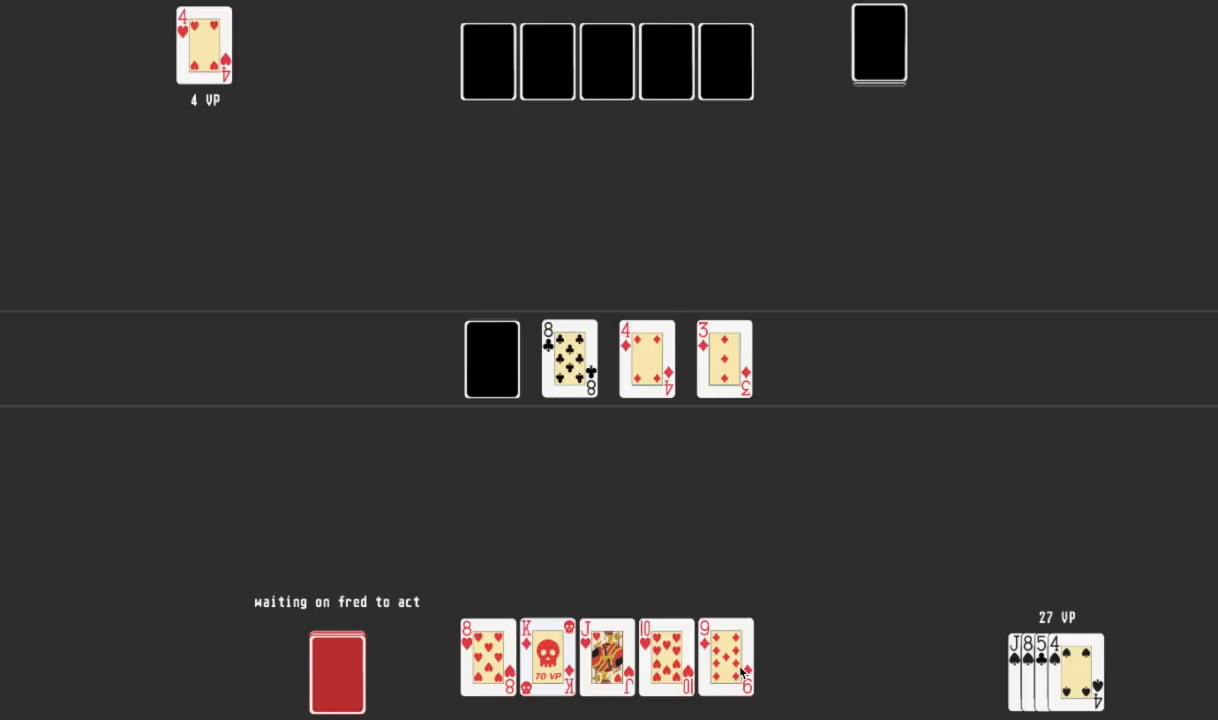
mouse_move(516, 700)
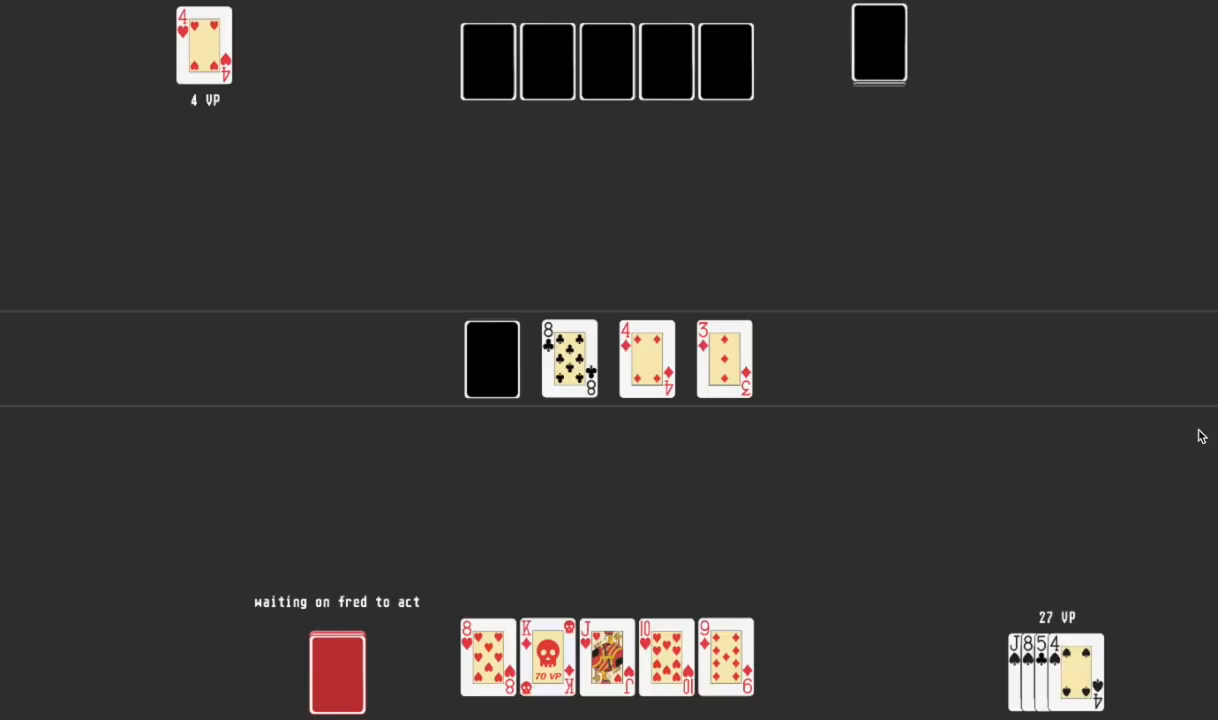
mouse_move(1096, 618)
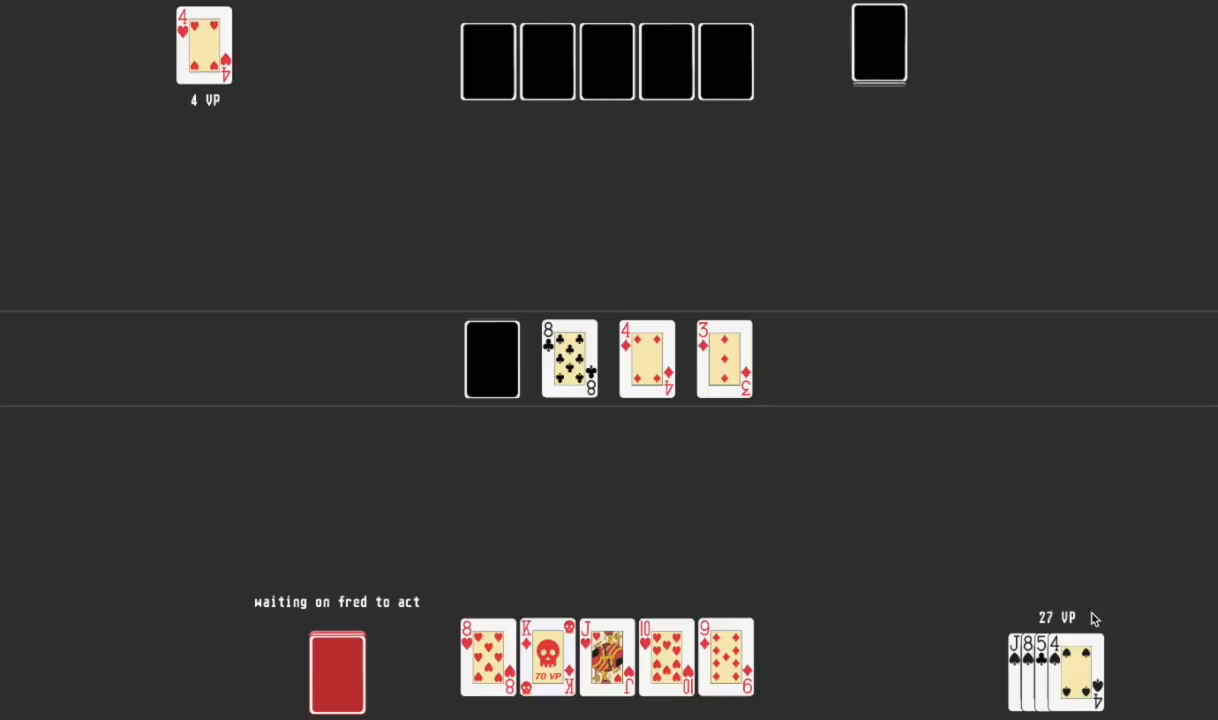
mouse_move(196, 416)
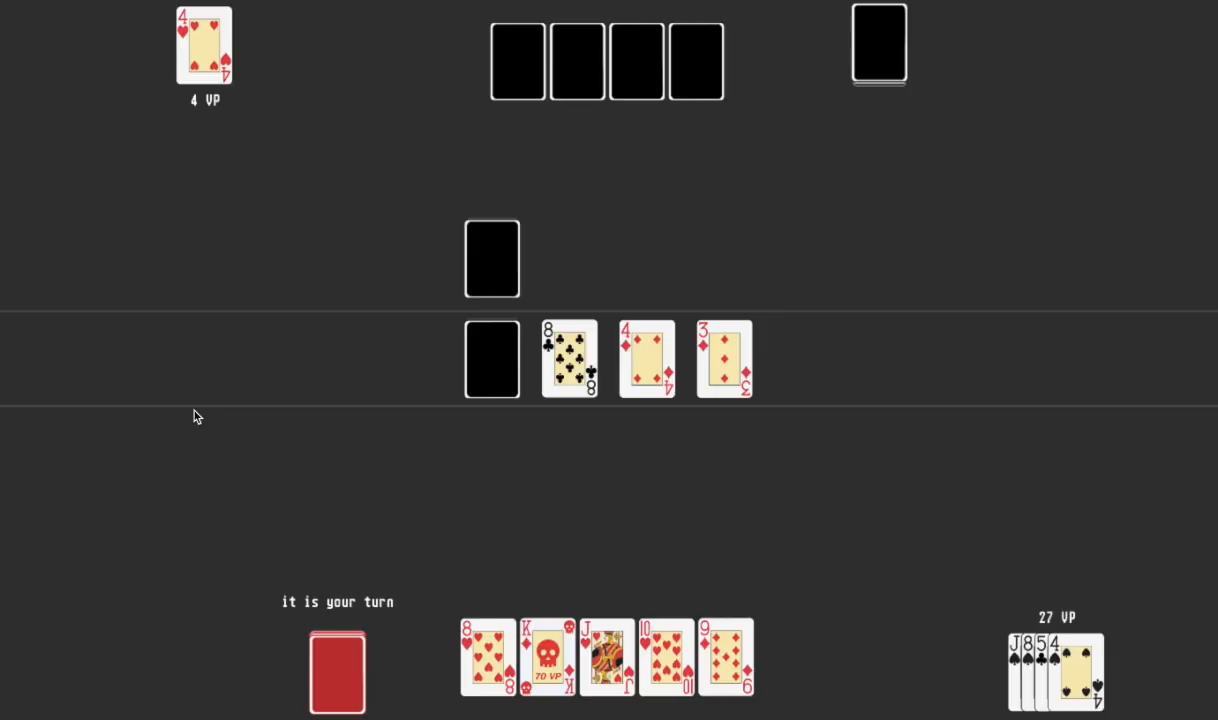
mouse_move(456, 370)
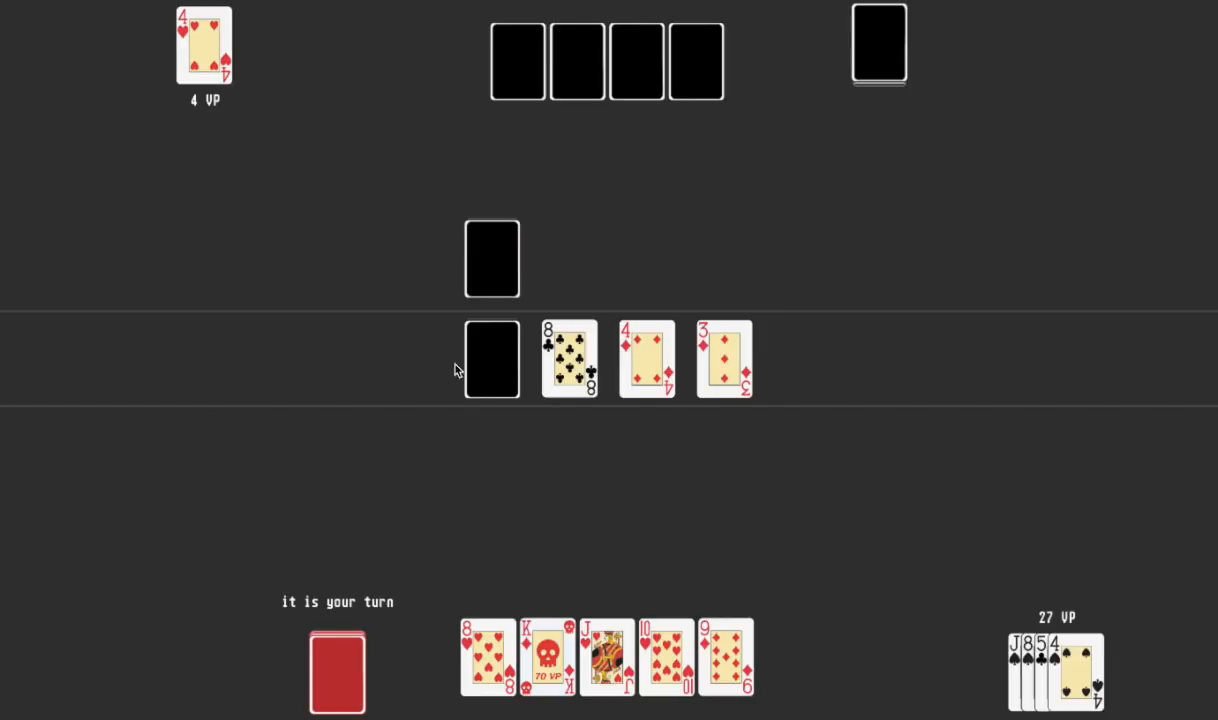
mouse_move(462, 440)
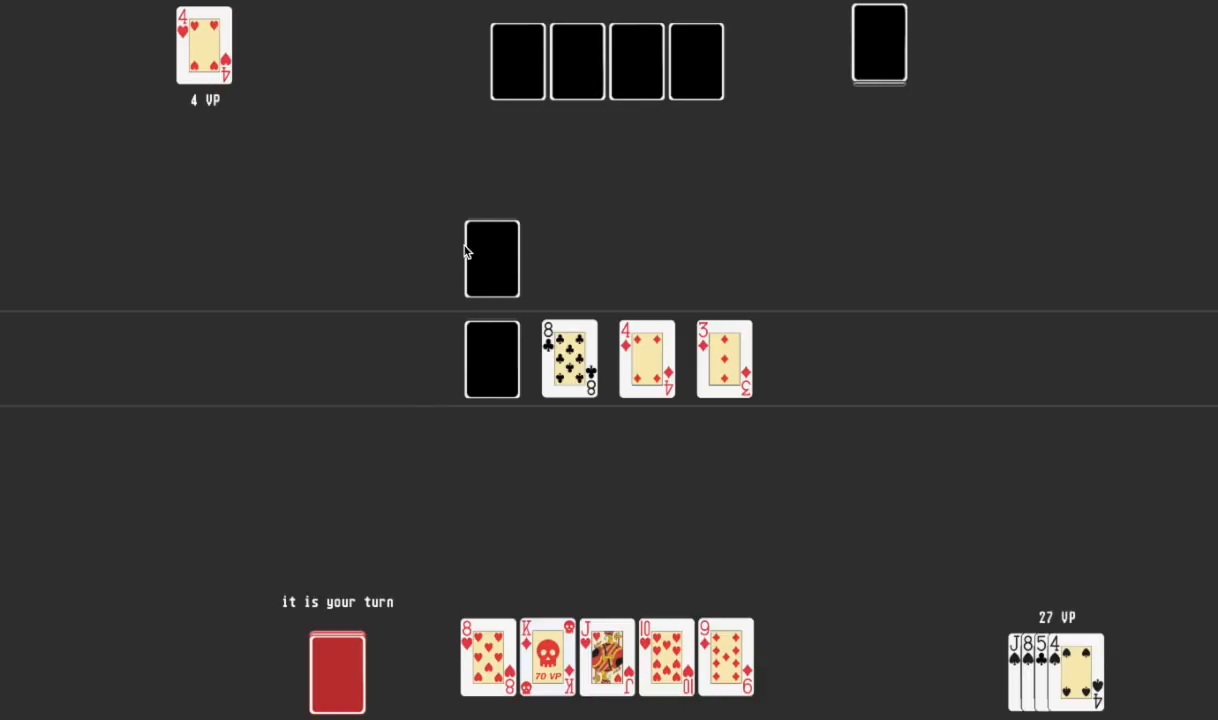
mouse_move(544, 132)
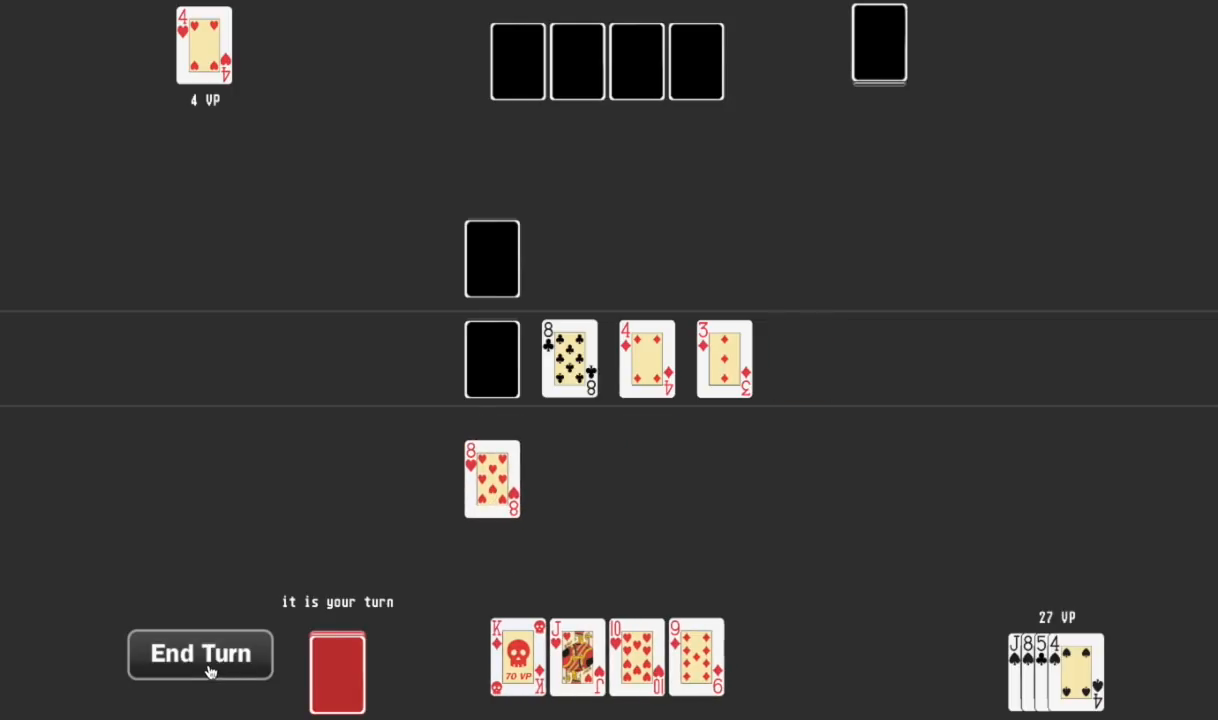
Stack the whole hand, finishing with the 20 VP skull card, under Fred's face-down card and end the turn.
click(200, 654)
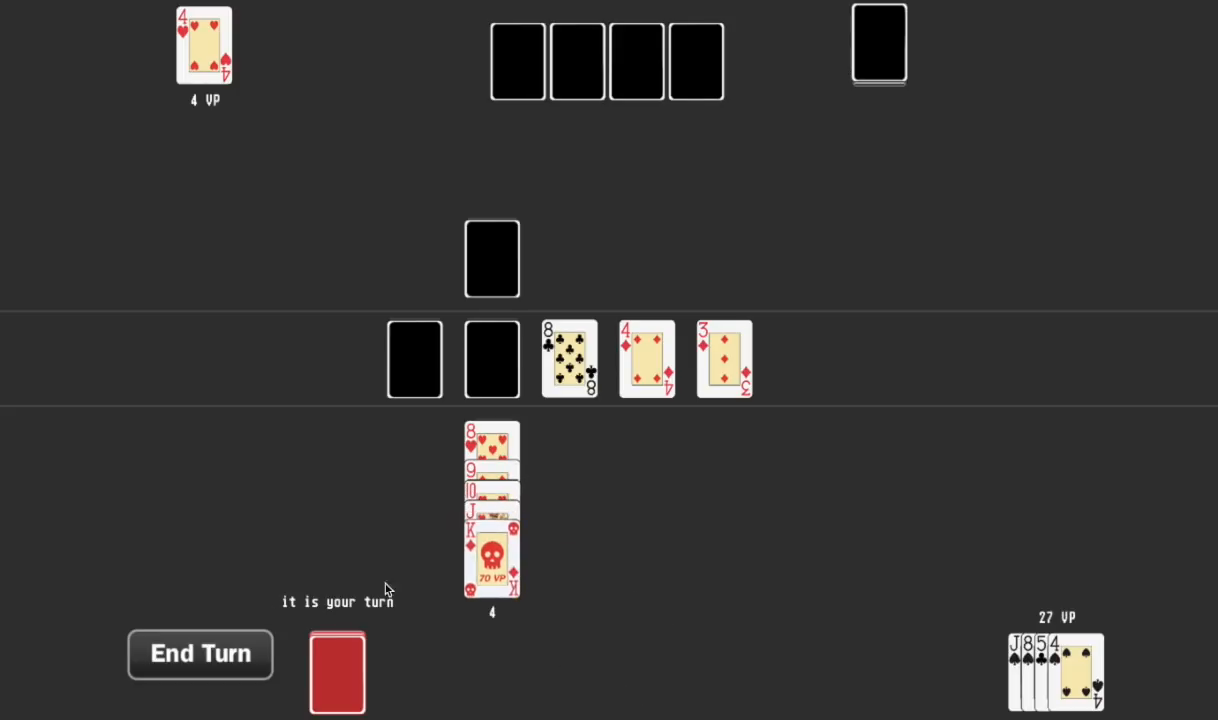
click(200, 654)
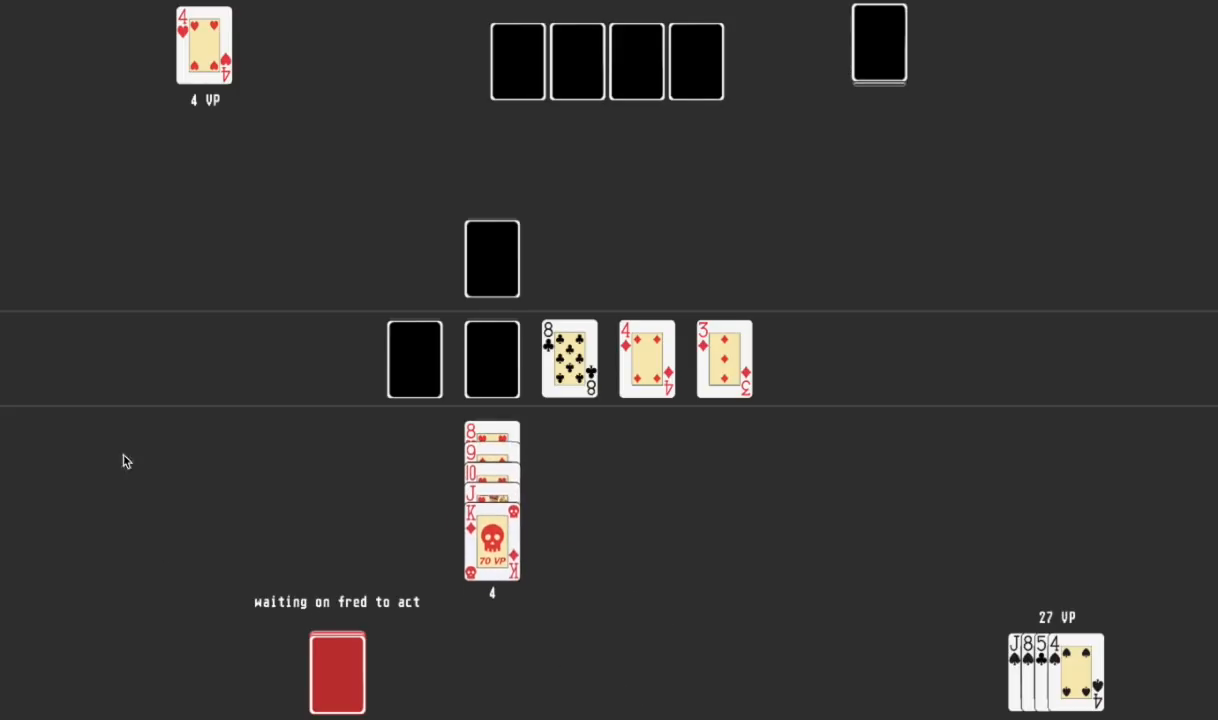
mouse_move(116, 436)
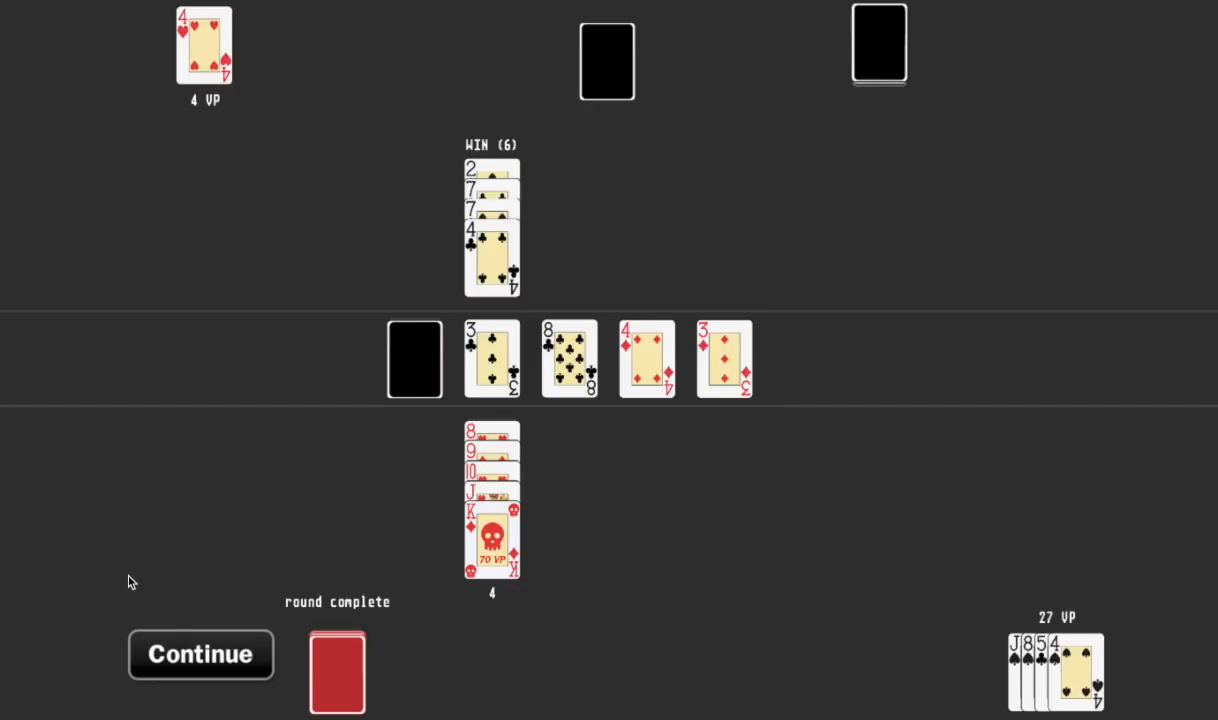
Continue past the round result so Fred's clubs stack scores 111 VP and the Game Over screen appears.
click(200, 654)
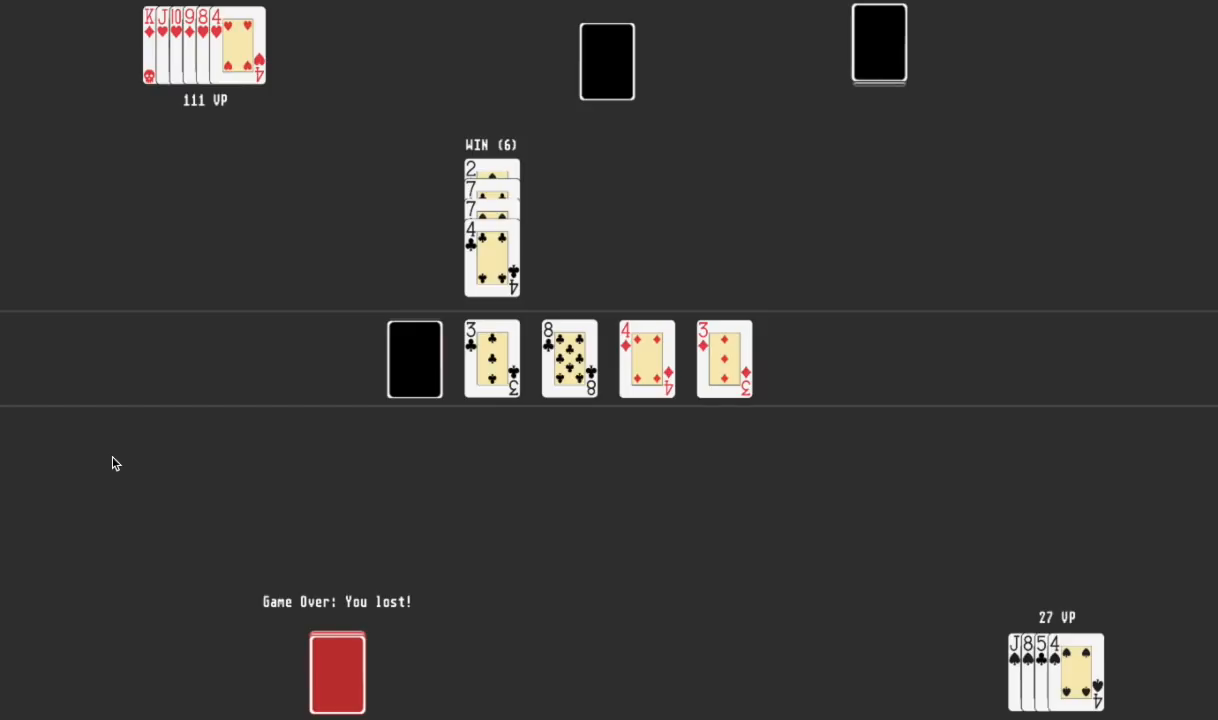
mouse_move(192, 548)
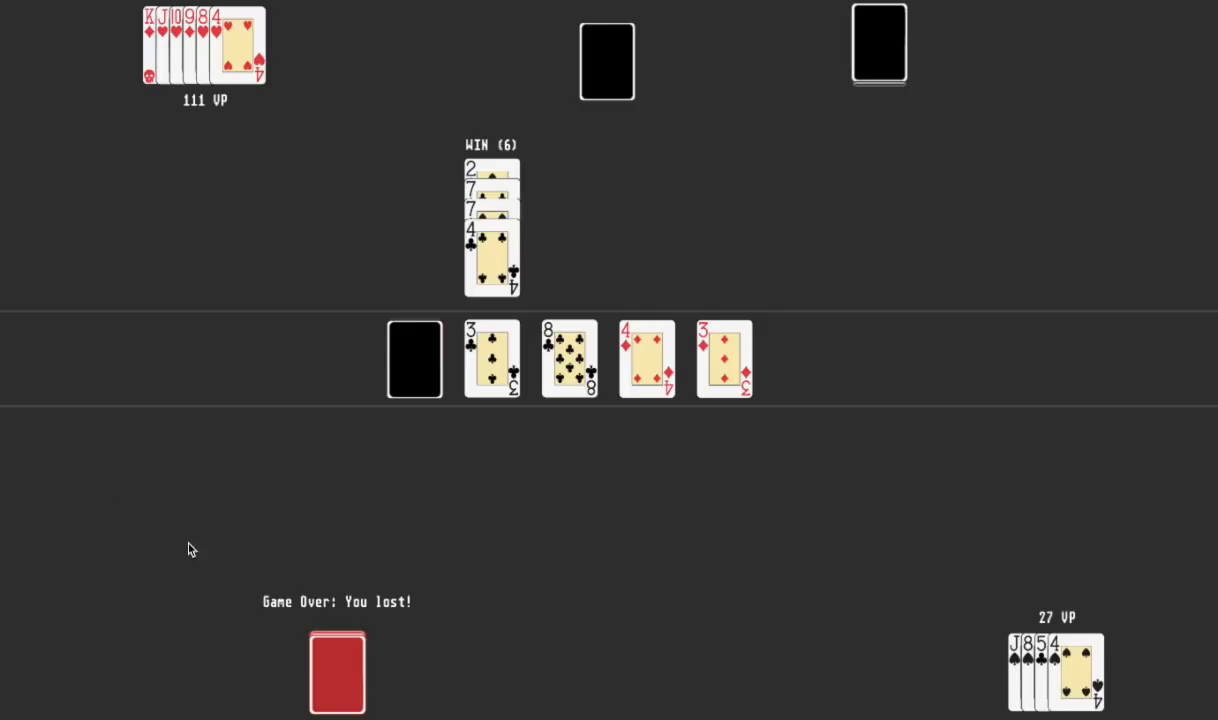